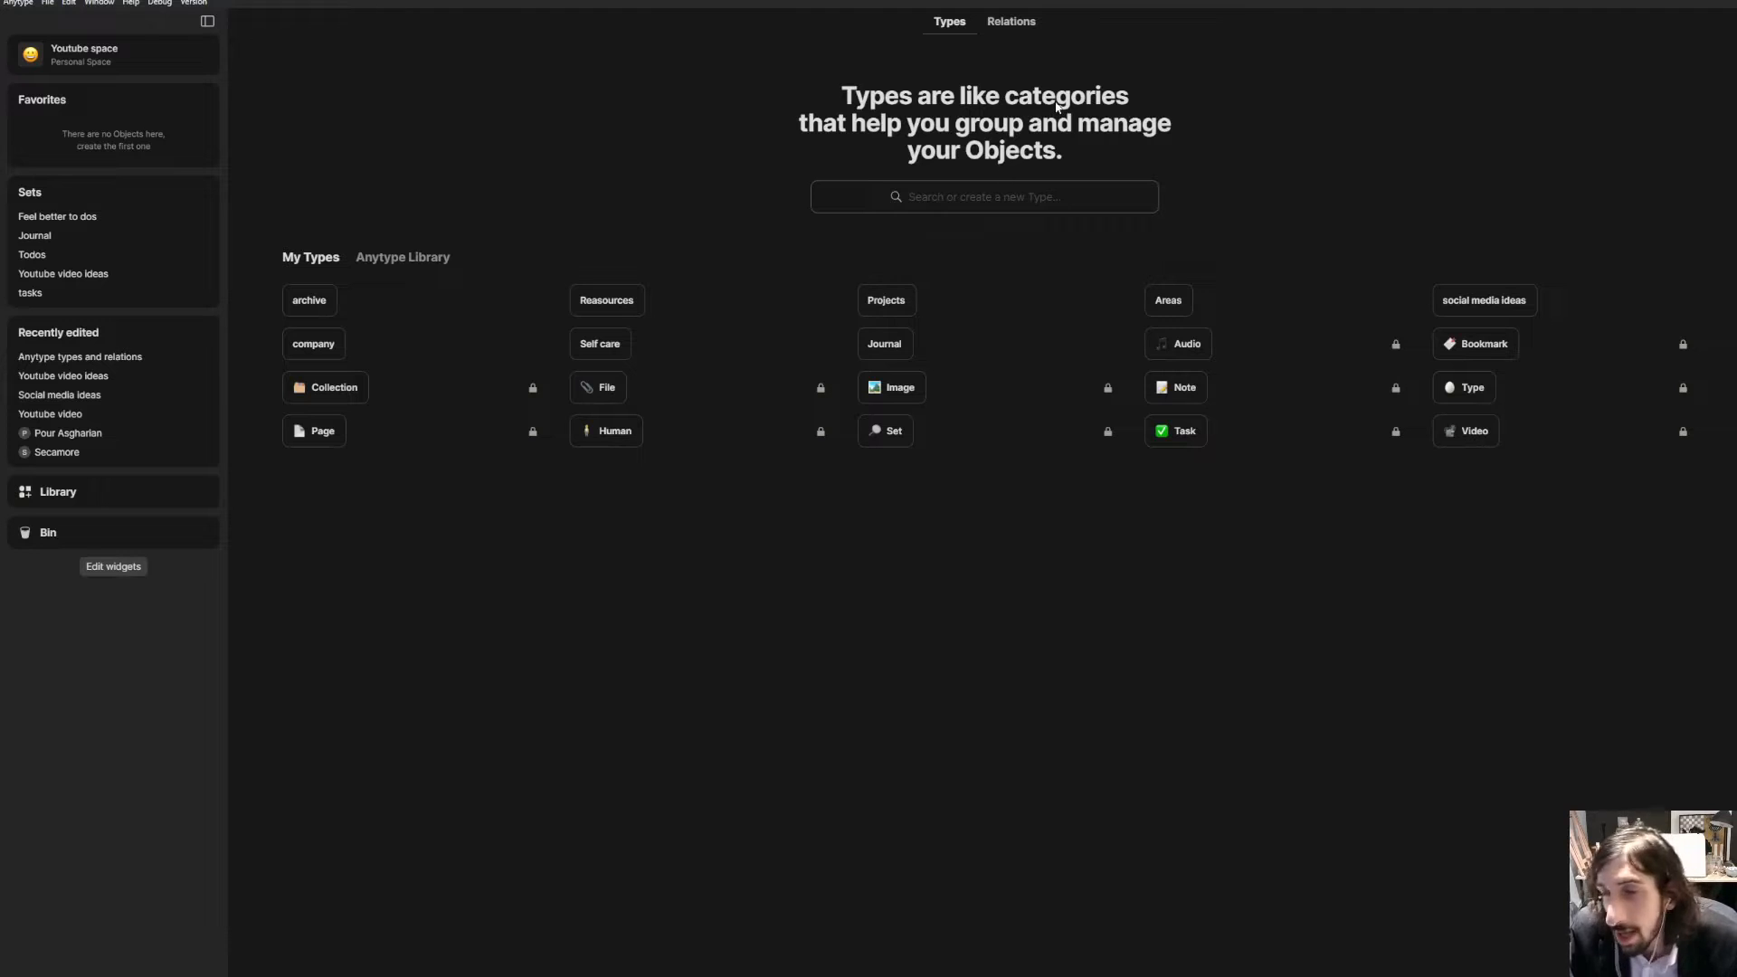
Switch the Library from the Types list to the space's Relations list
{"action": "left_click", "coordinate": [1012, 22]}
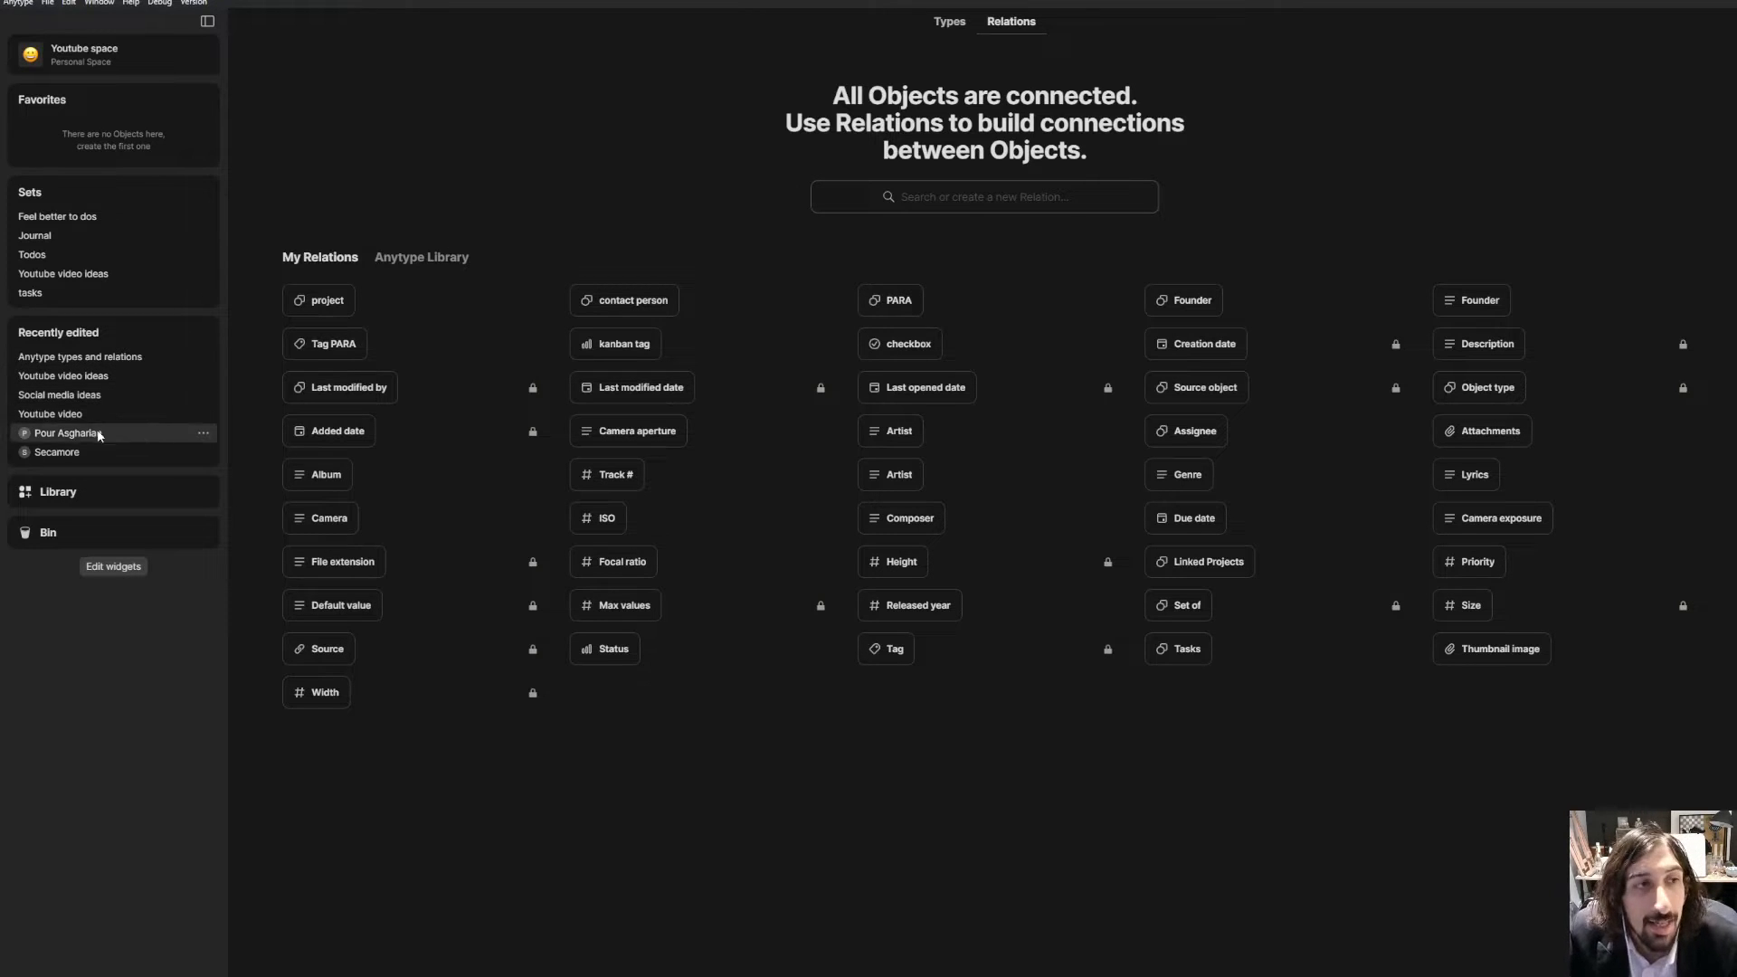
Open Secamore from Recently edited and display all its relations
{"action": "left_click", "coordinate": [57, 452]}
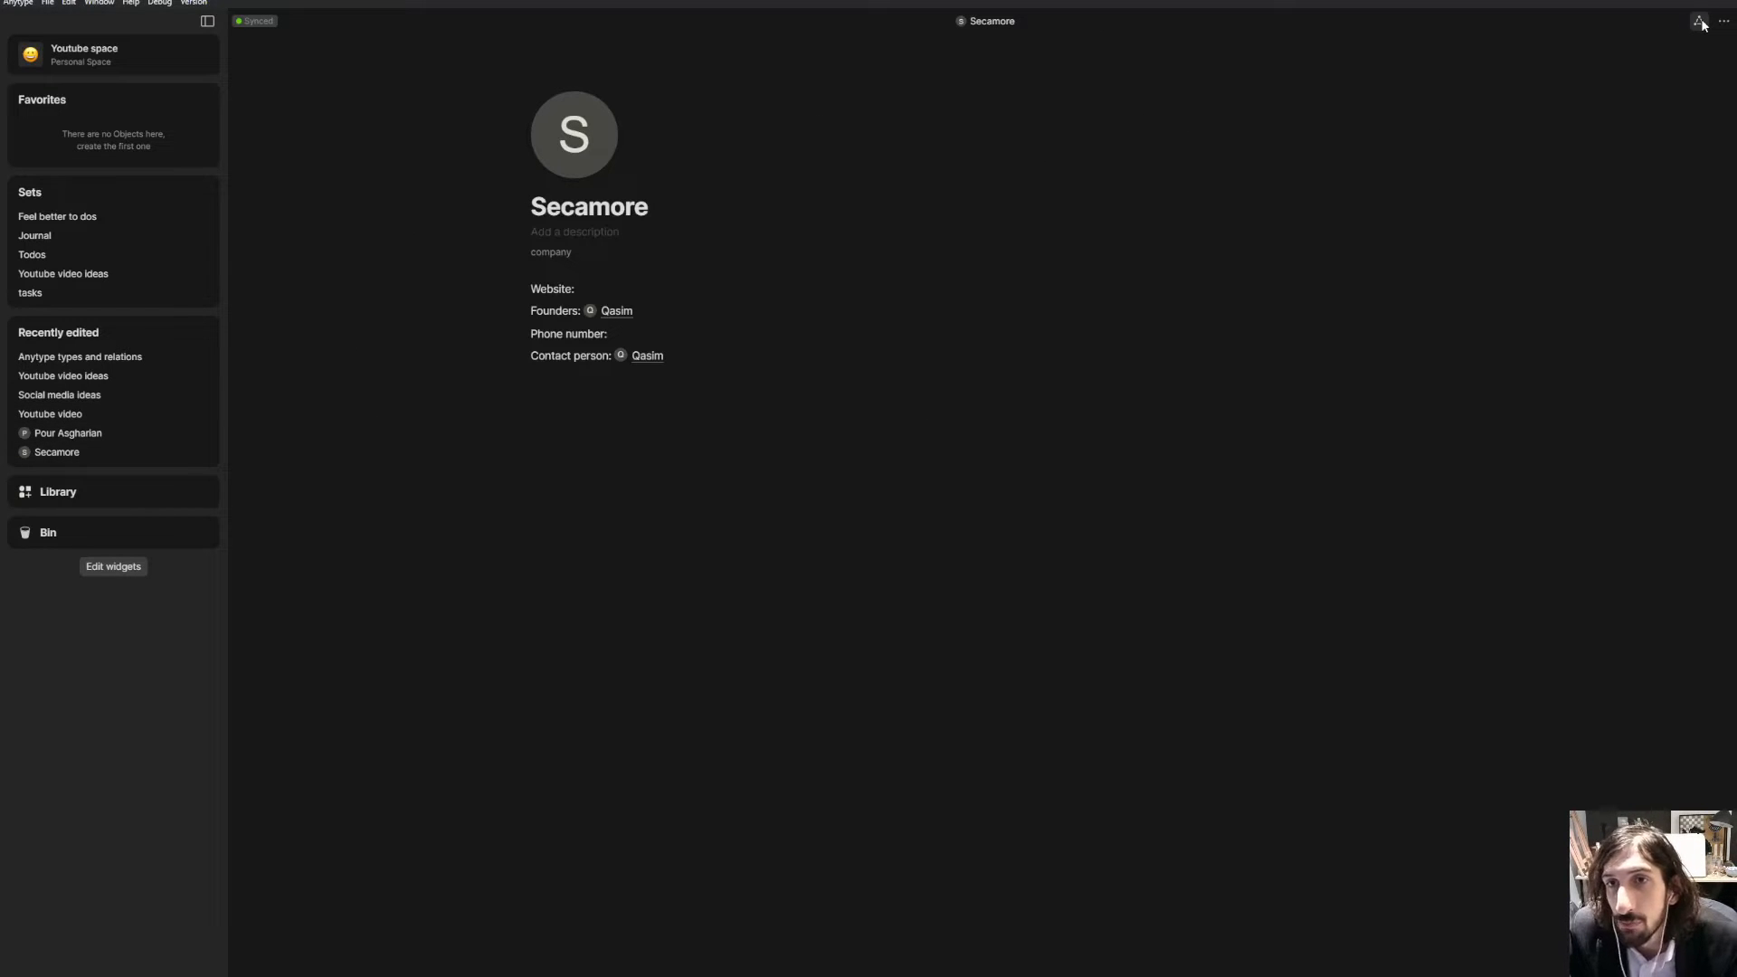
{"action": "left_click", "coordinate": [1697, 21]}
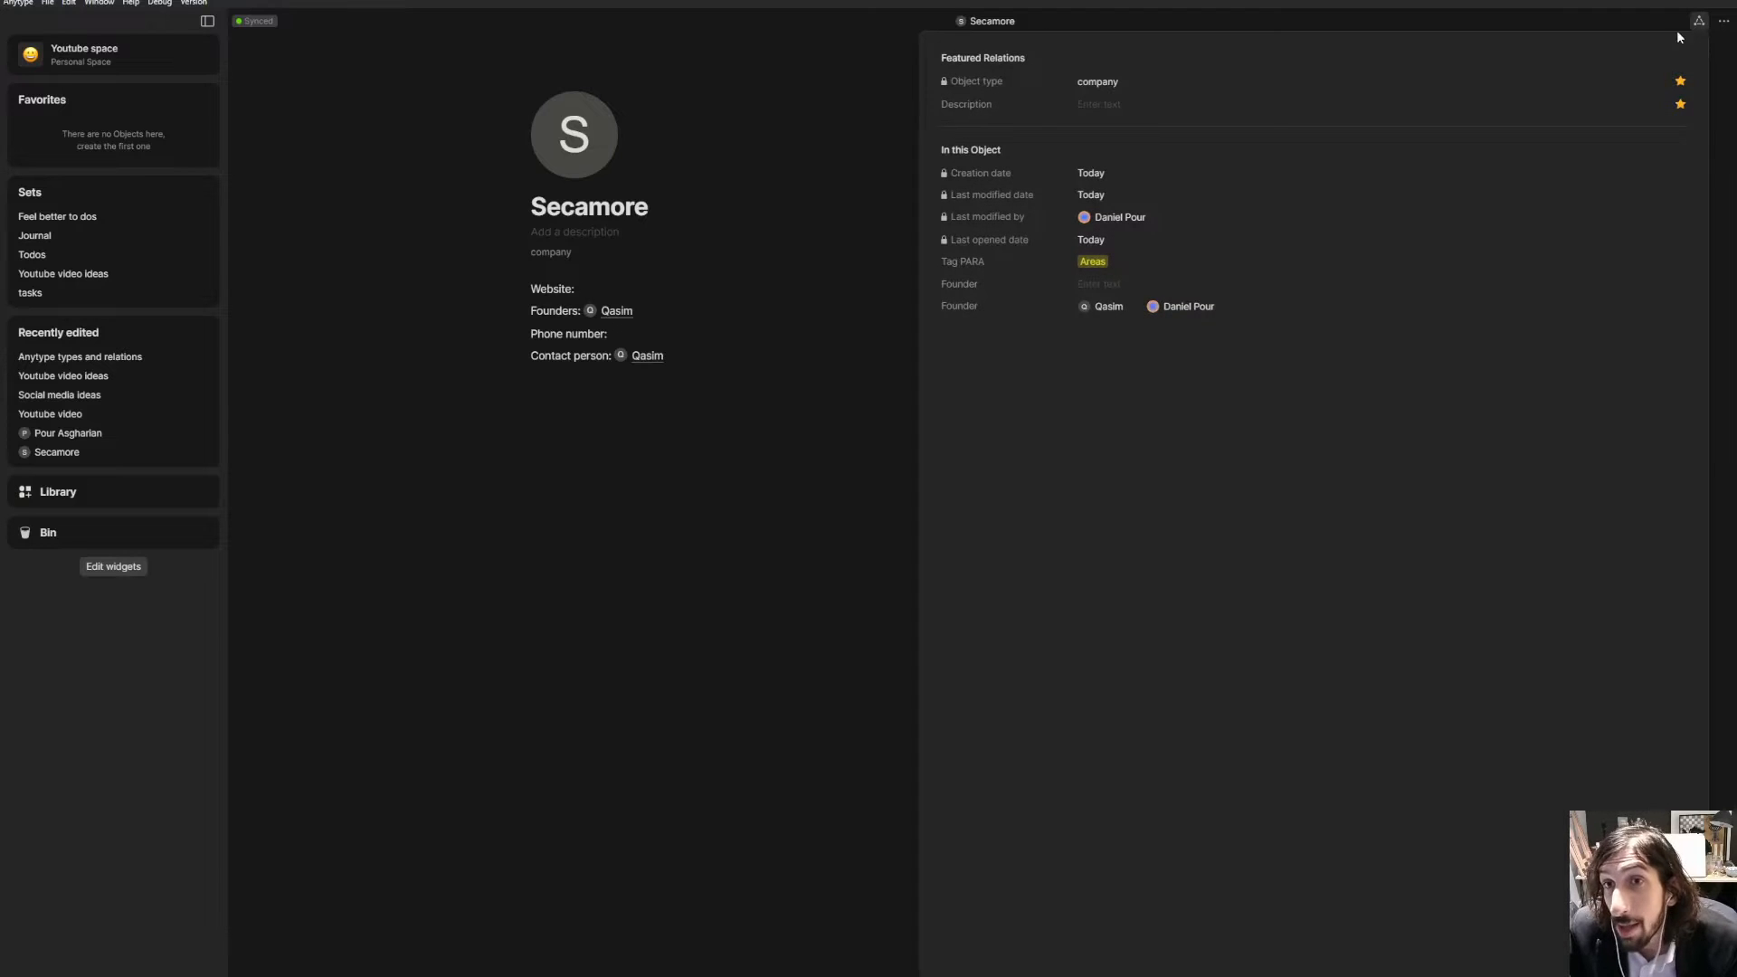
{"action": "mouse_move", "coordinate": [1005, 286]}
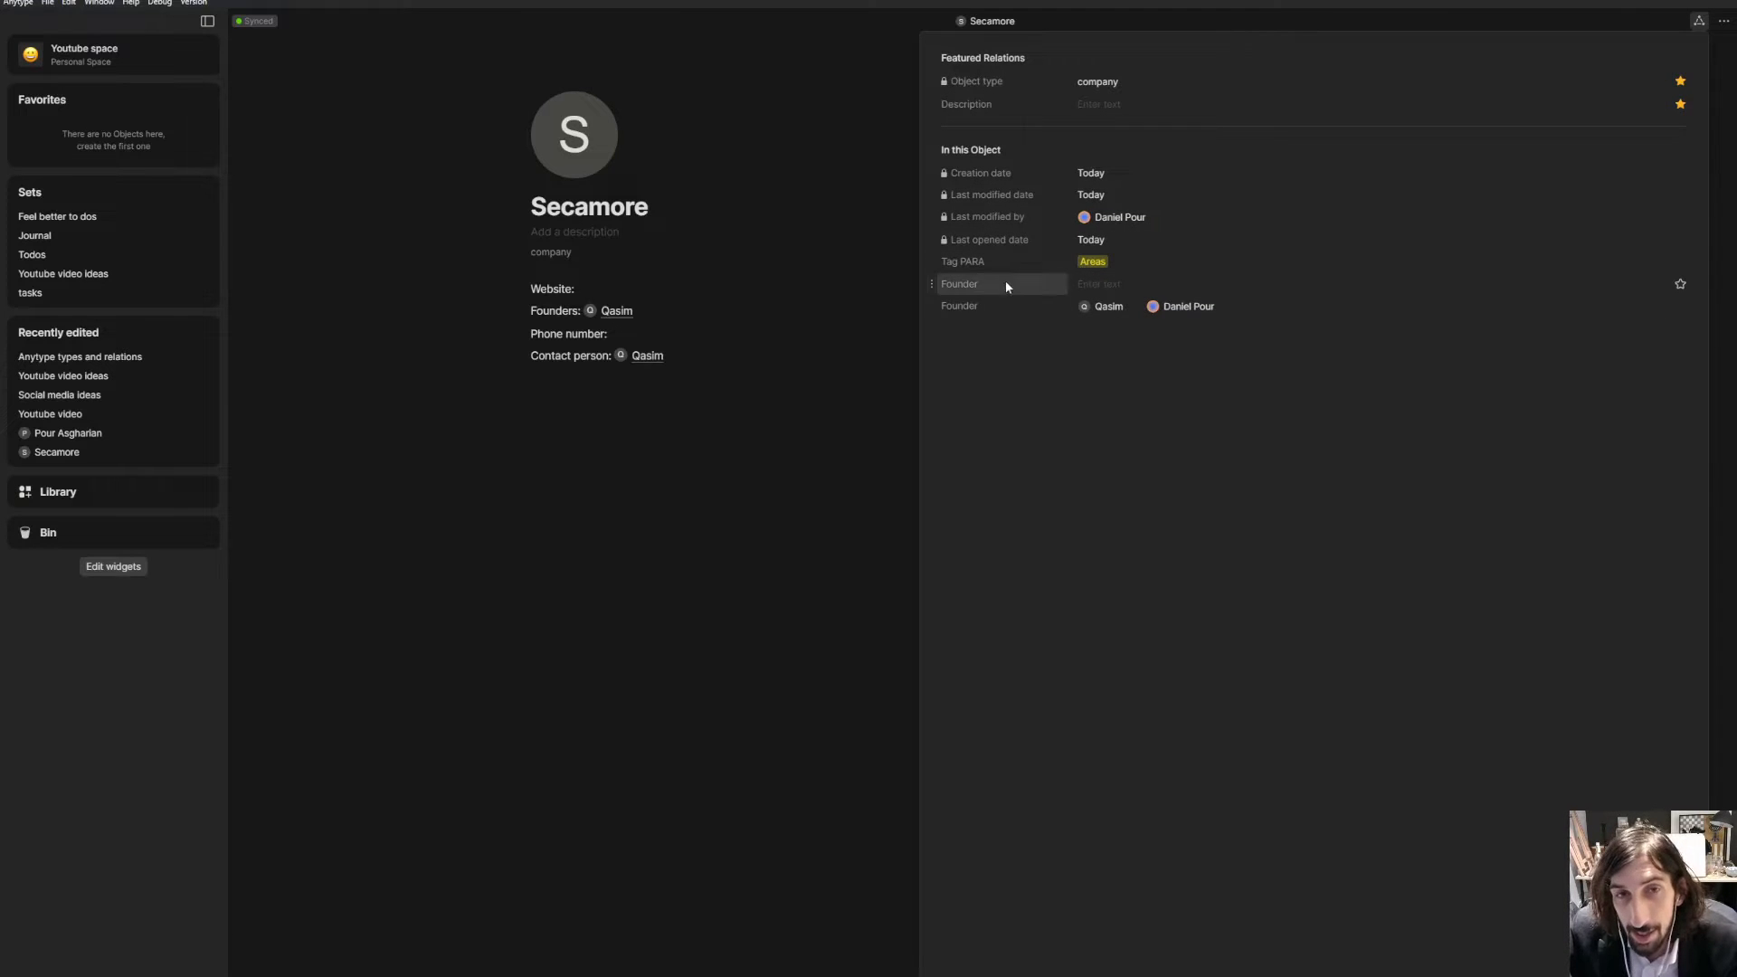
{"action": "mouse_move", "coordinate": [949, 310]}
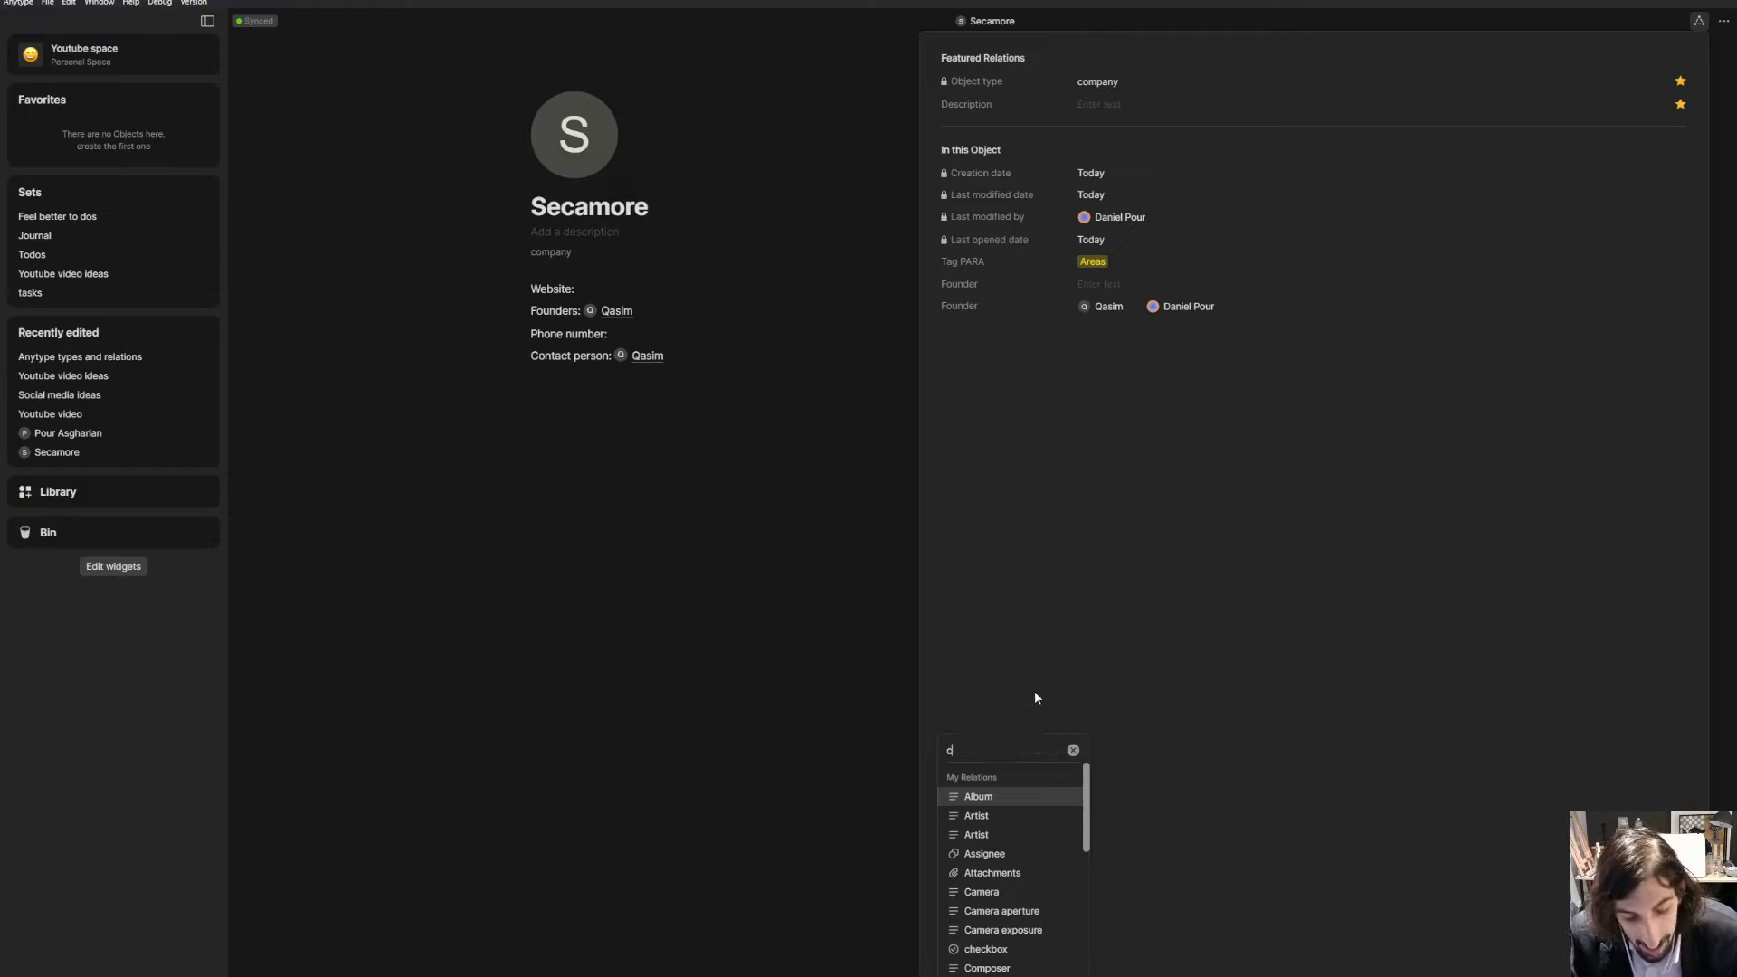
{"action": "type", "text": "ontact"}
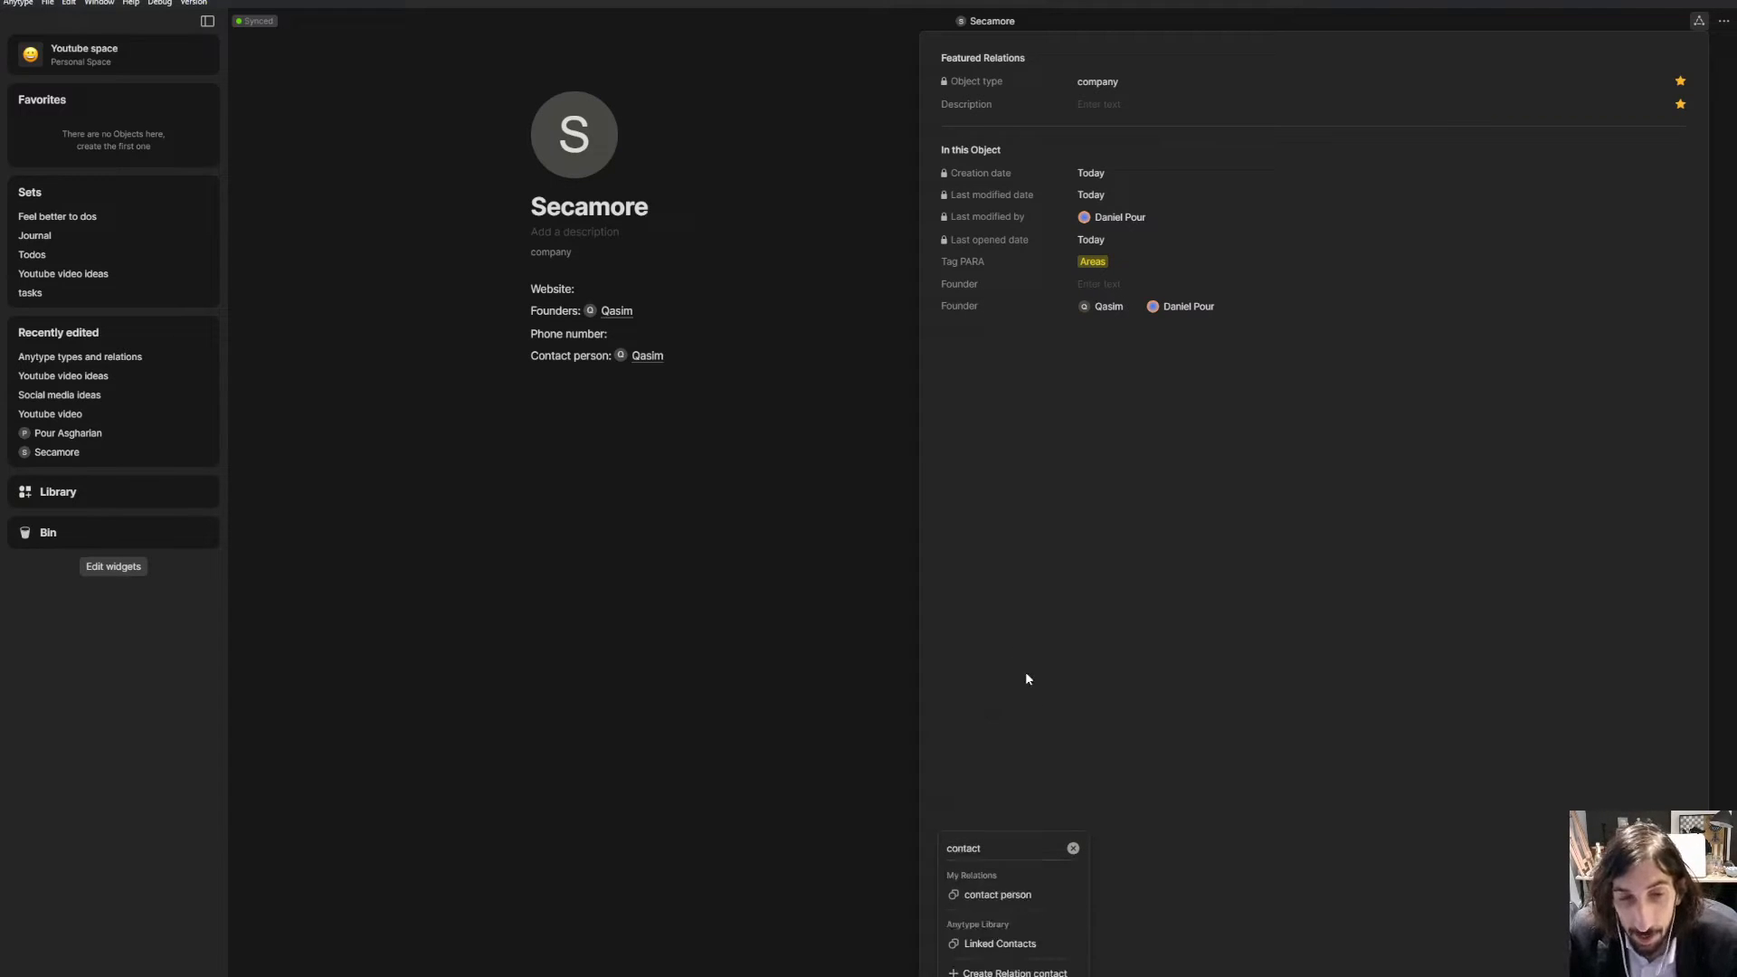
{"action": "left_click", "coordinate": [997, 894]}
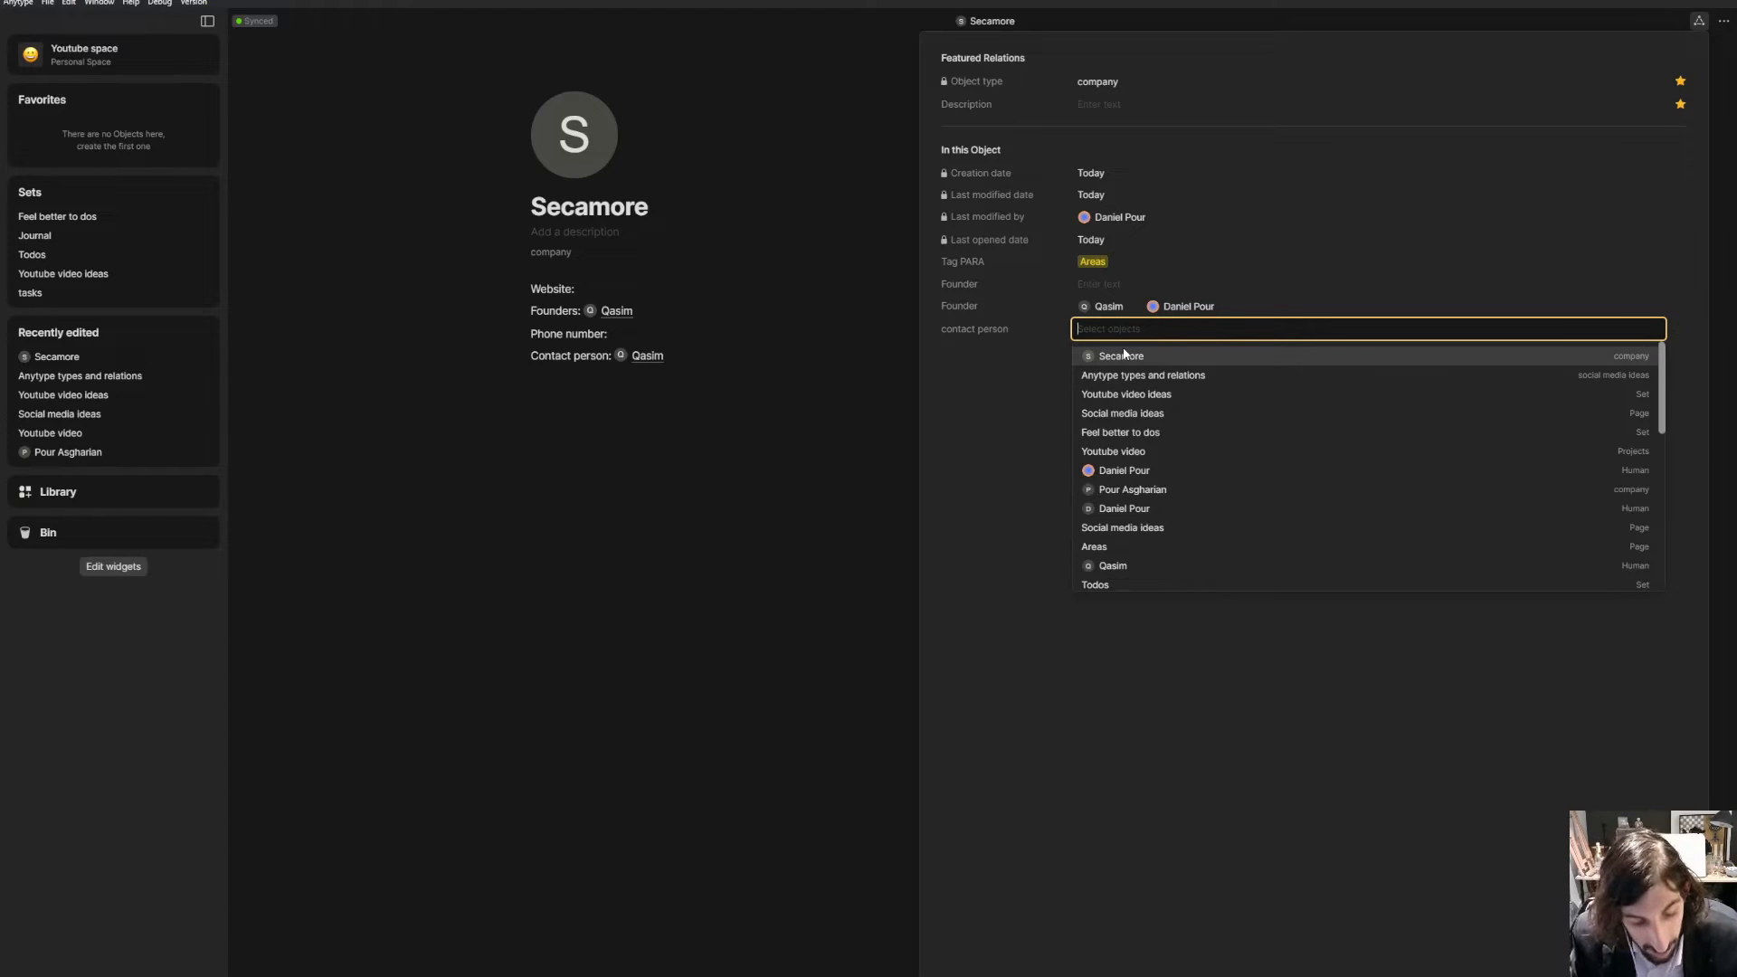
{"action": "type", "text": "@daniel"}
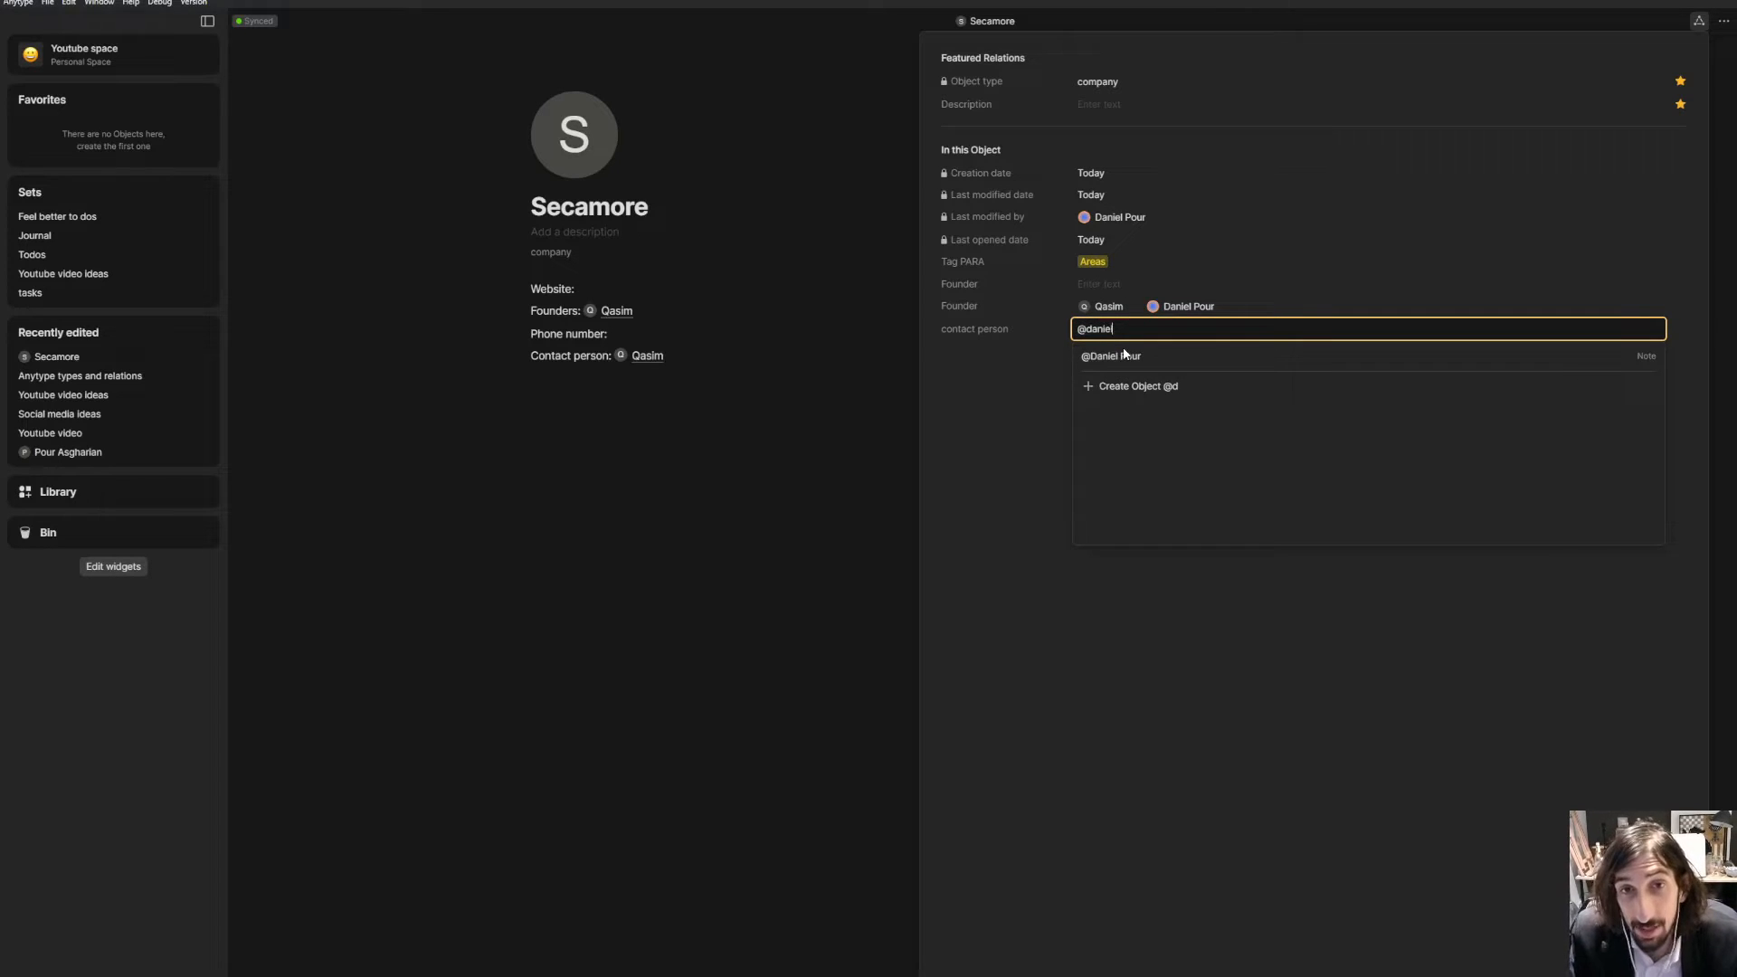
{"action": "left_click", "coordinate": [1111, 356]}
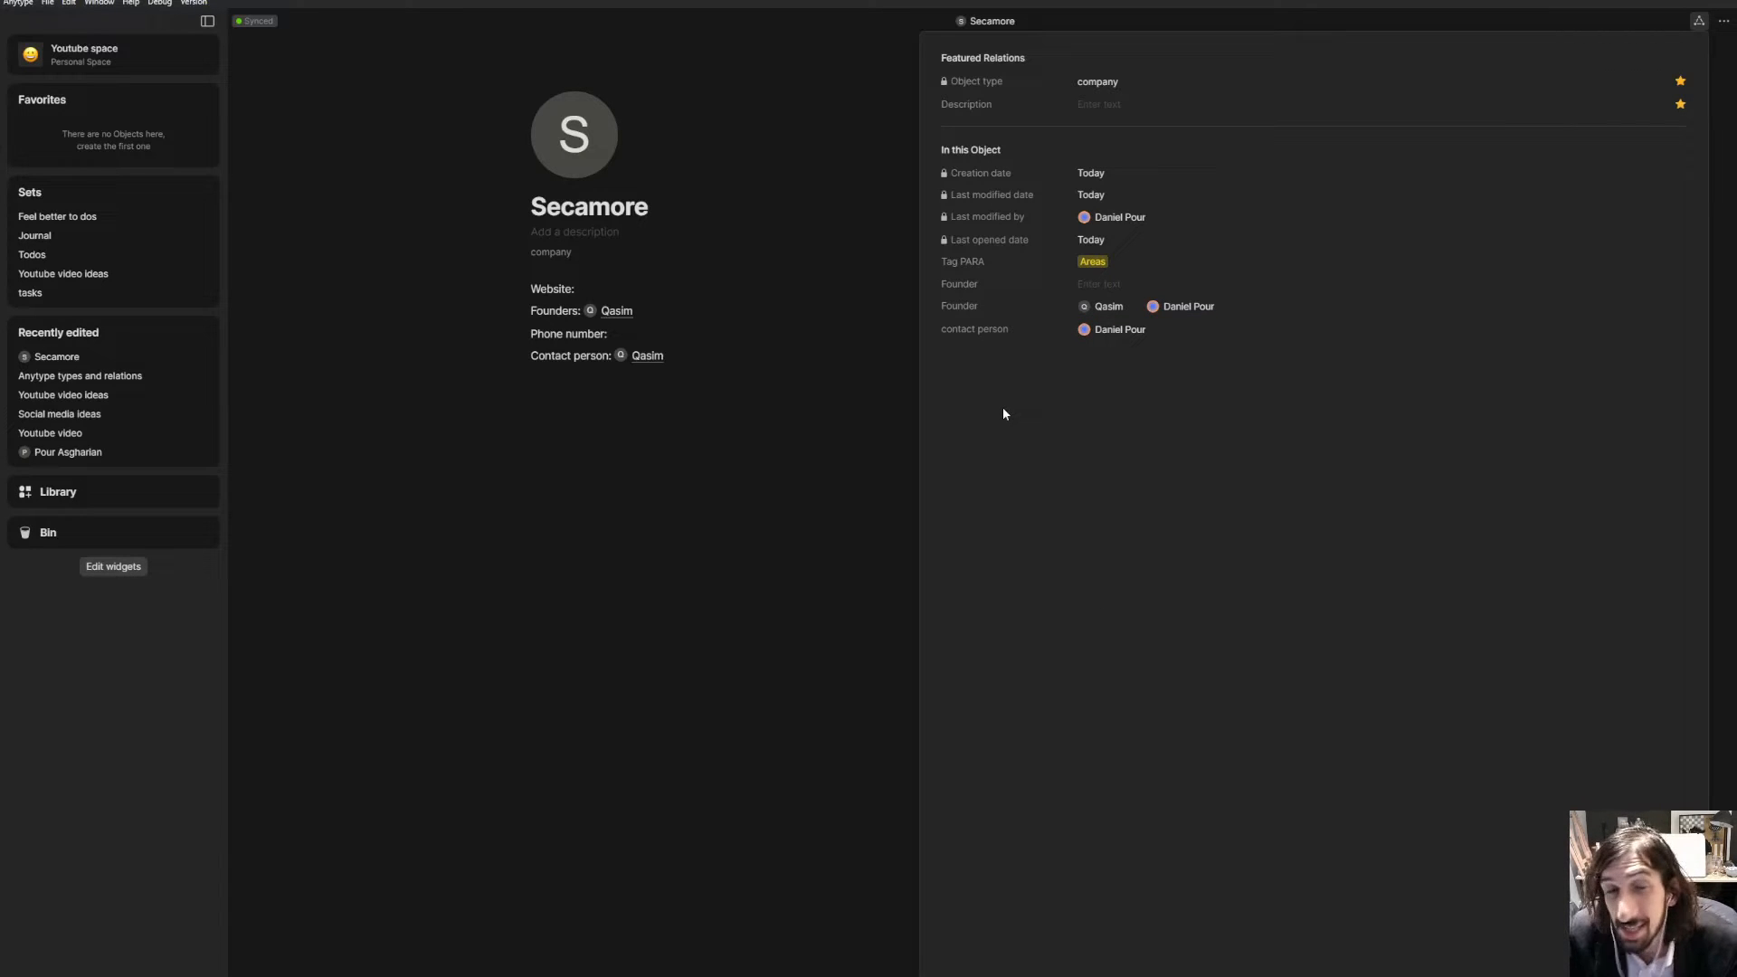
{"action": "mouse_move", "coordinate": [1059, 402]}
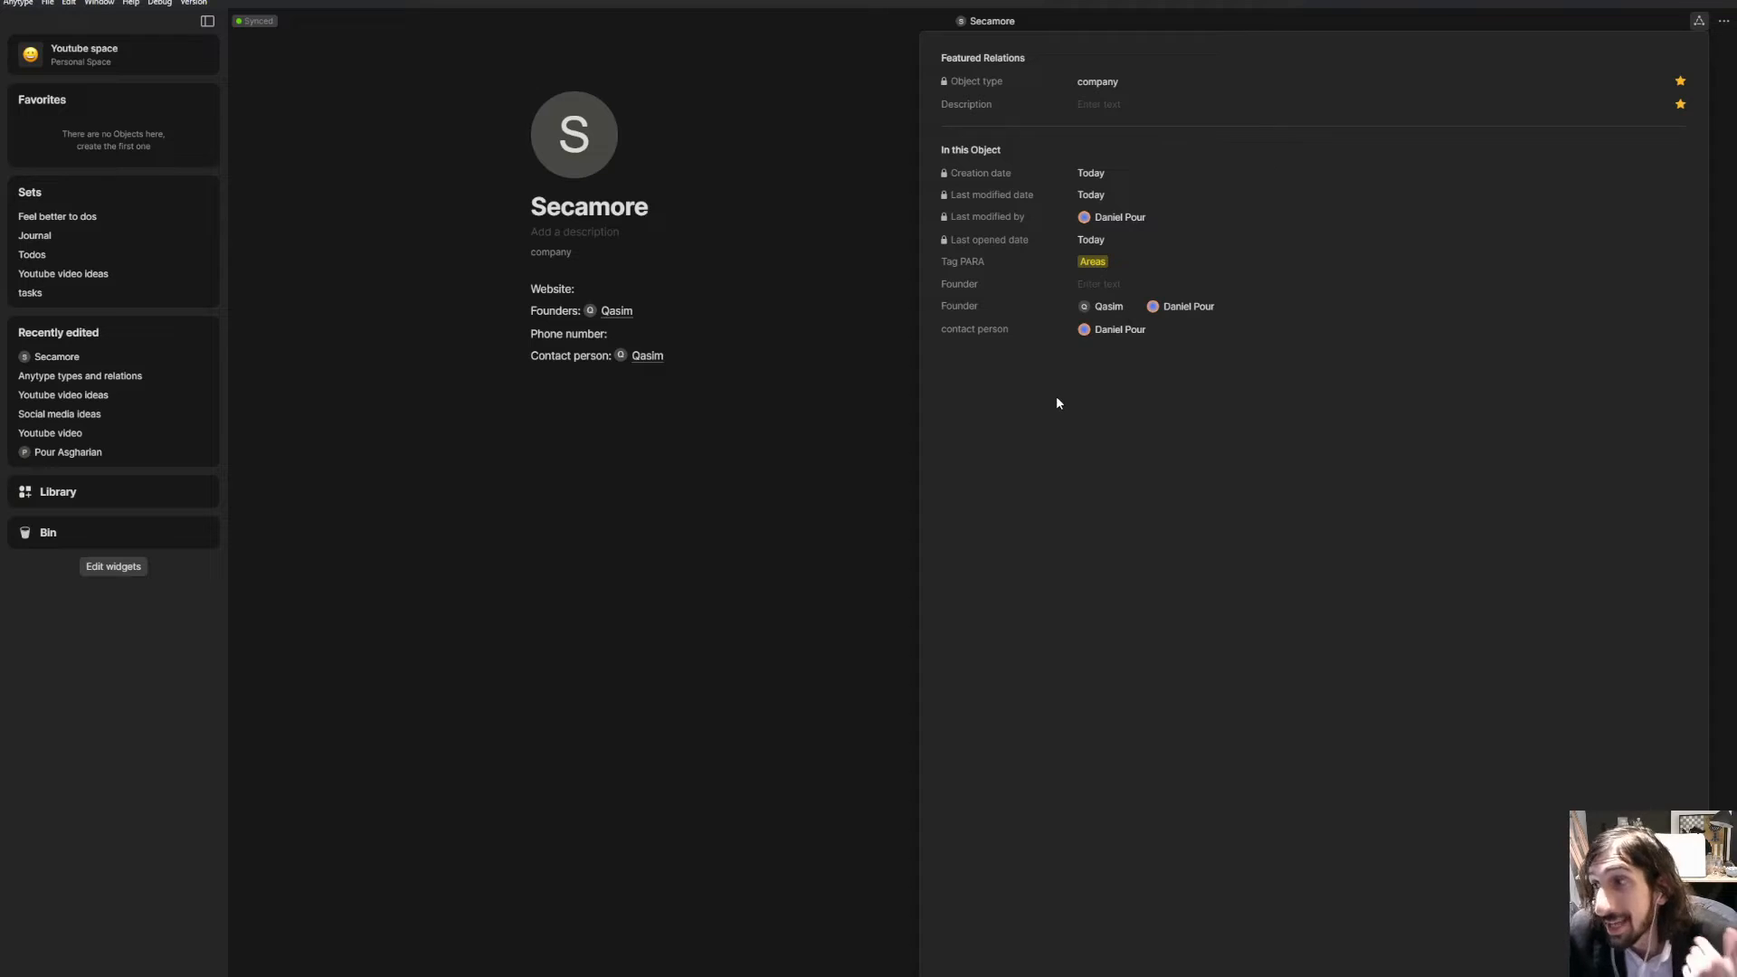
{"action": "mouse_move", "coordinate": [1072, 384]}
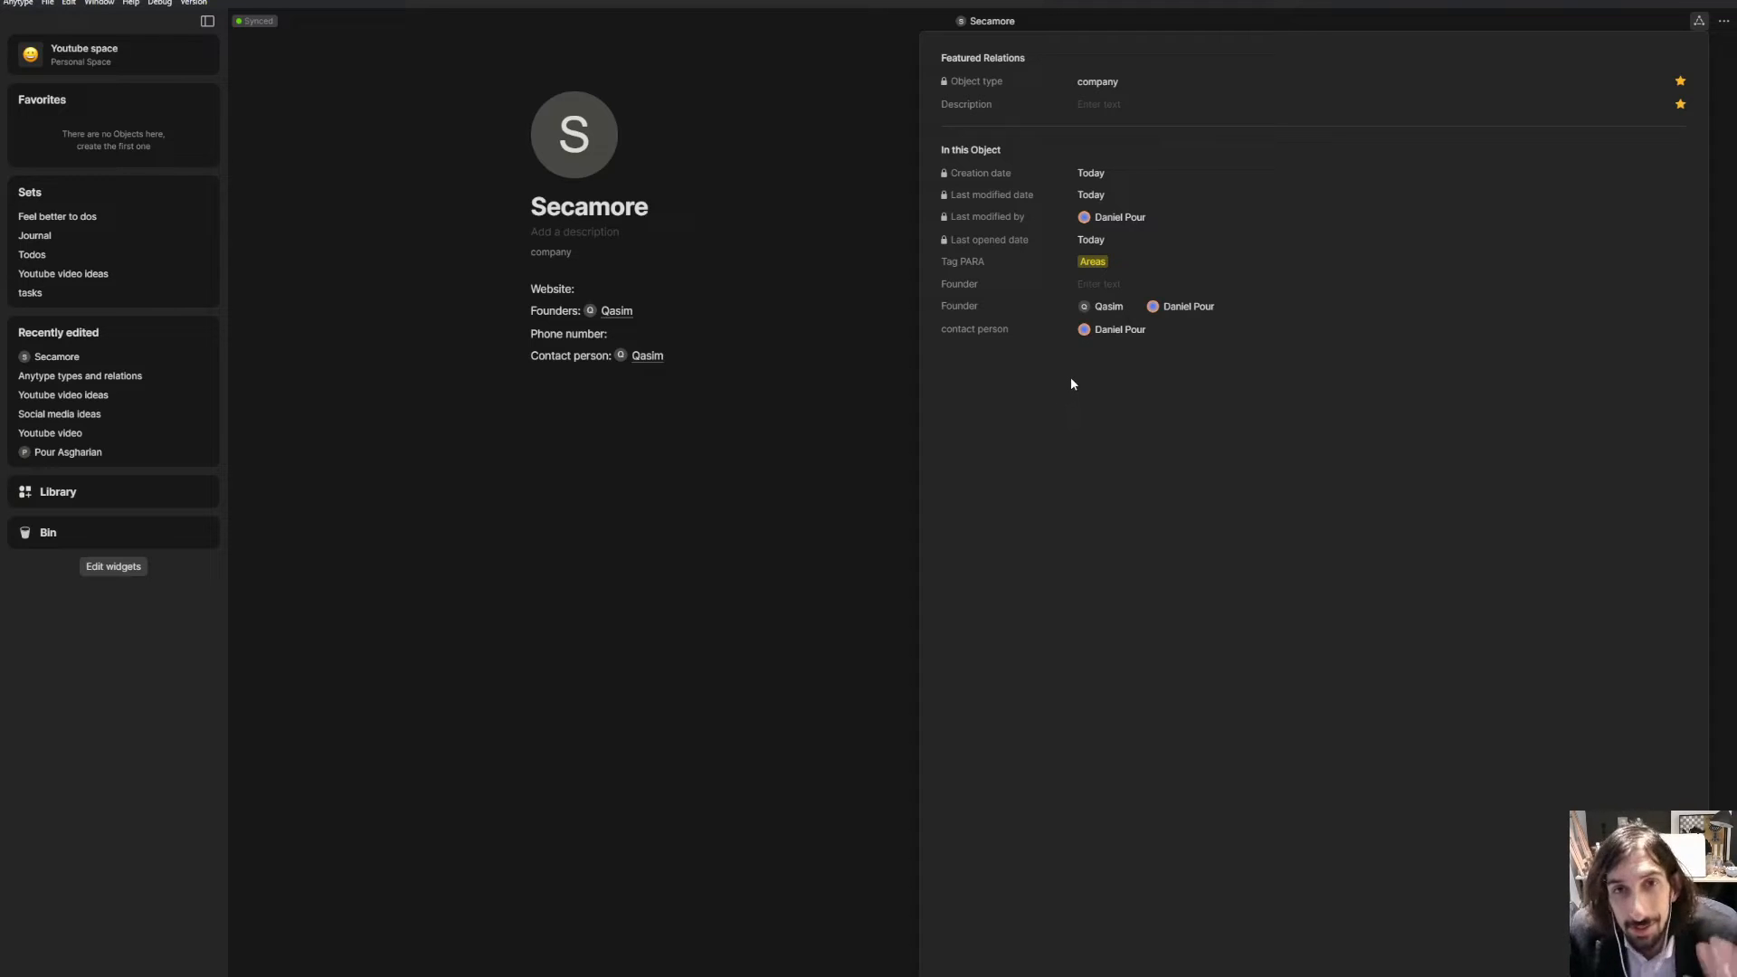
{"action": "mouse_move", "coordinate": [997, 410]}
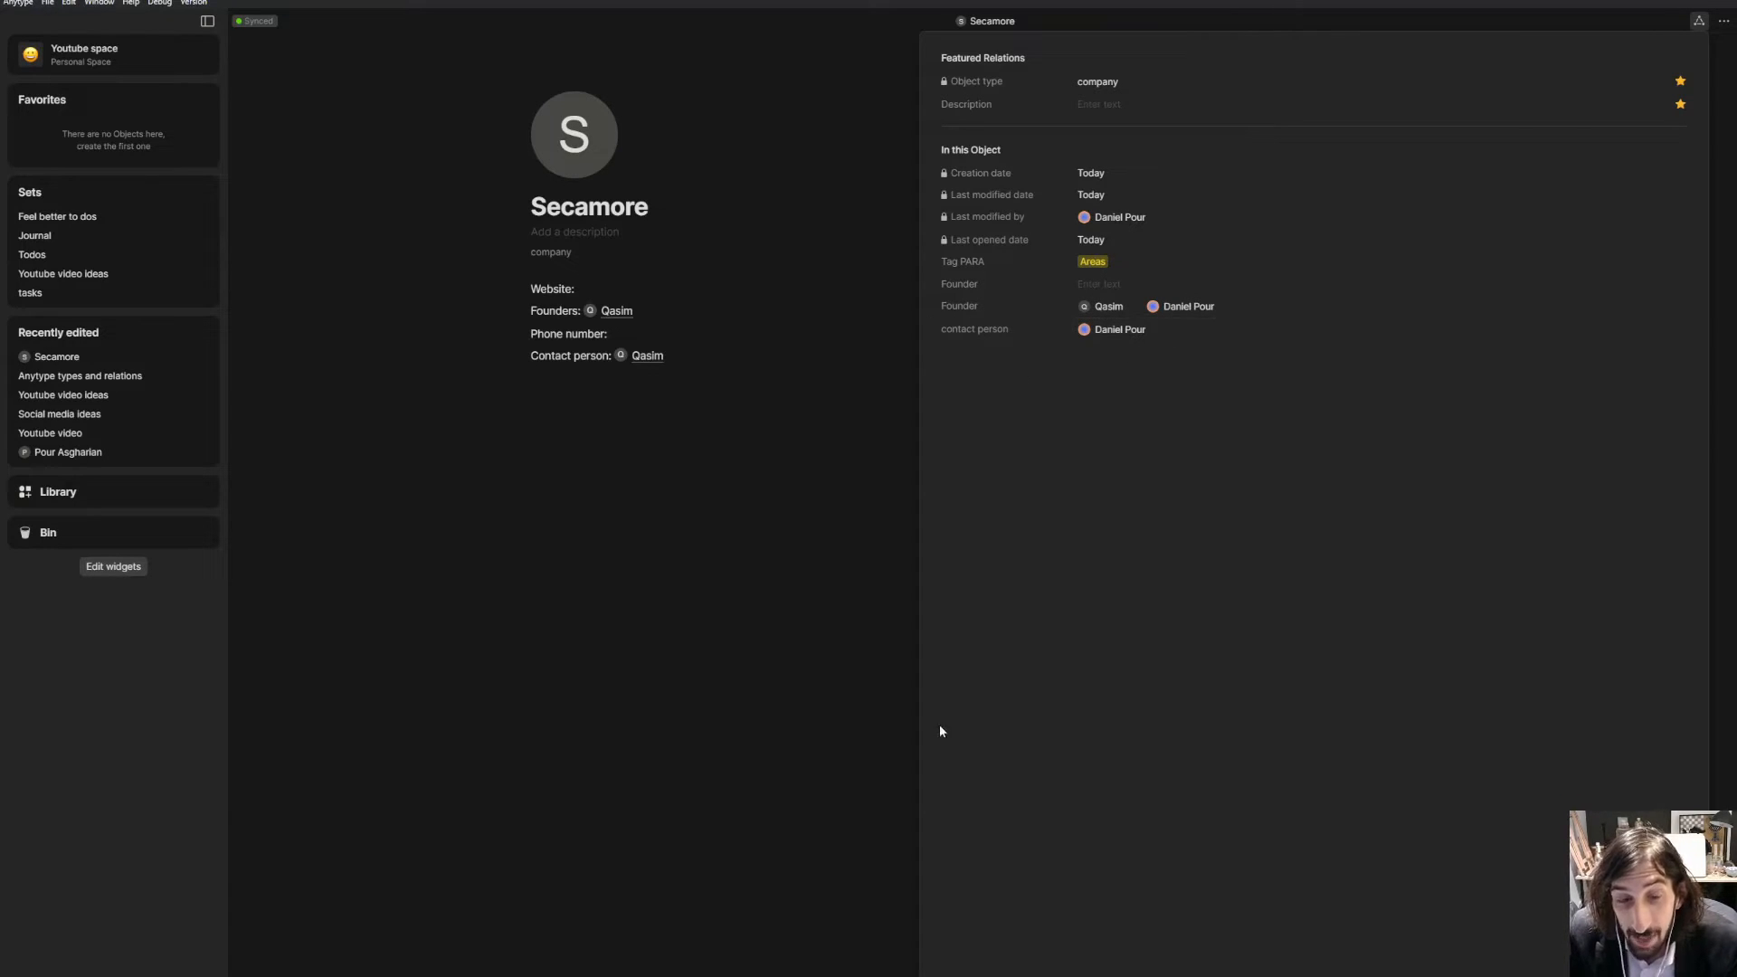
{"action": "mouse_move", "coordinate": [969, 711]}
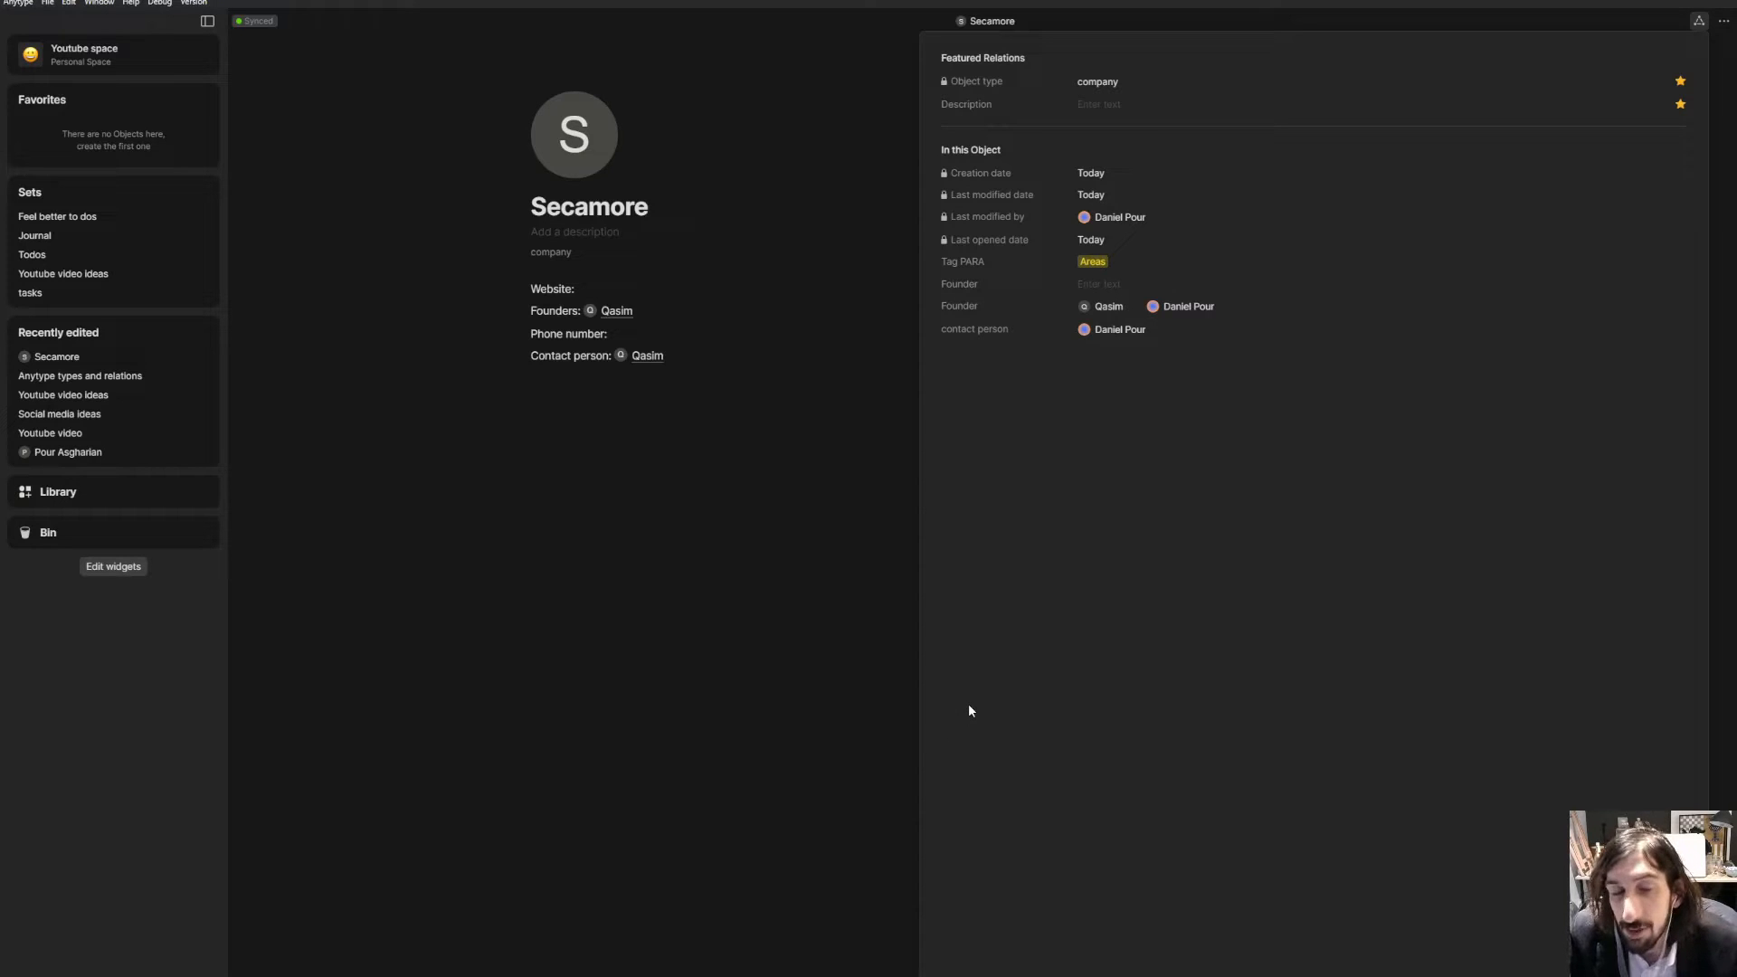
{"action": "mouse_move", "coordinate": [991, 806]}
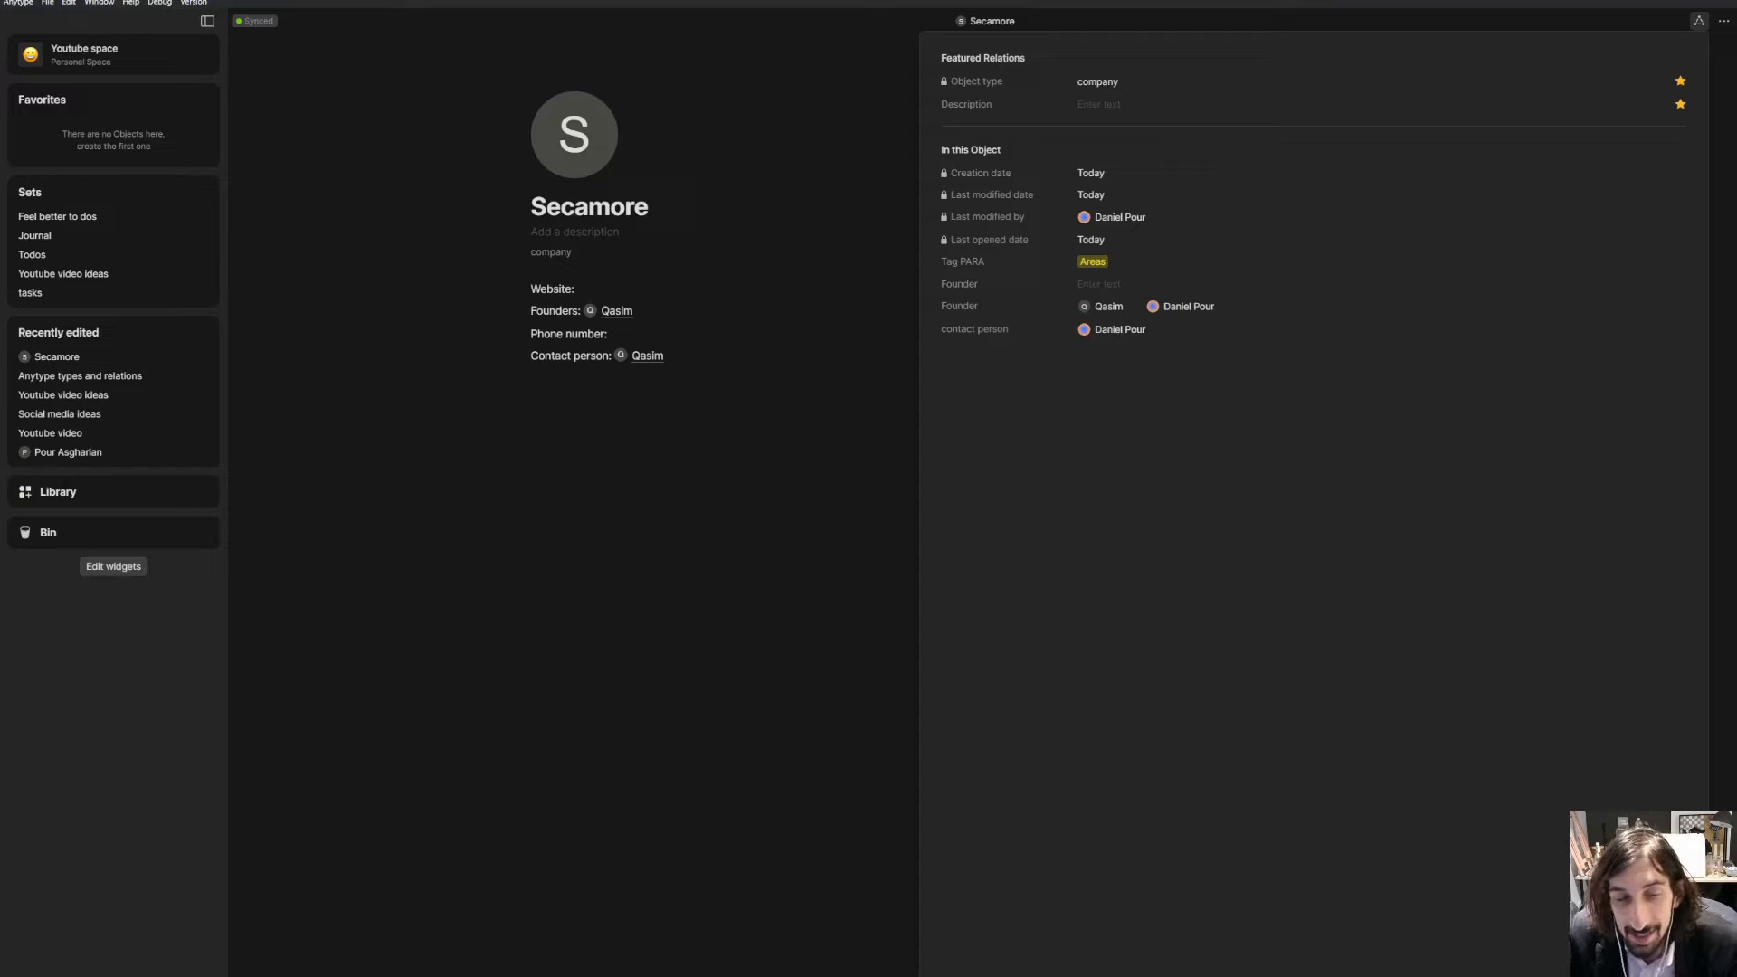
{"action": "mouse_move", "coordinate": [1061, 928]}
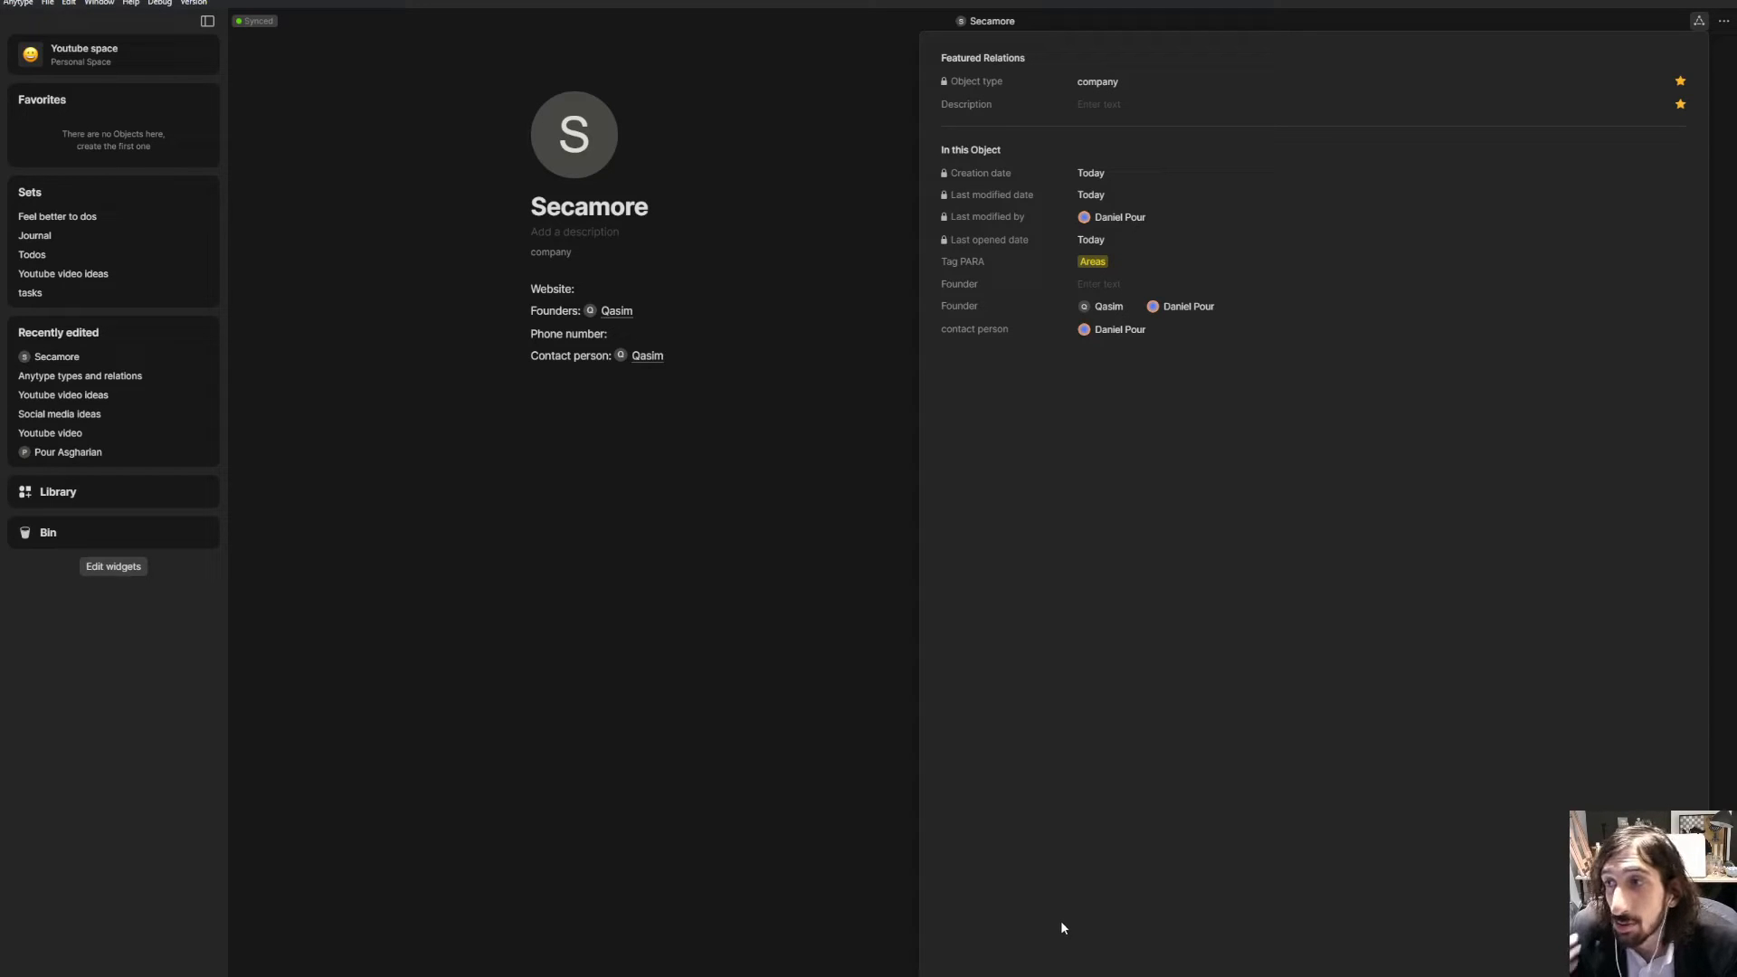
{"action": "mouse_move", "coordinate": [997, 795]}
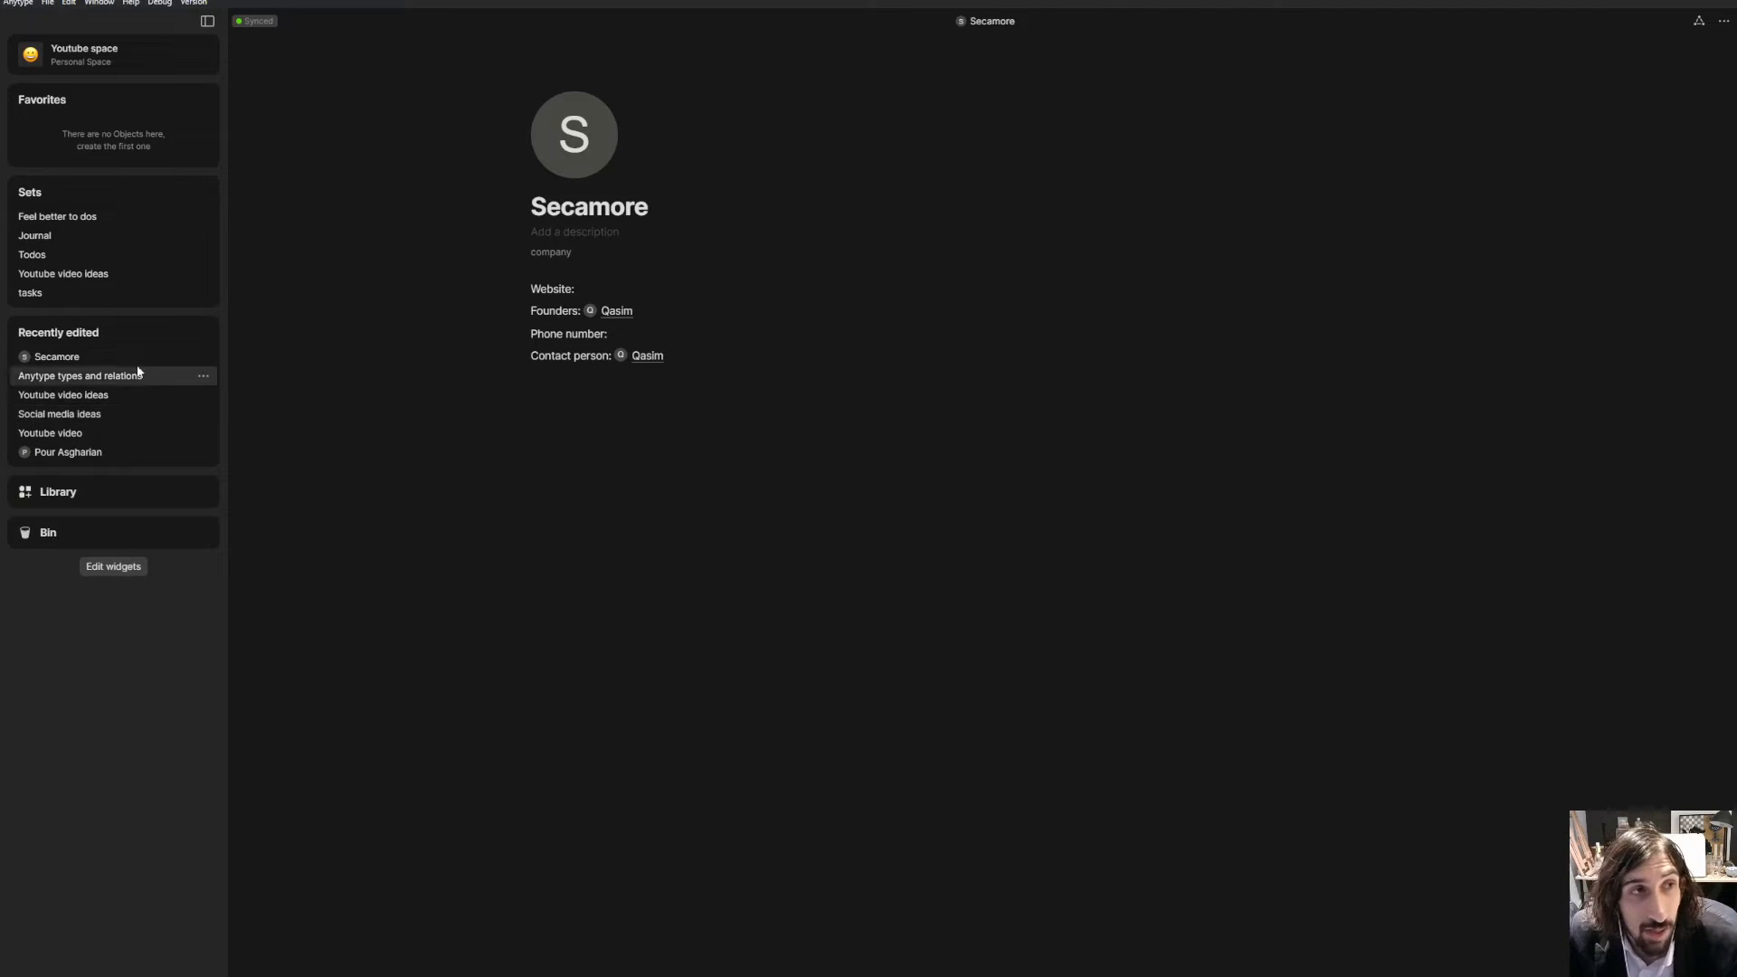
{"action": "mouse_move", "coordinate": [99, 376]}
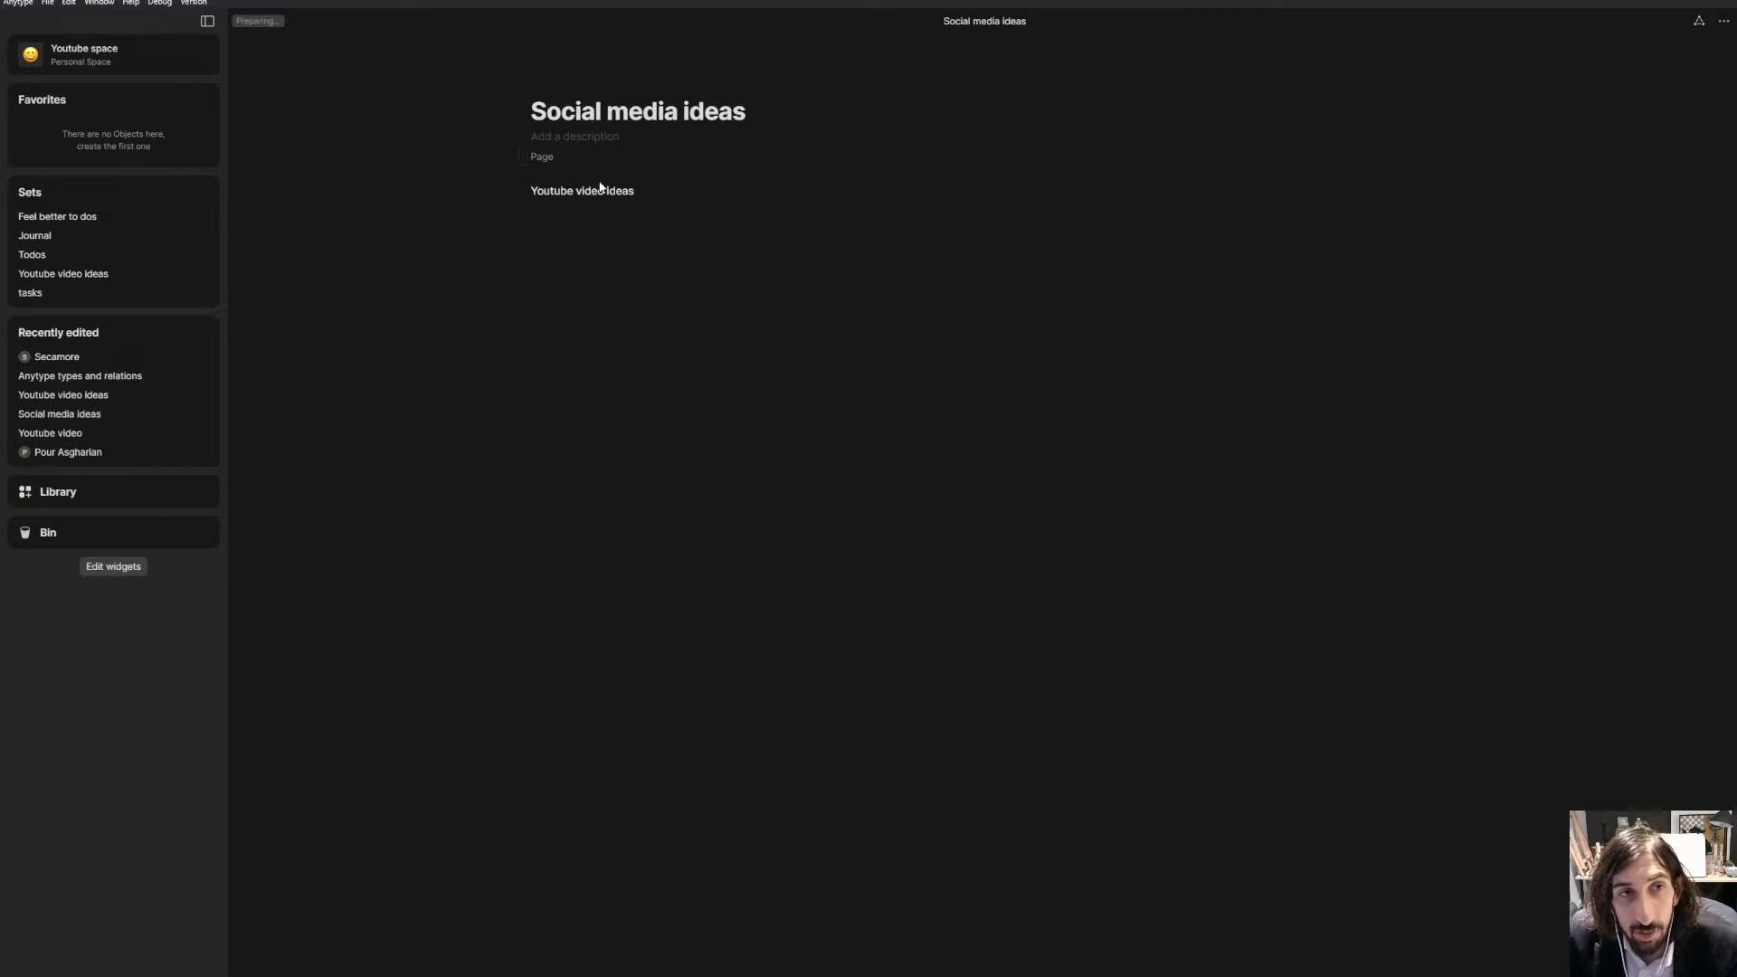
Create a new 'How to style a suit' object in the Youtube video ideas set
{"action": "left_click", "coordinate": [582, 190]}
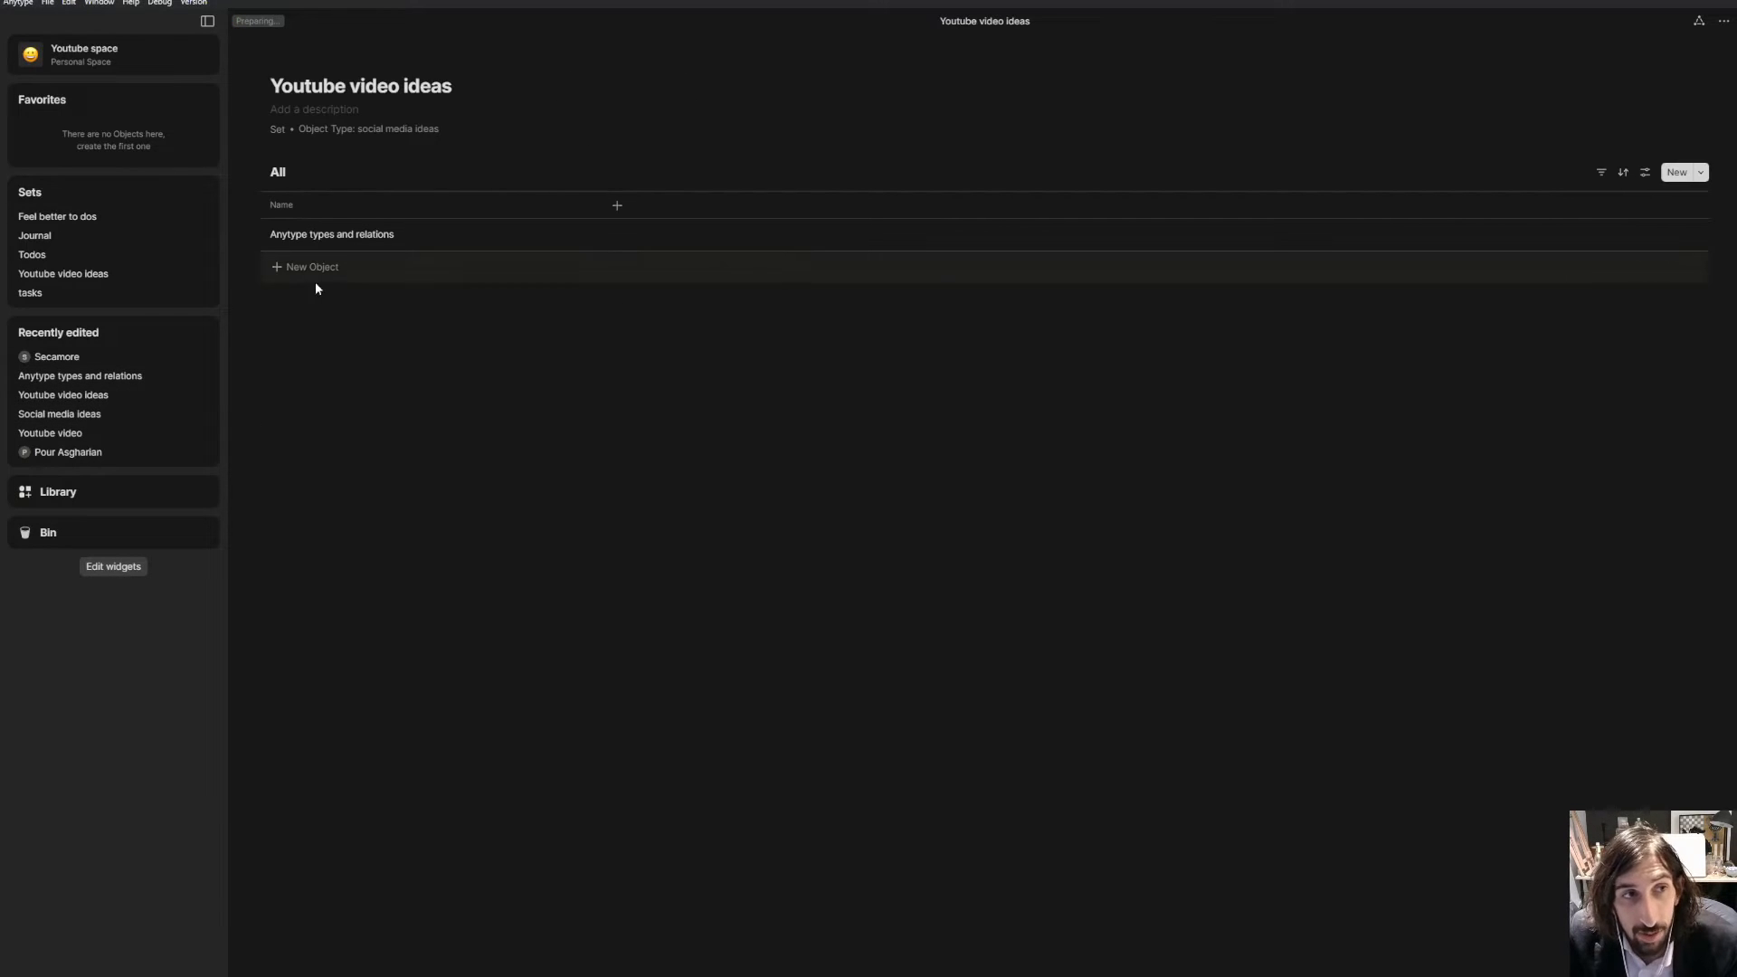
{"action": "left_click", "coordinate": [312, 266]}
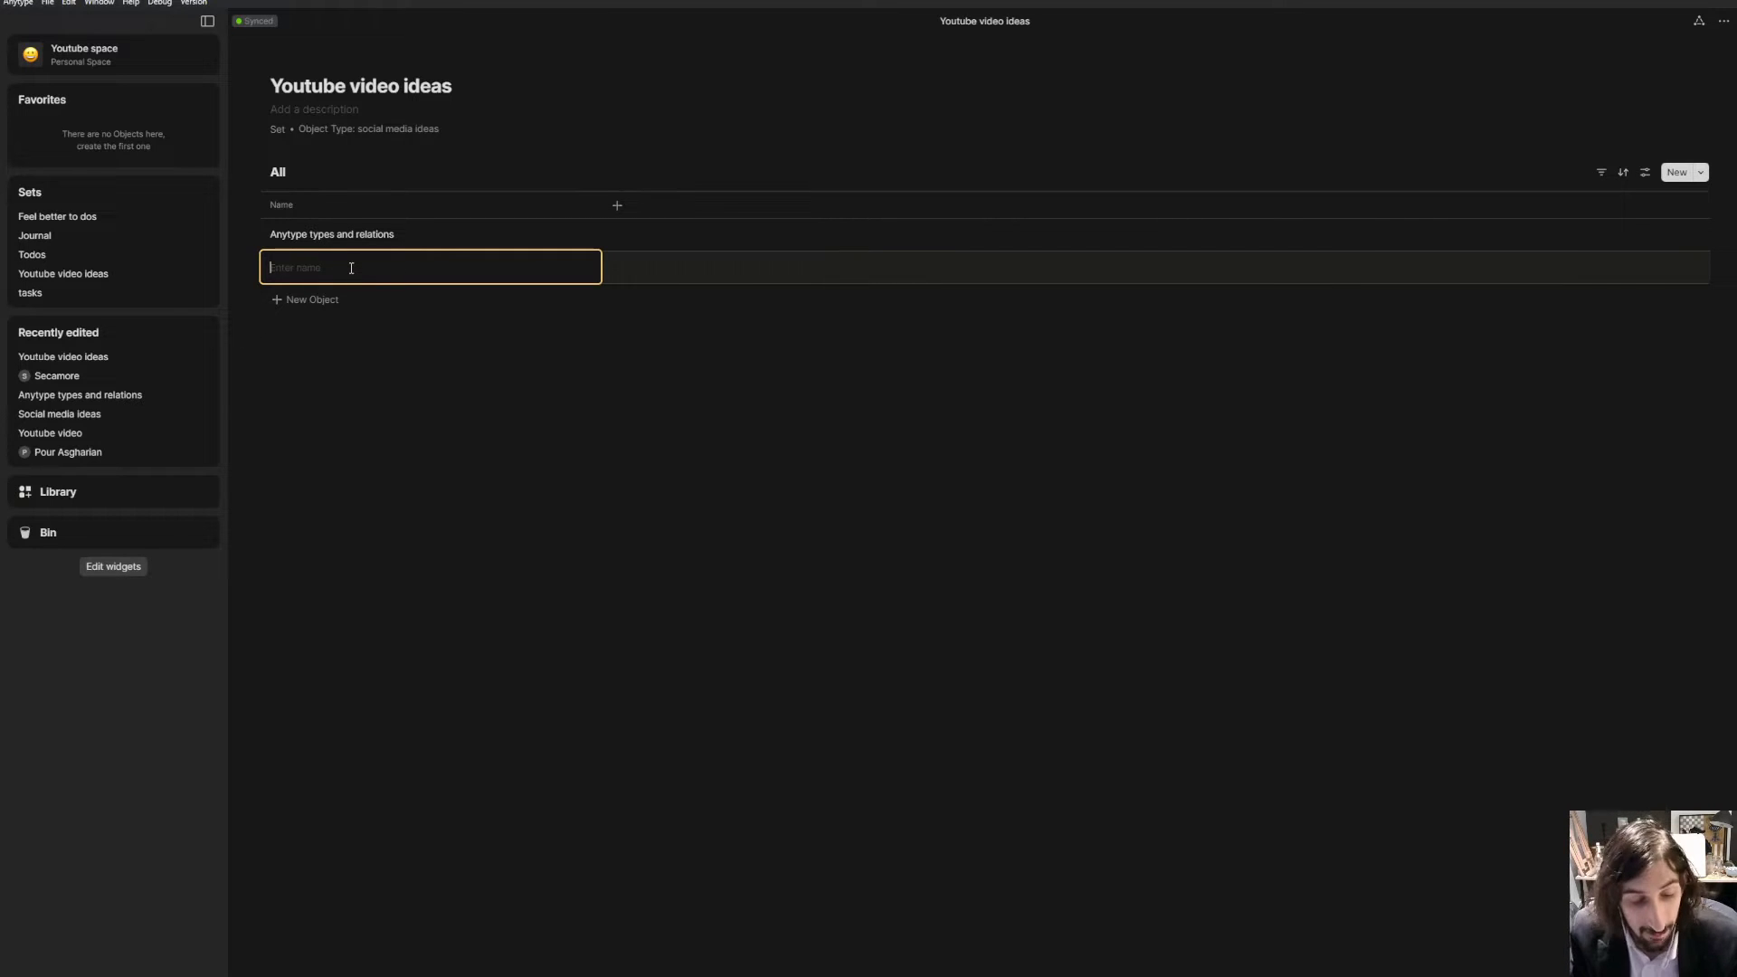
{"action": "type", "text": "H"}
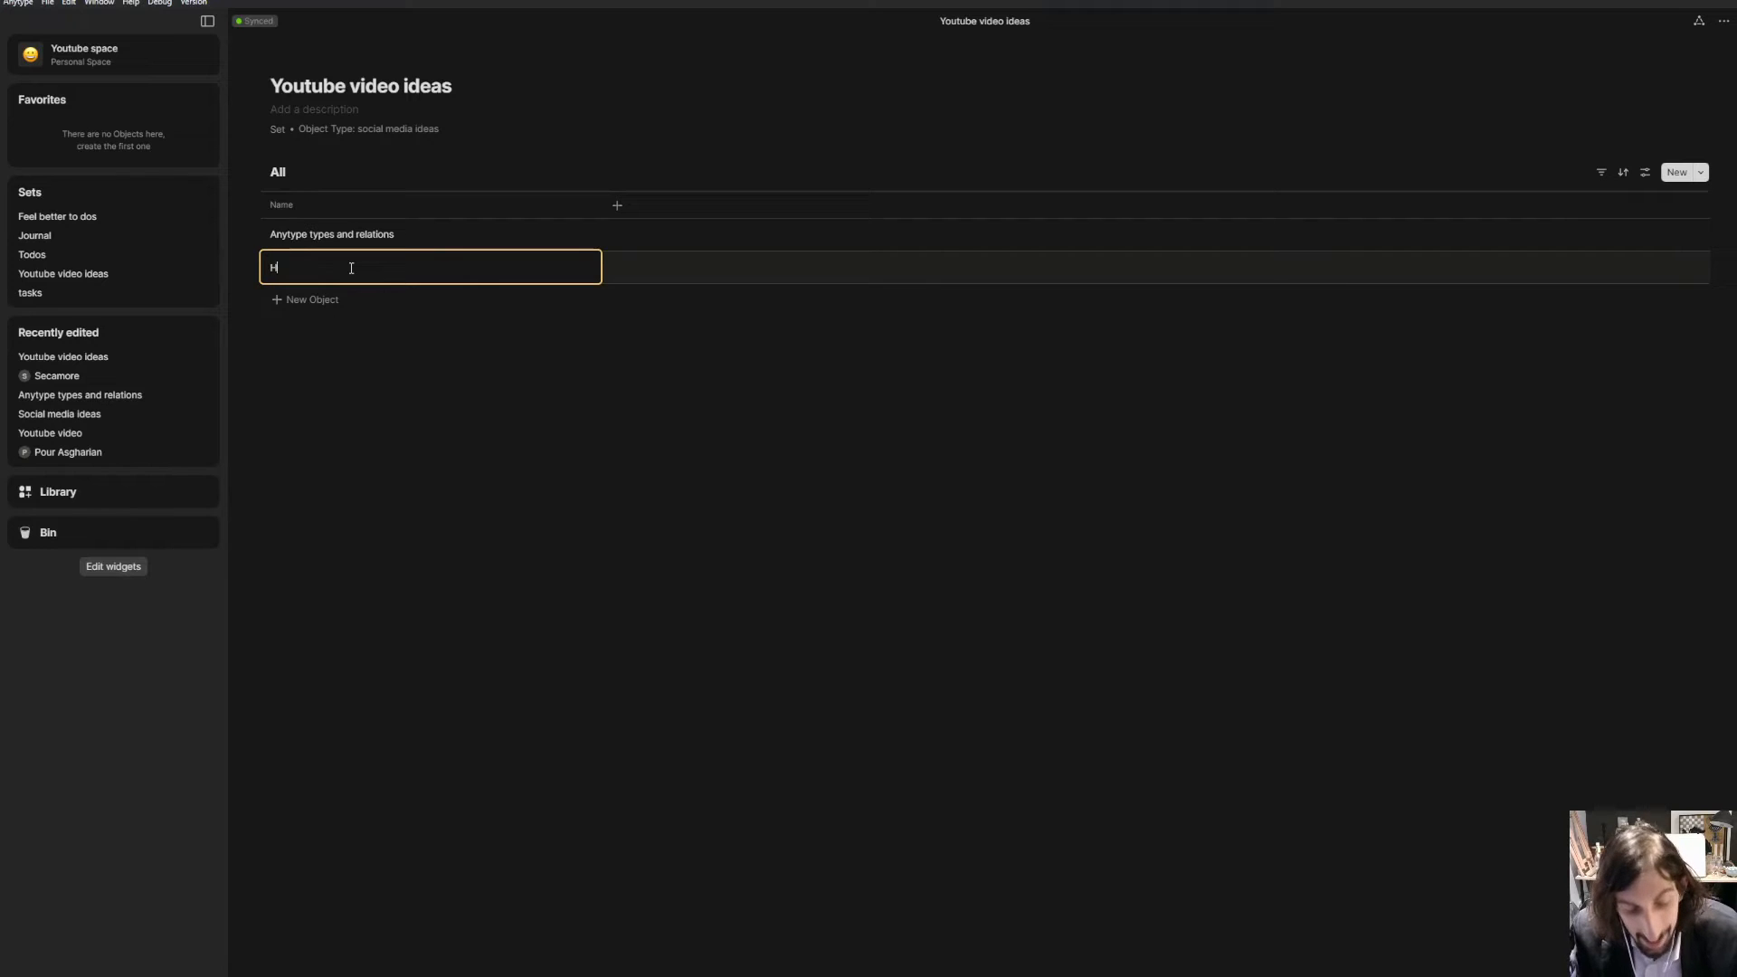
{"action": "type", "text": "ow to style a suit"}
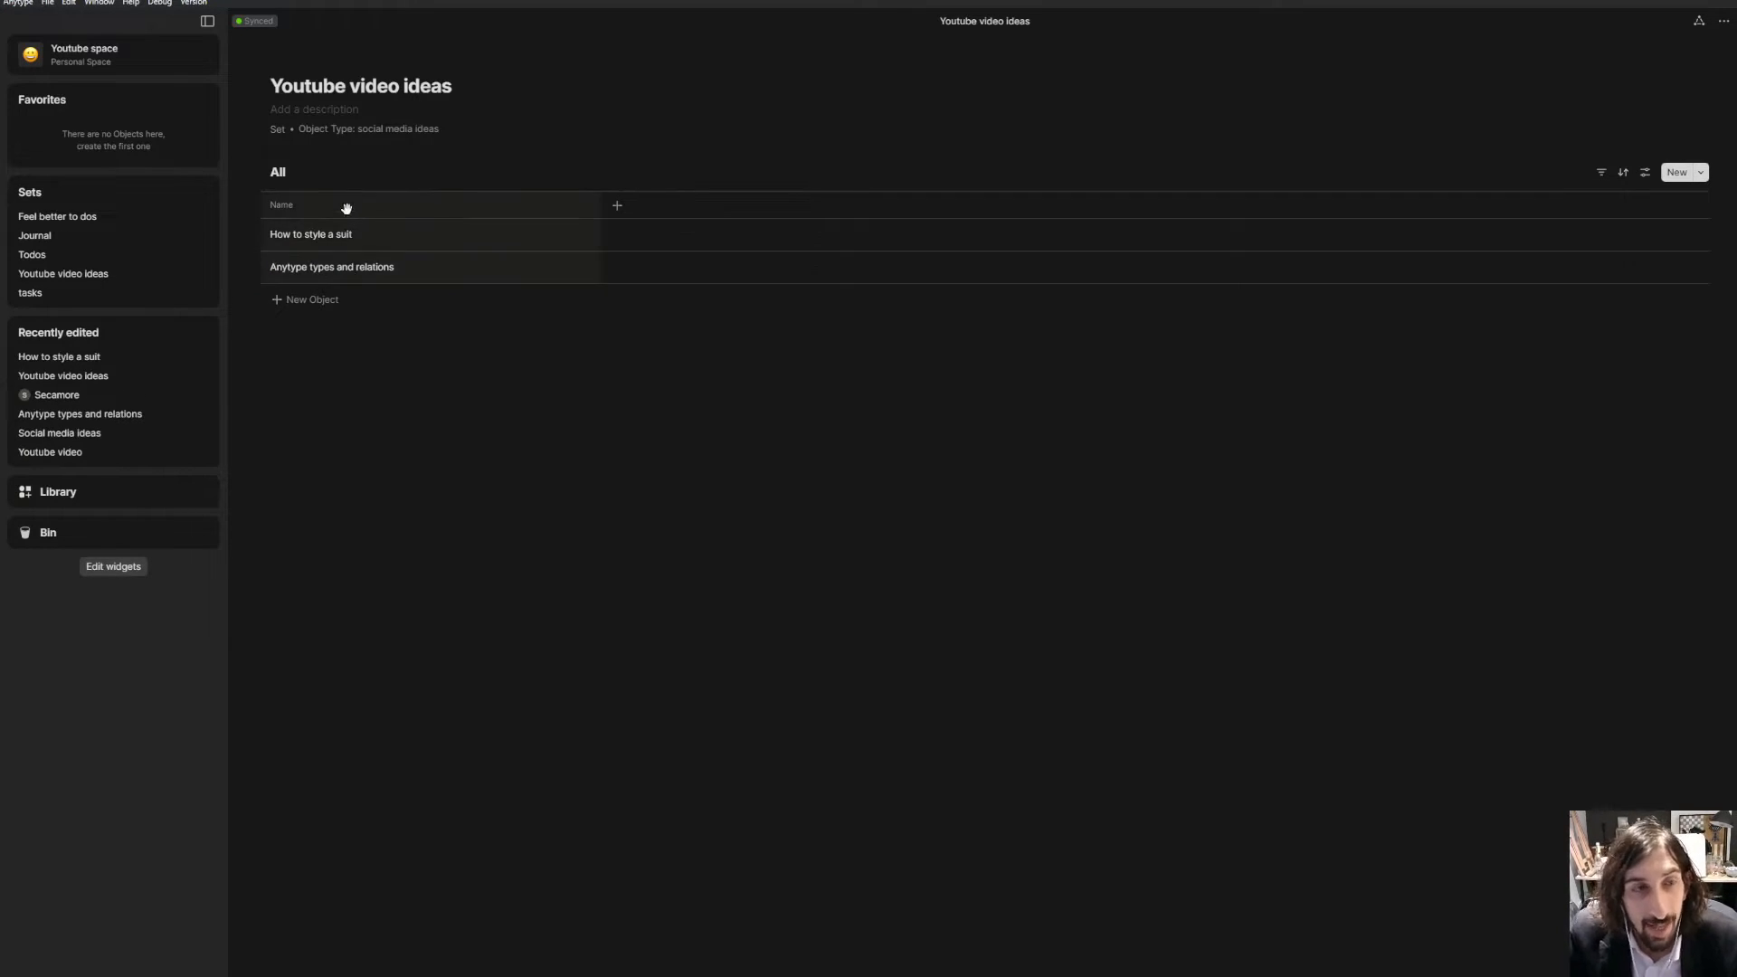
{"action": "left_click", "coordinate": [616, 205]}
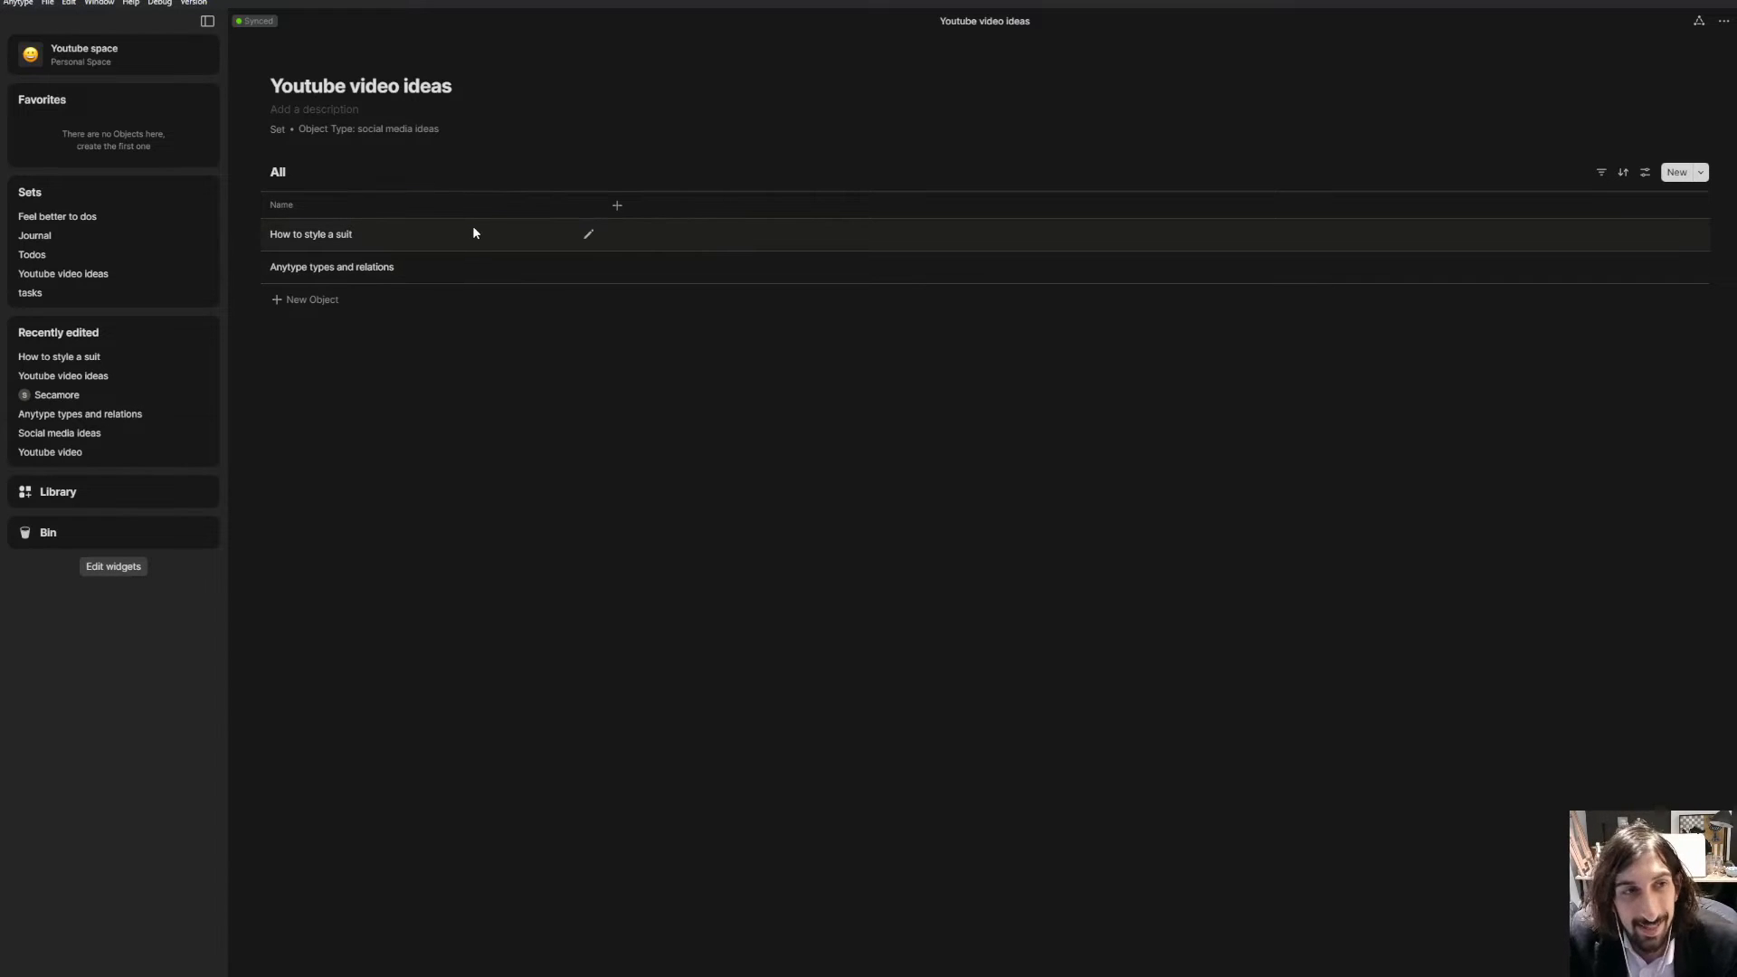
Open the 'How to style a suit' row from the set in a popup
{"action": "left_click", "coordinate": [310, 234]}
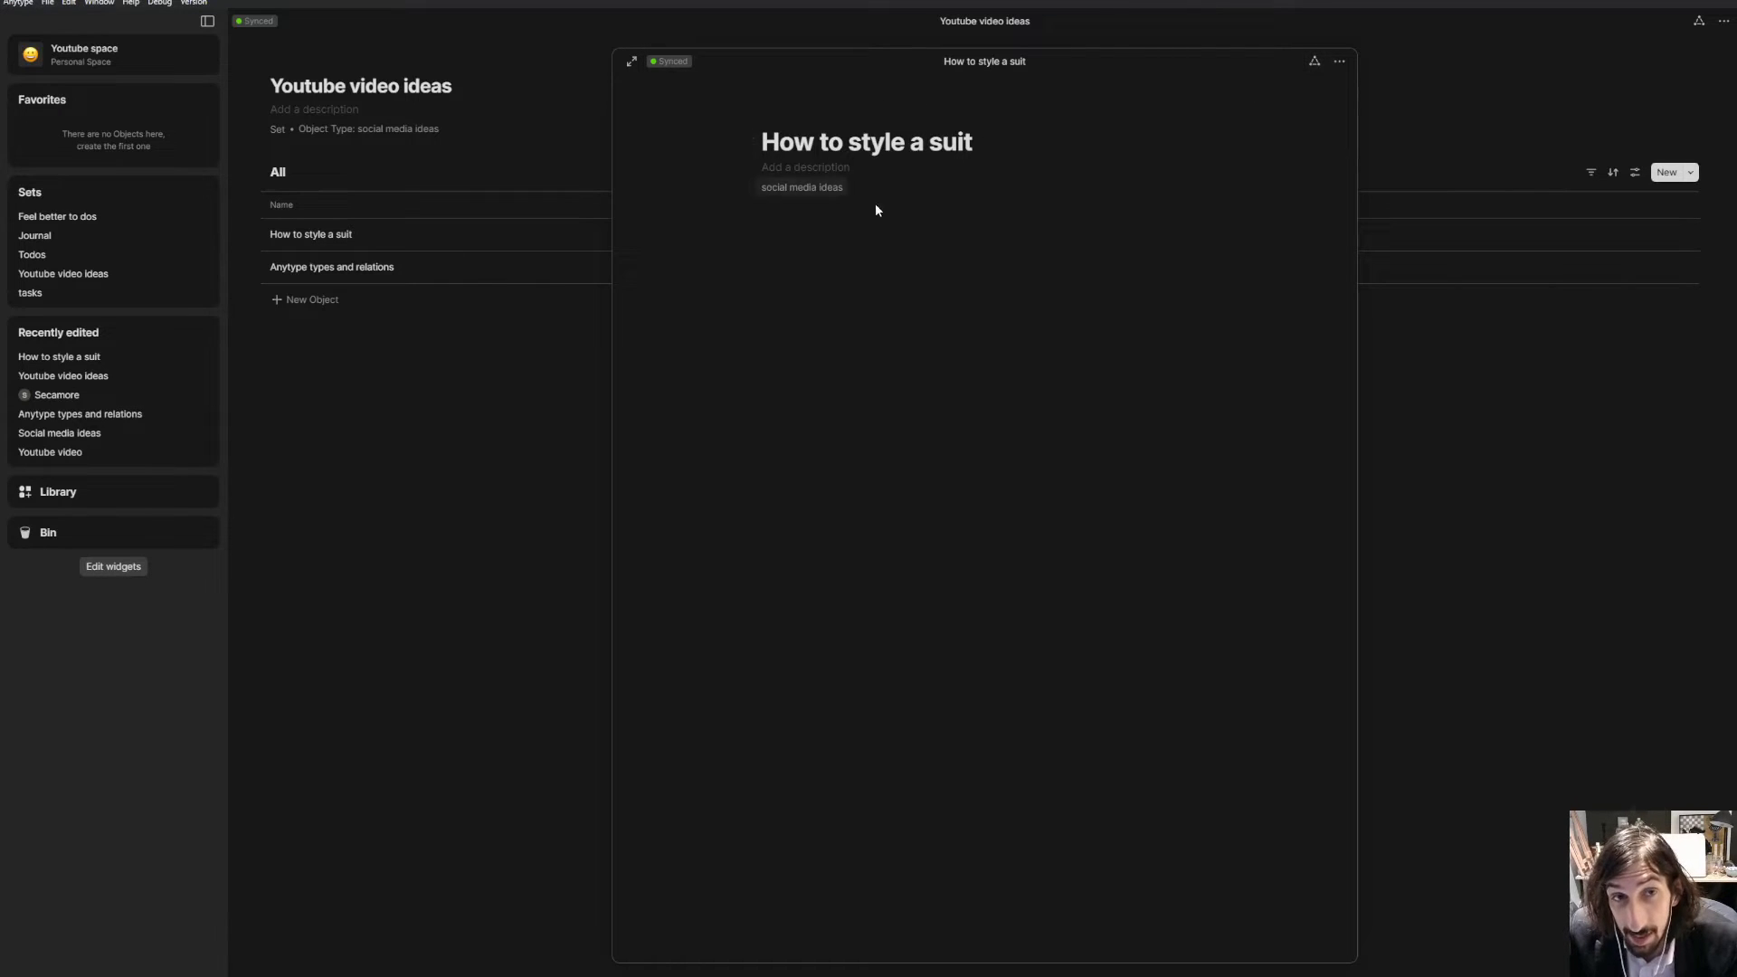
{"action": "mouse_move", "coordinate": [800, 187]}
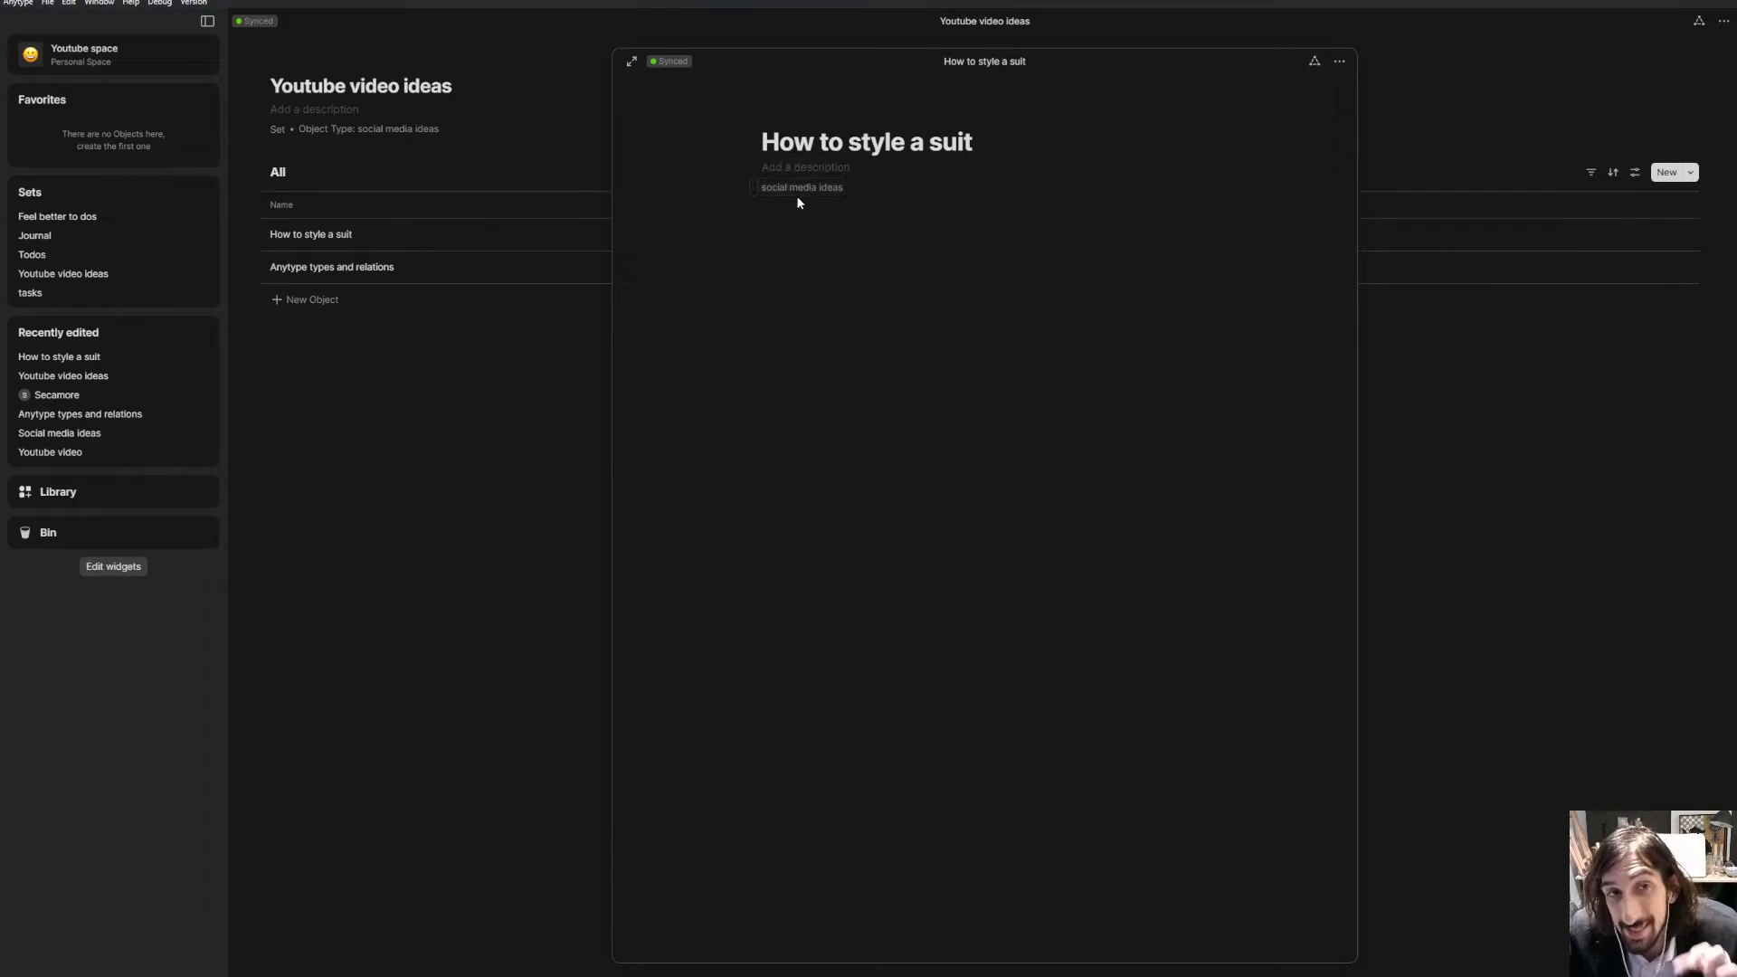
{"action": "mouse_move", "coordinate": [1313, 61]}
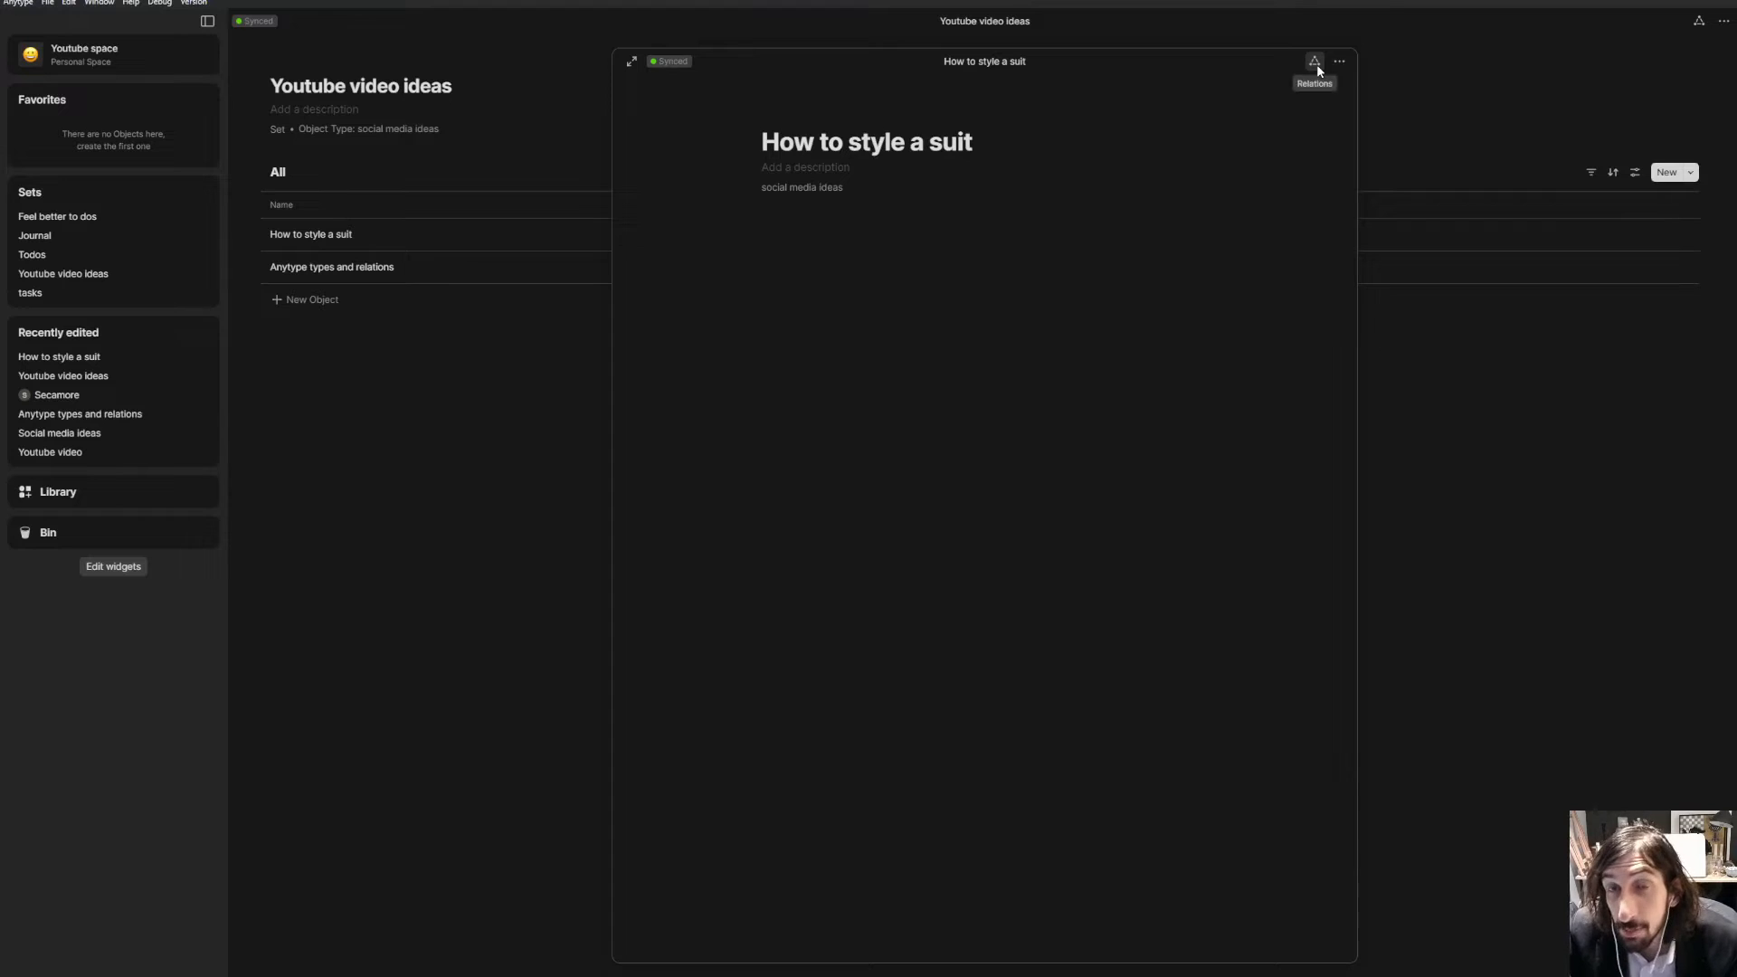
Add the project relation to 'How to style a suit' and set it to Secamore
{"action": "left_click", "coordinate": [1314, 61]}
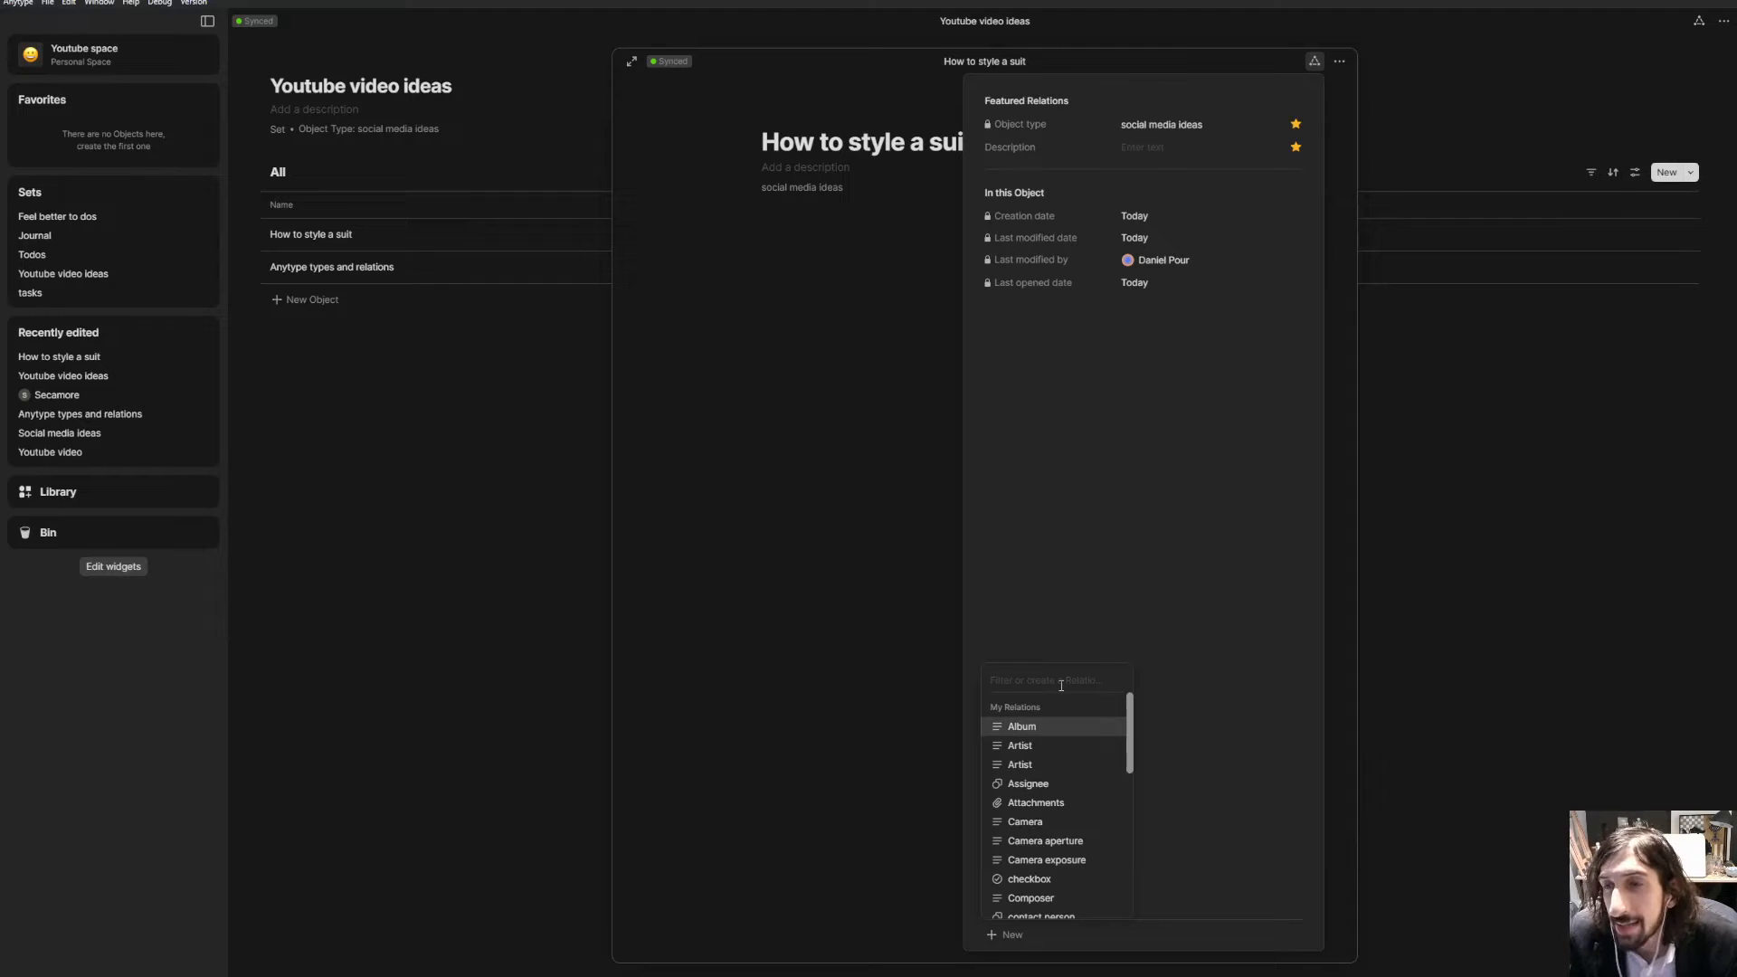
{"action": "type", "text": "R"}
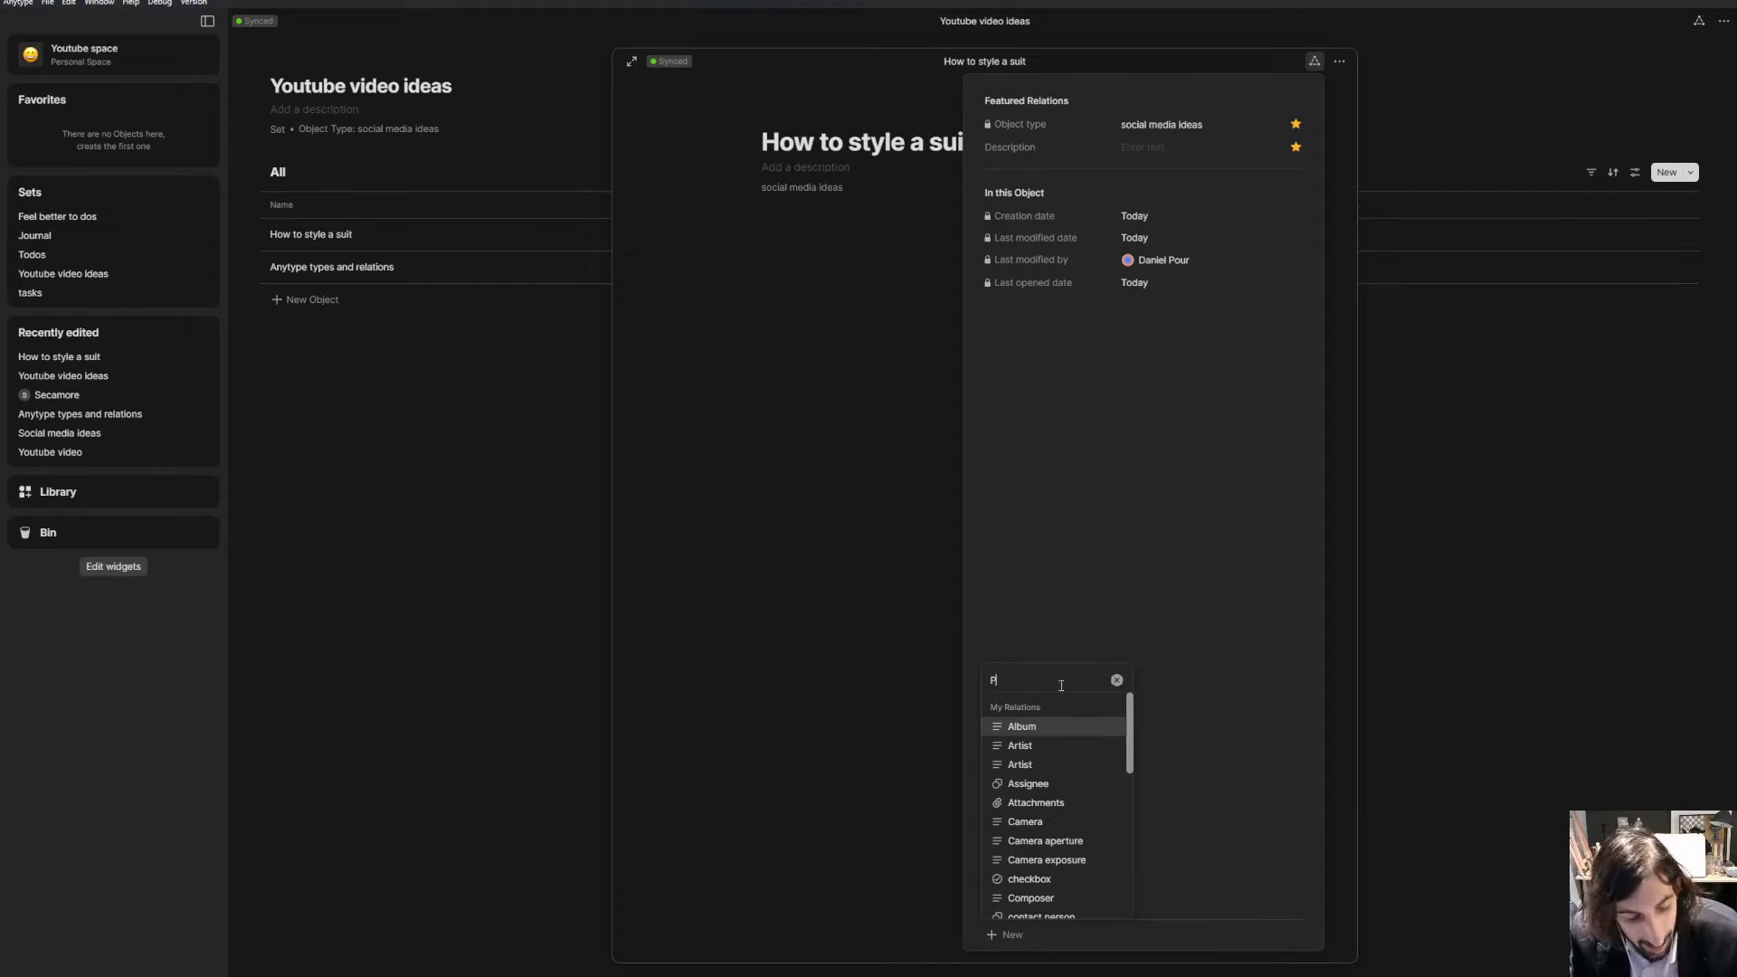
{"action": "type", "text": "Para"}
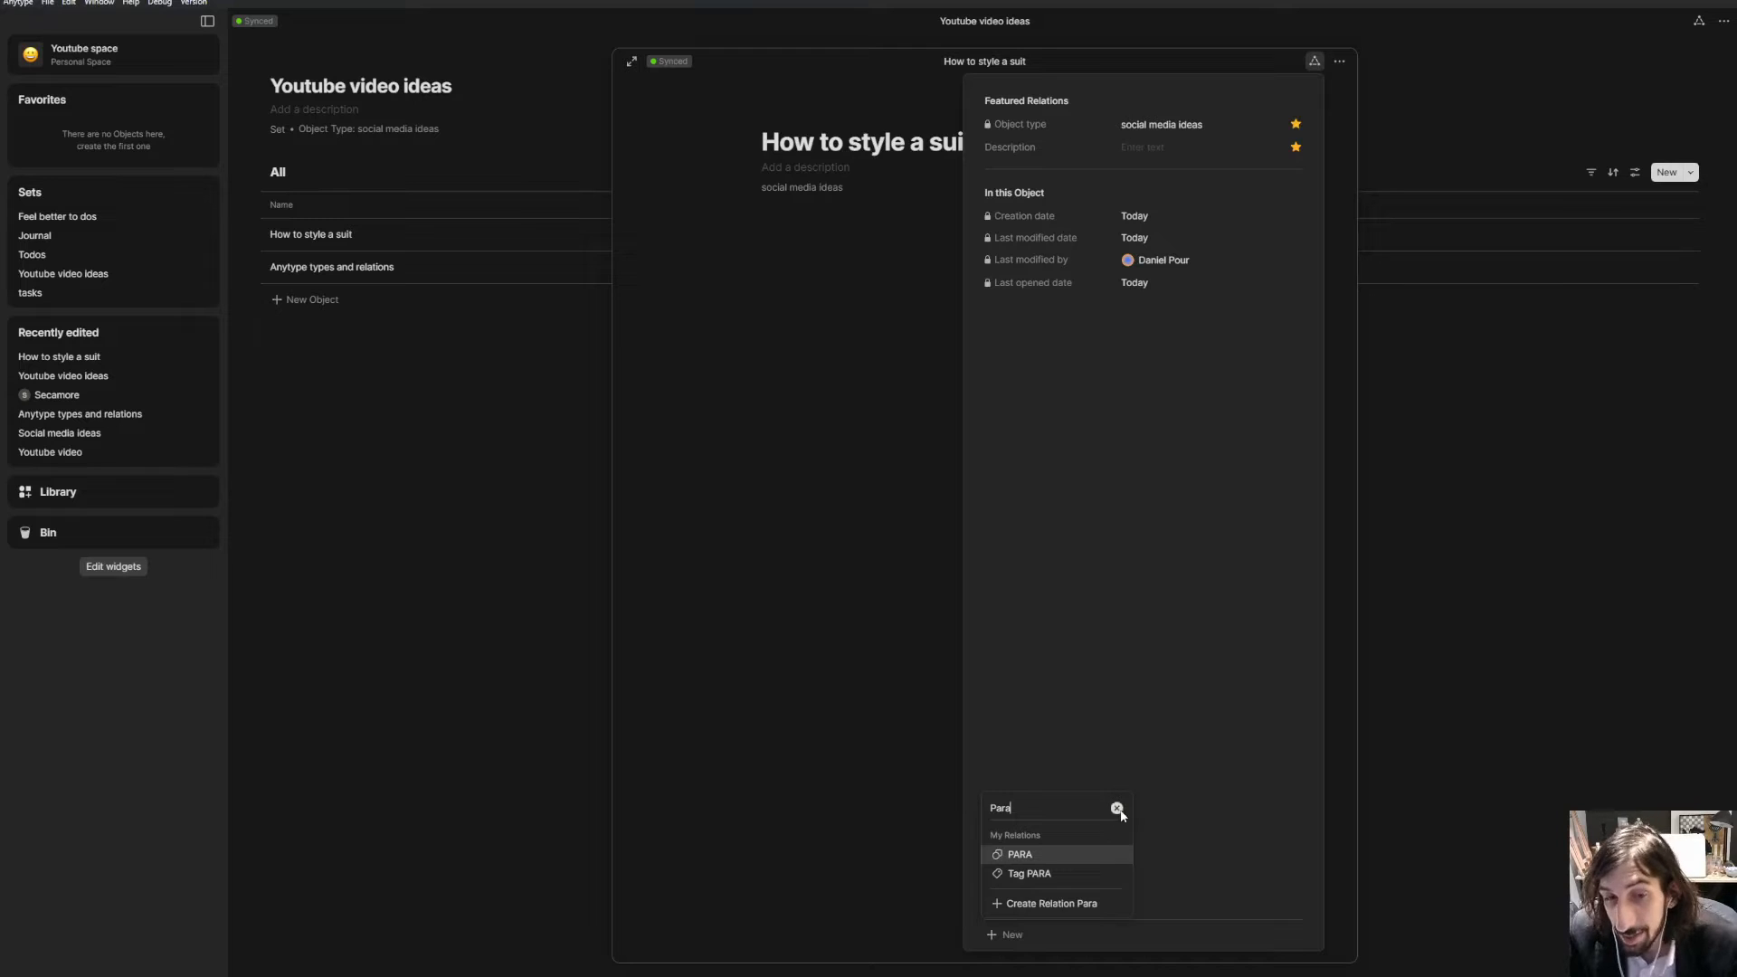
{"action": "left_click", "coordinate": [1117, 808]}
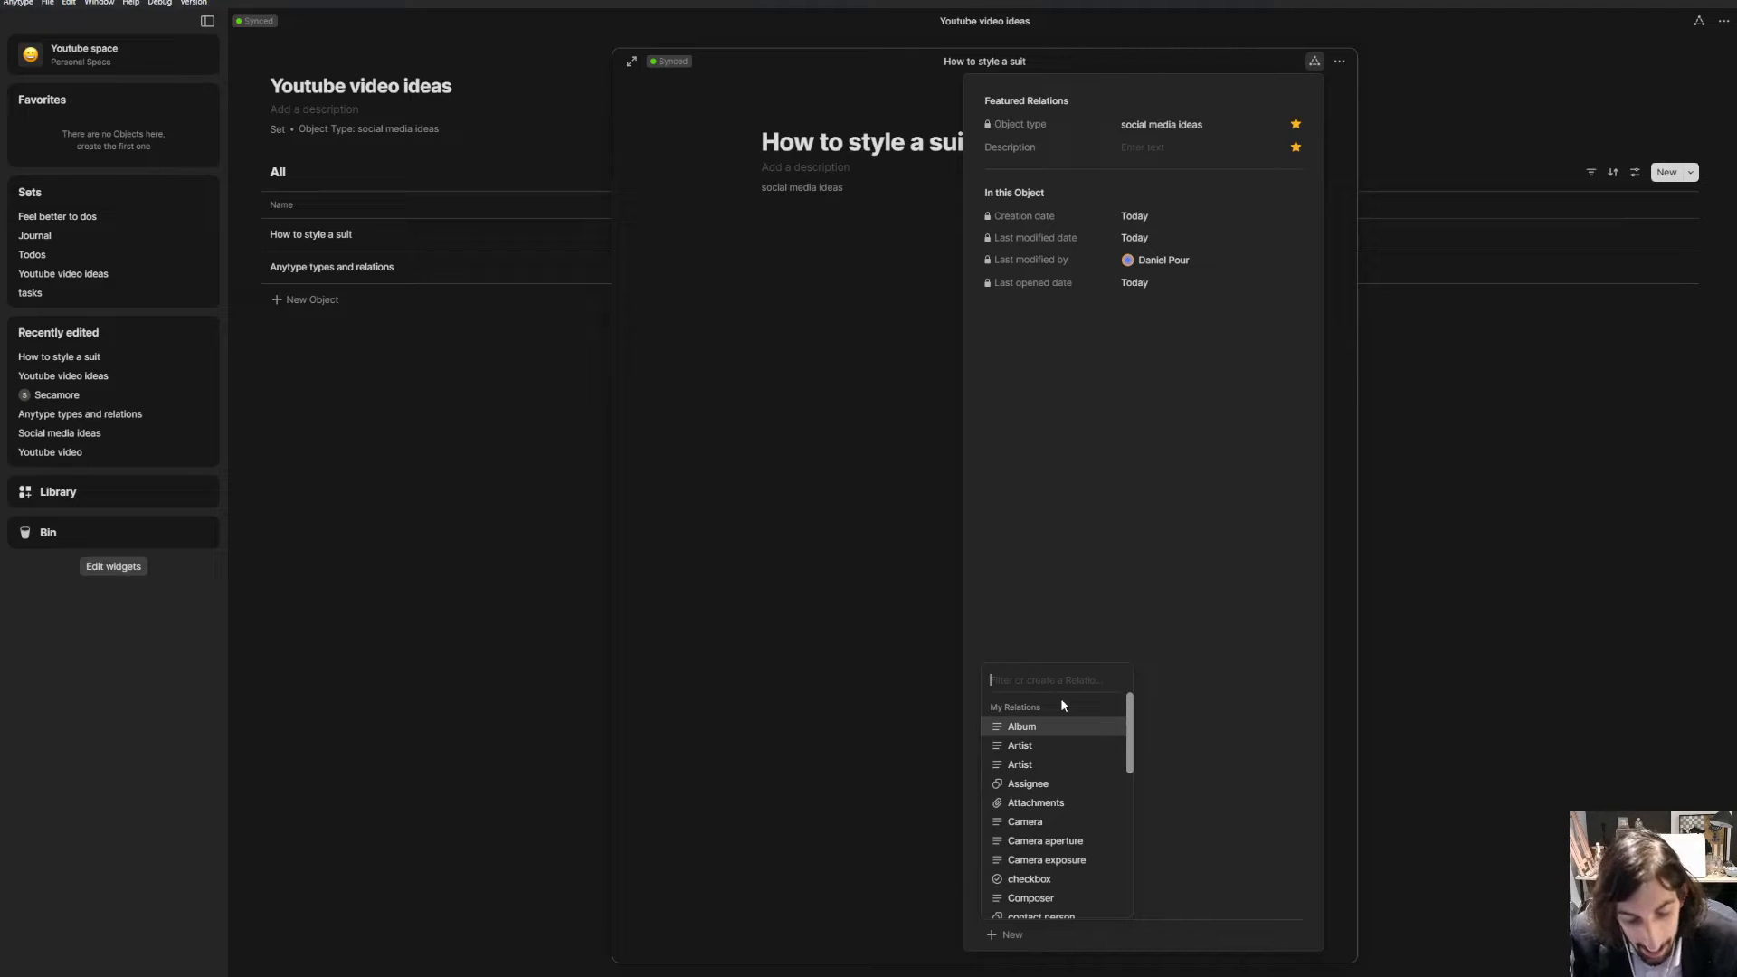
{"action": "type", "text": "PROJECT"}
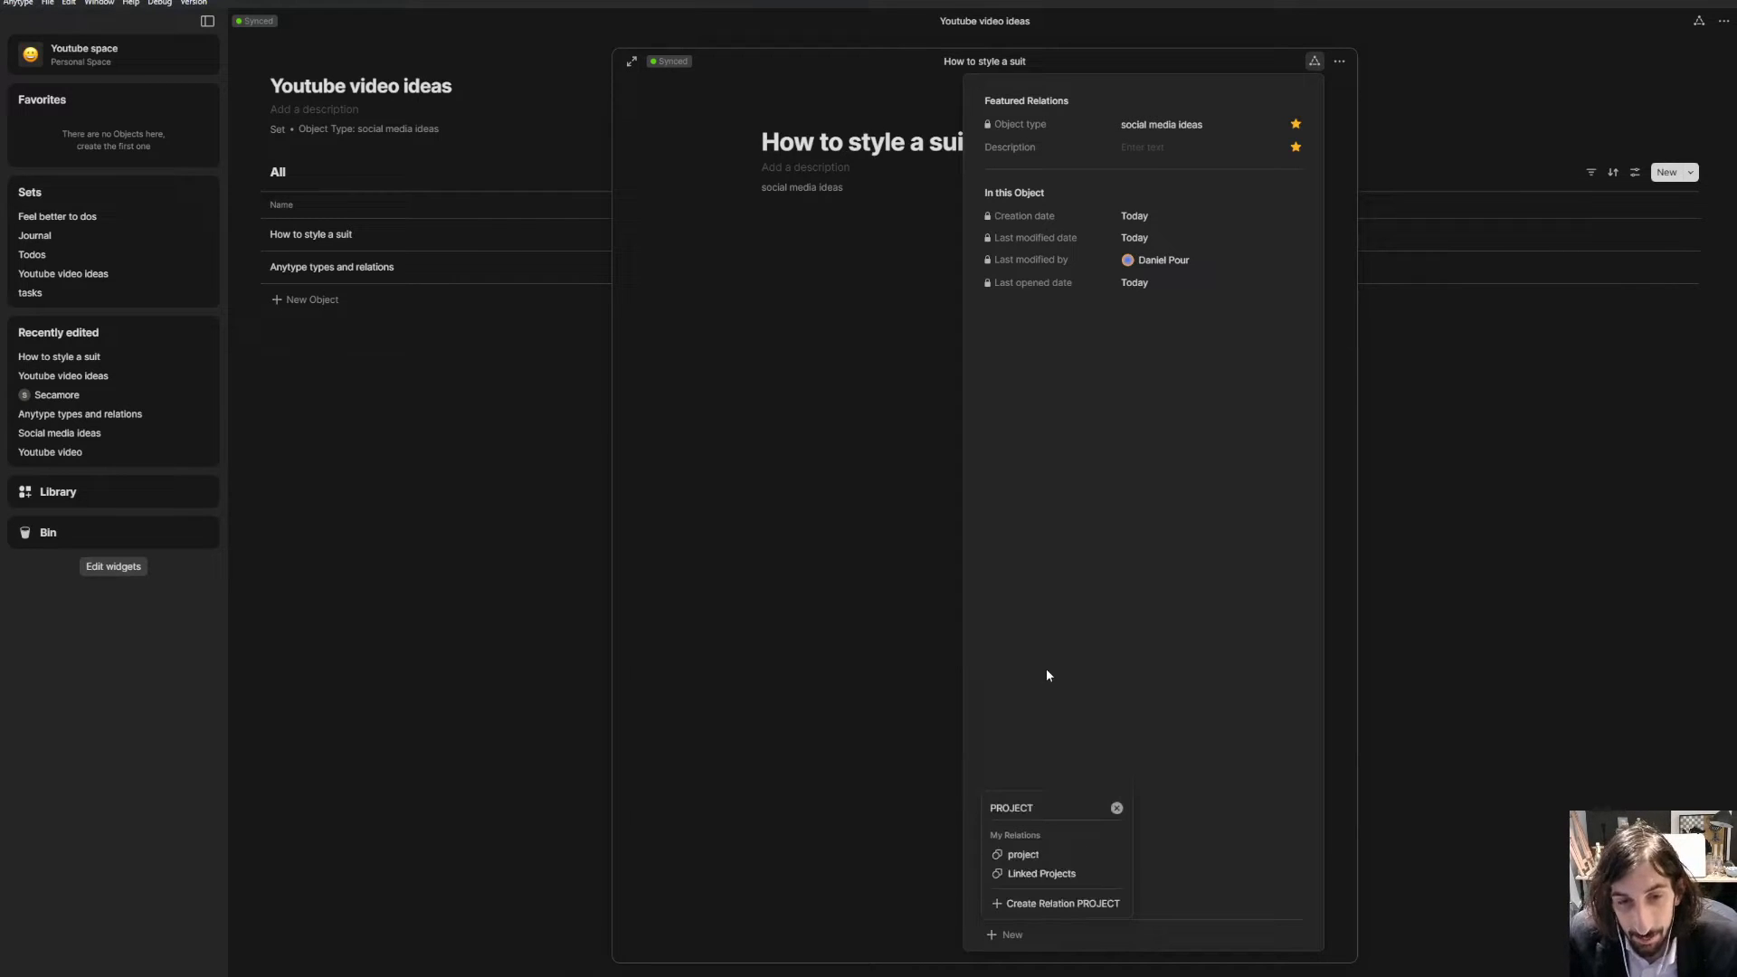
{"action": "left_click", "coordinate": [1022, 854]}
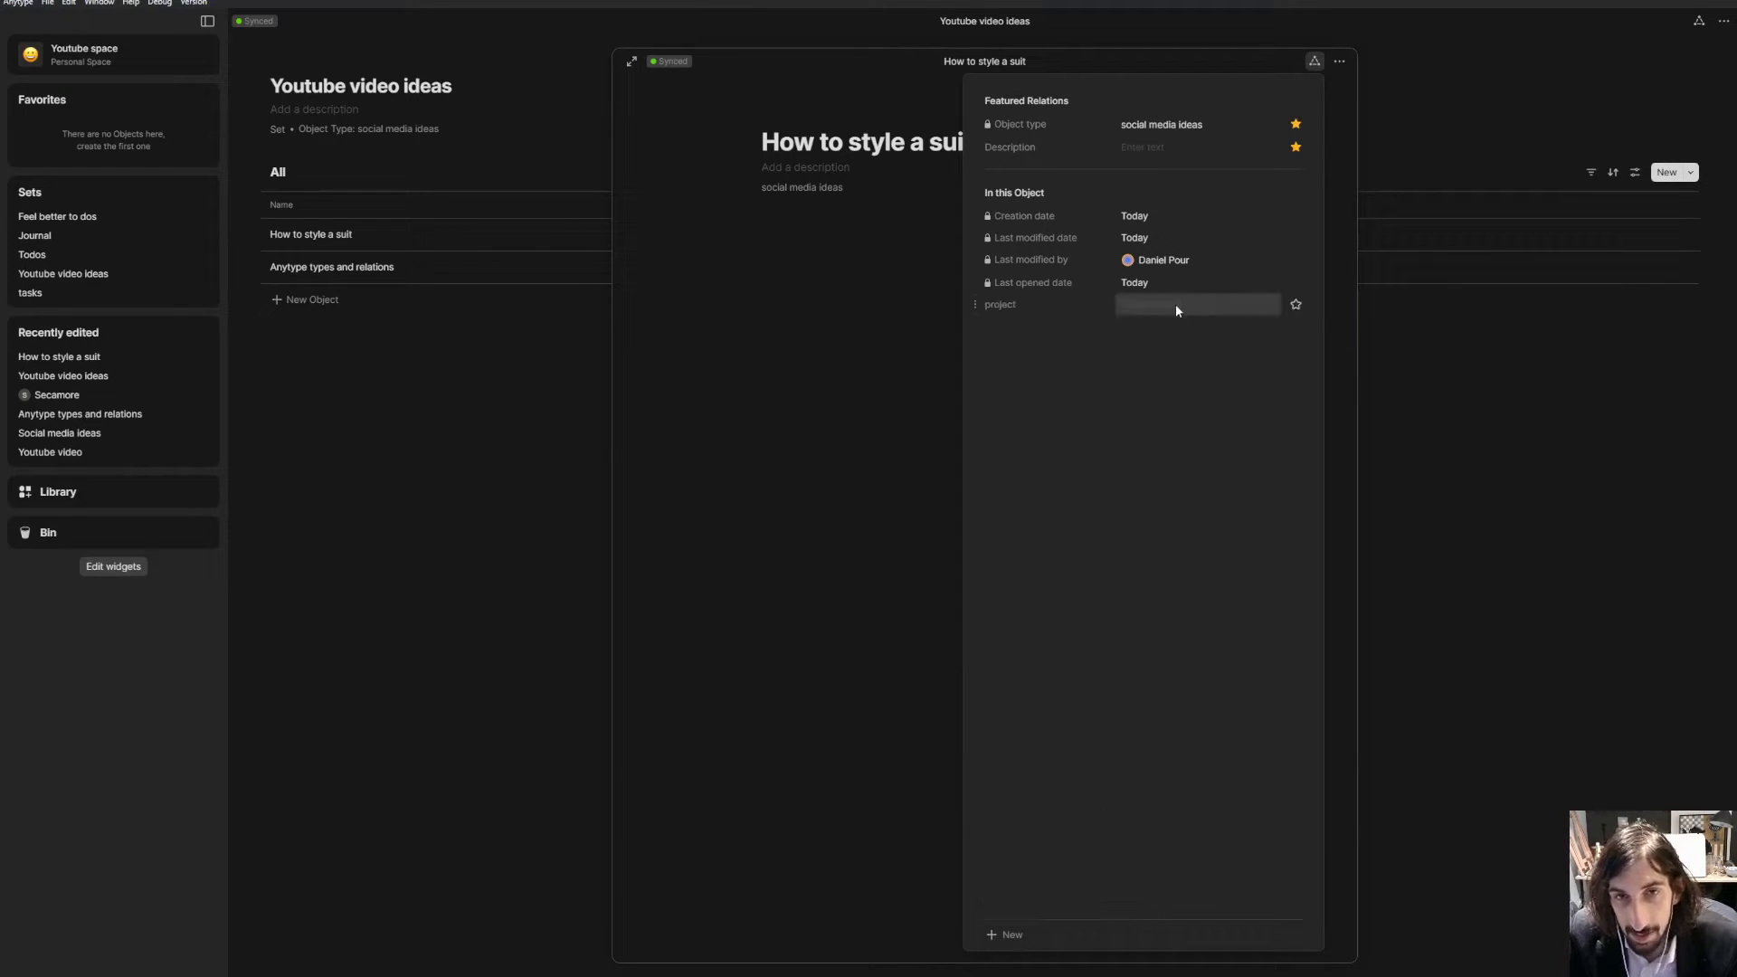
{"action": "left_click", "coordinate": [1198, 304]}
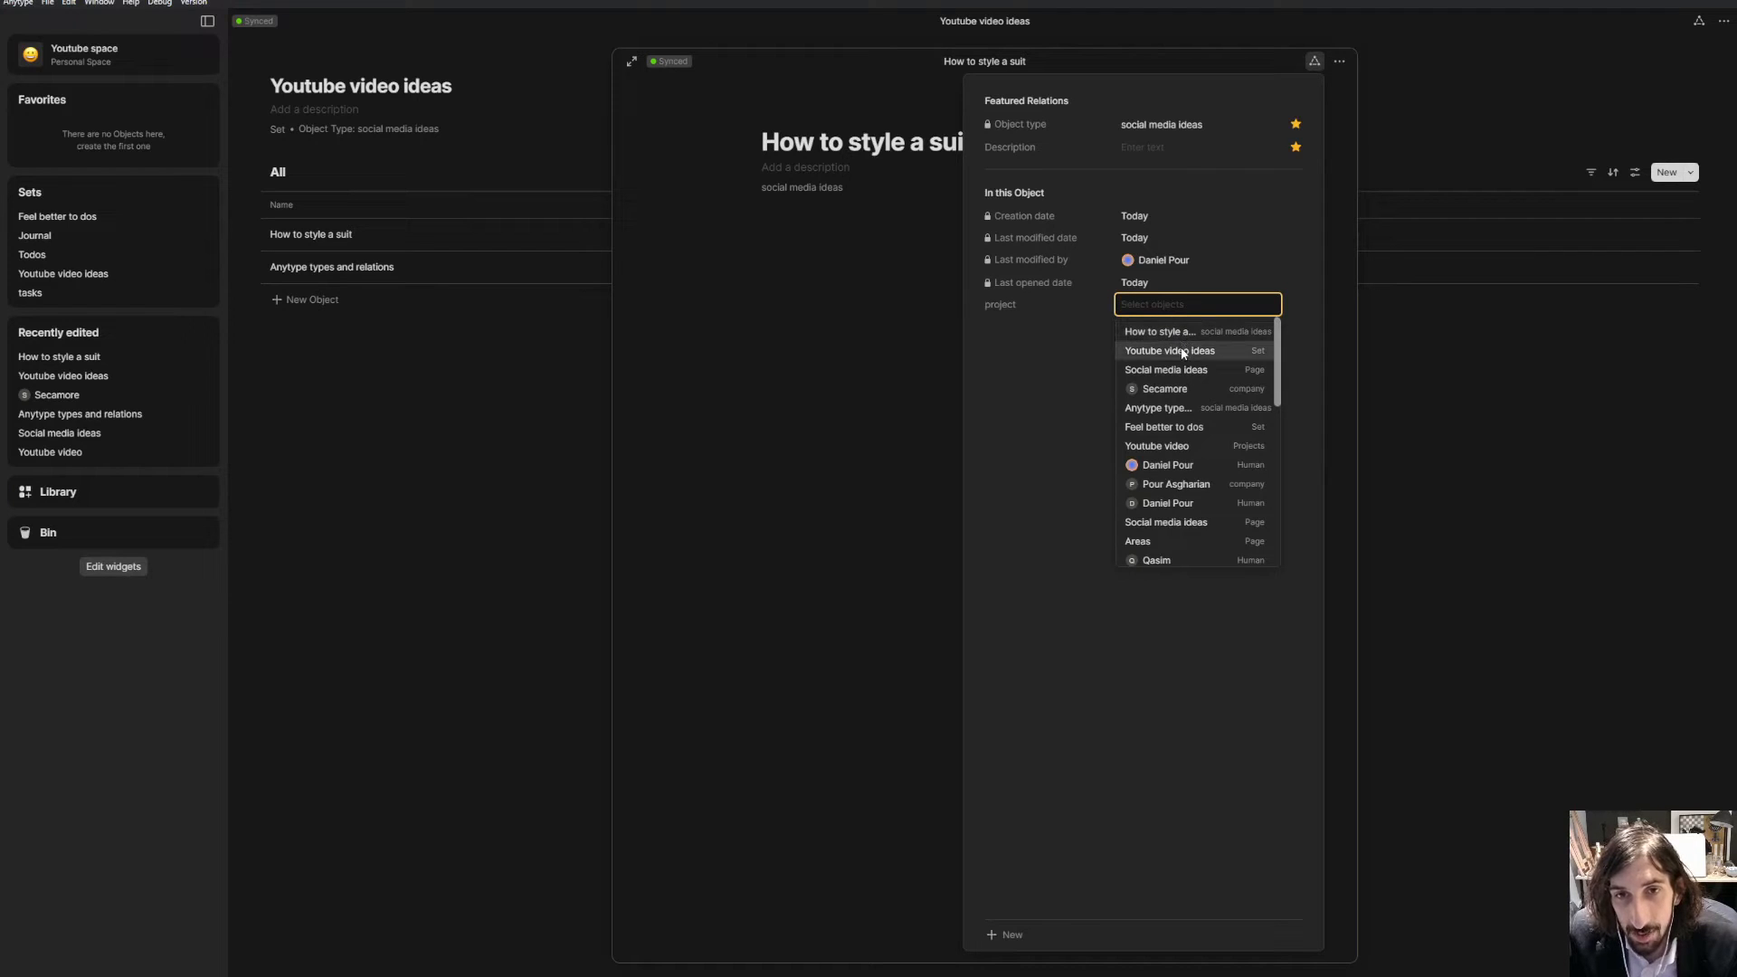
{"action": "left_click", "coordinate": [1162, 388]}
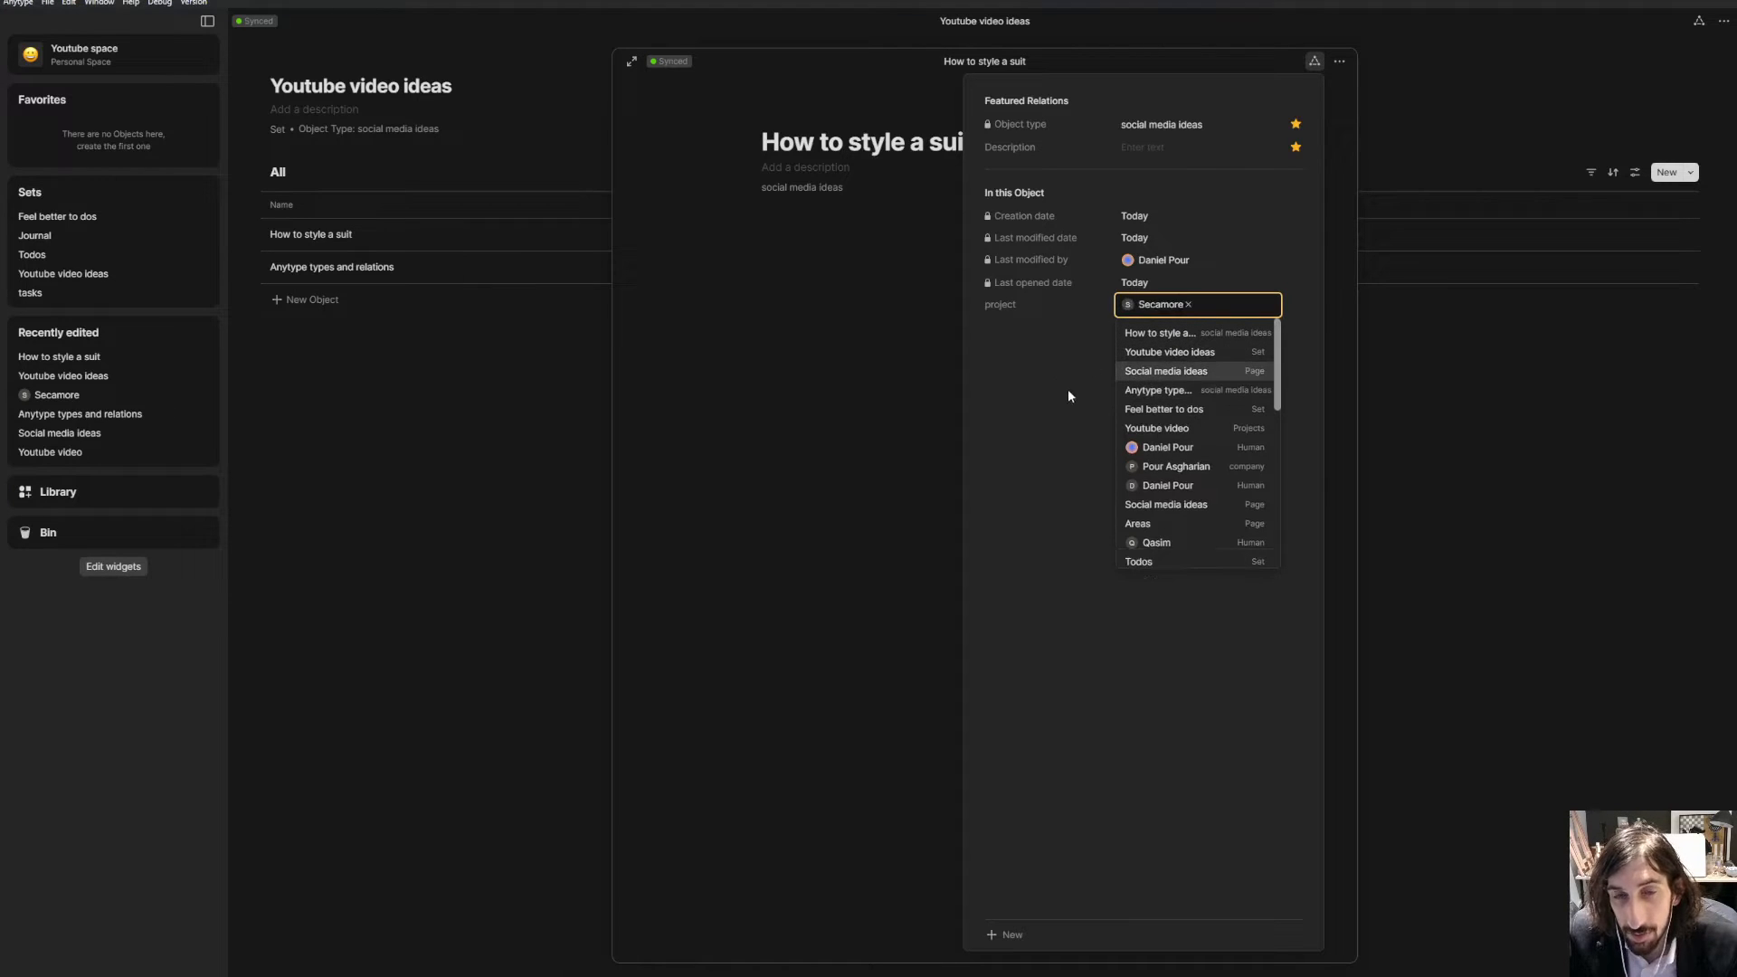
{"action": "left_click", "coordinate": [1481, 429]}
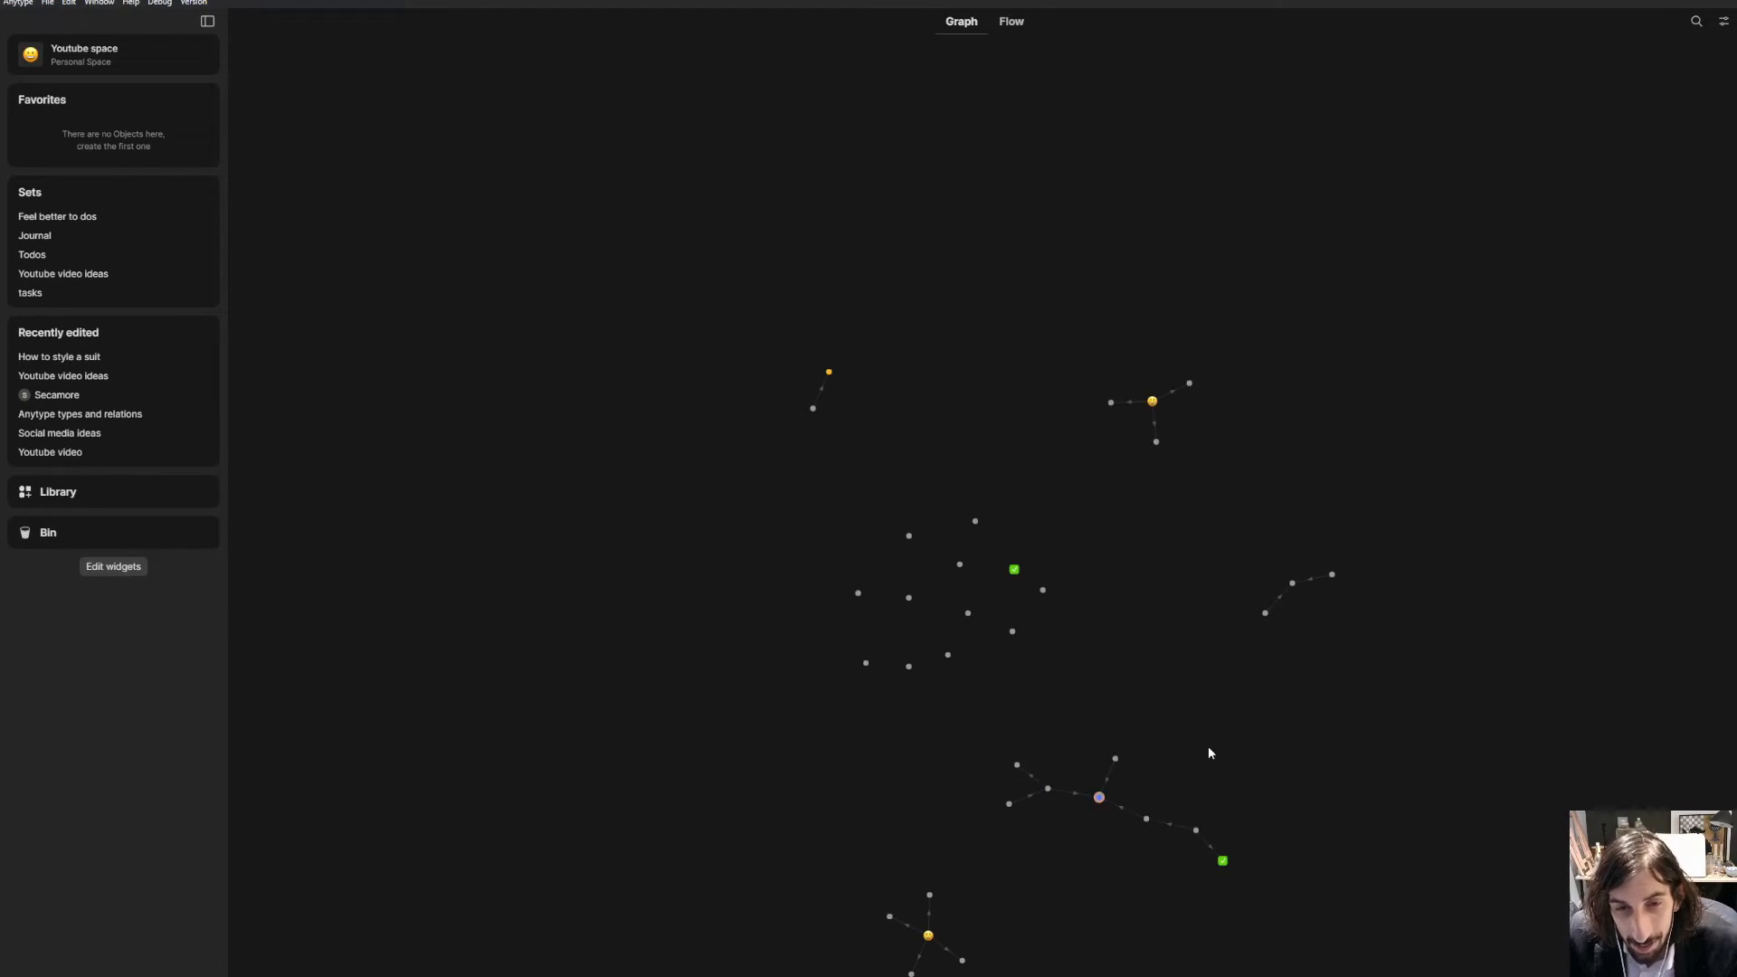
Pan across the space's graph of objects to look around
{"action": "left_click_drag", "start_coordinate": [1209, 754], "coordinate": [958, 742]}
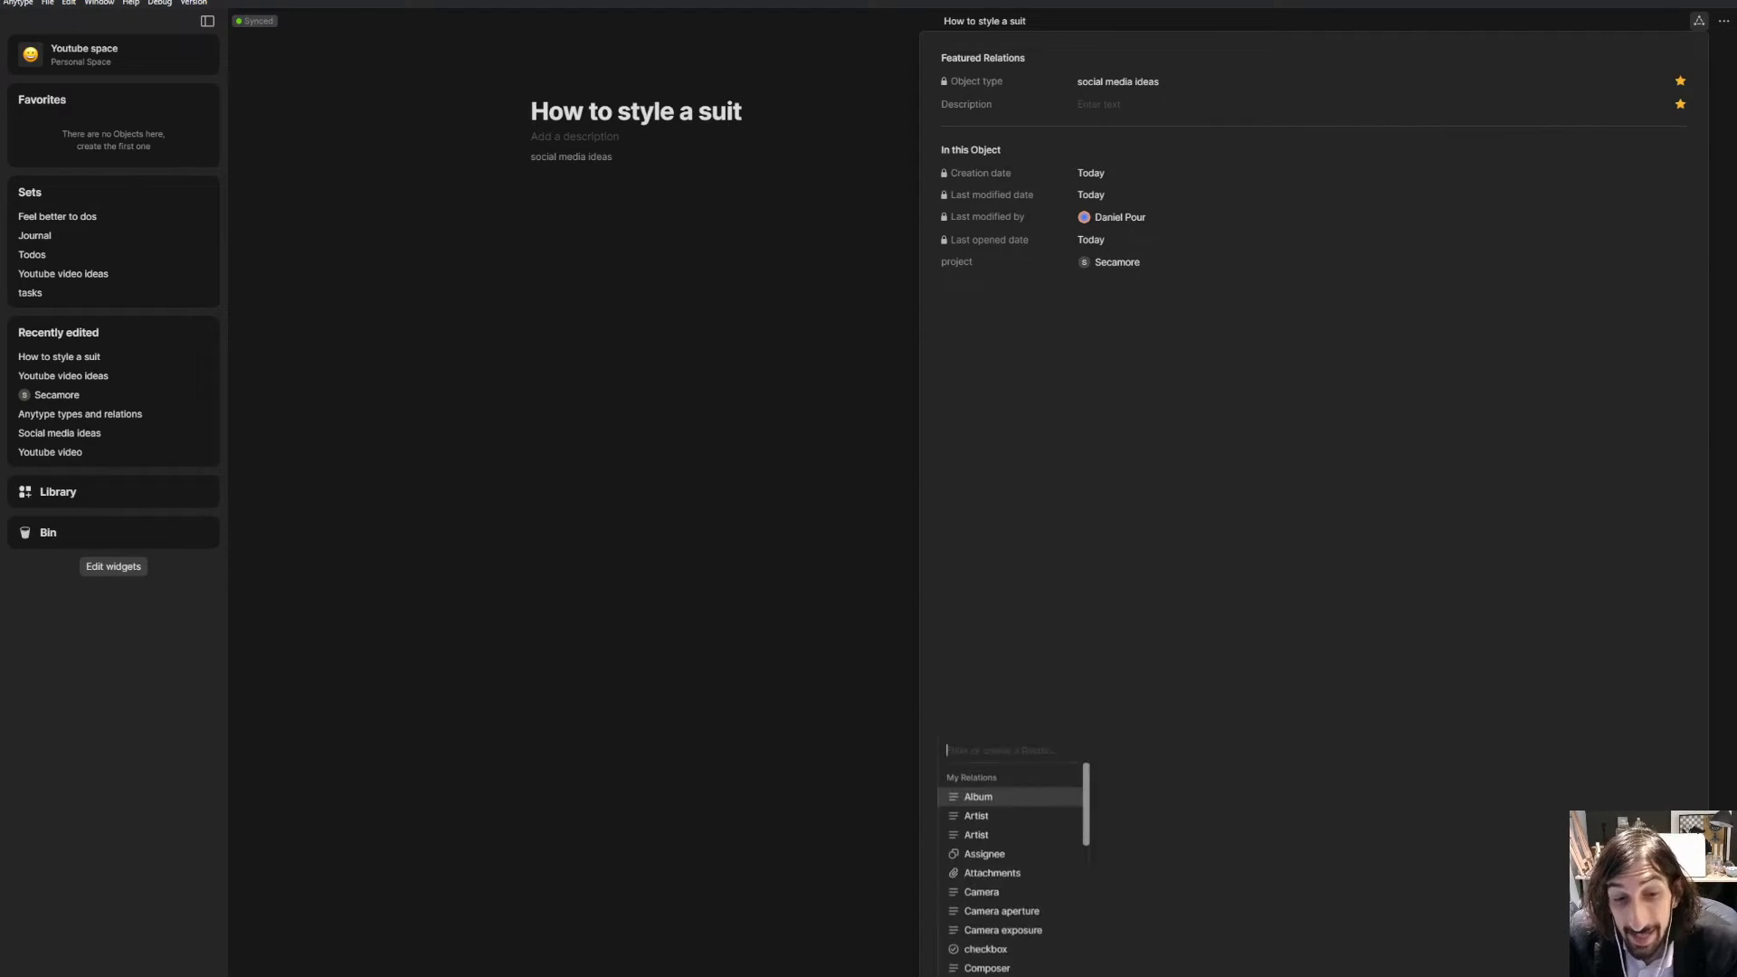
{"action": "type", "text": "ASIG"}
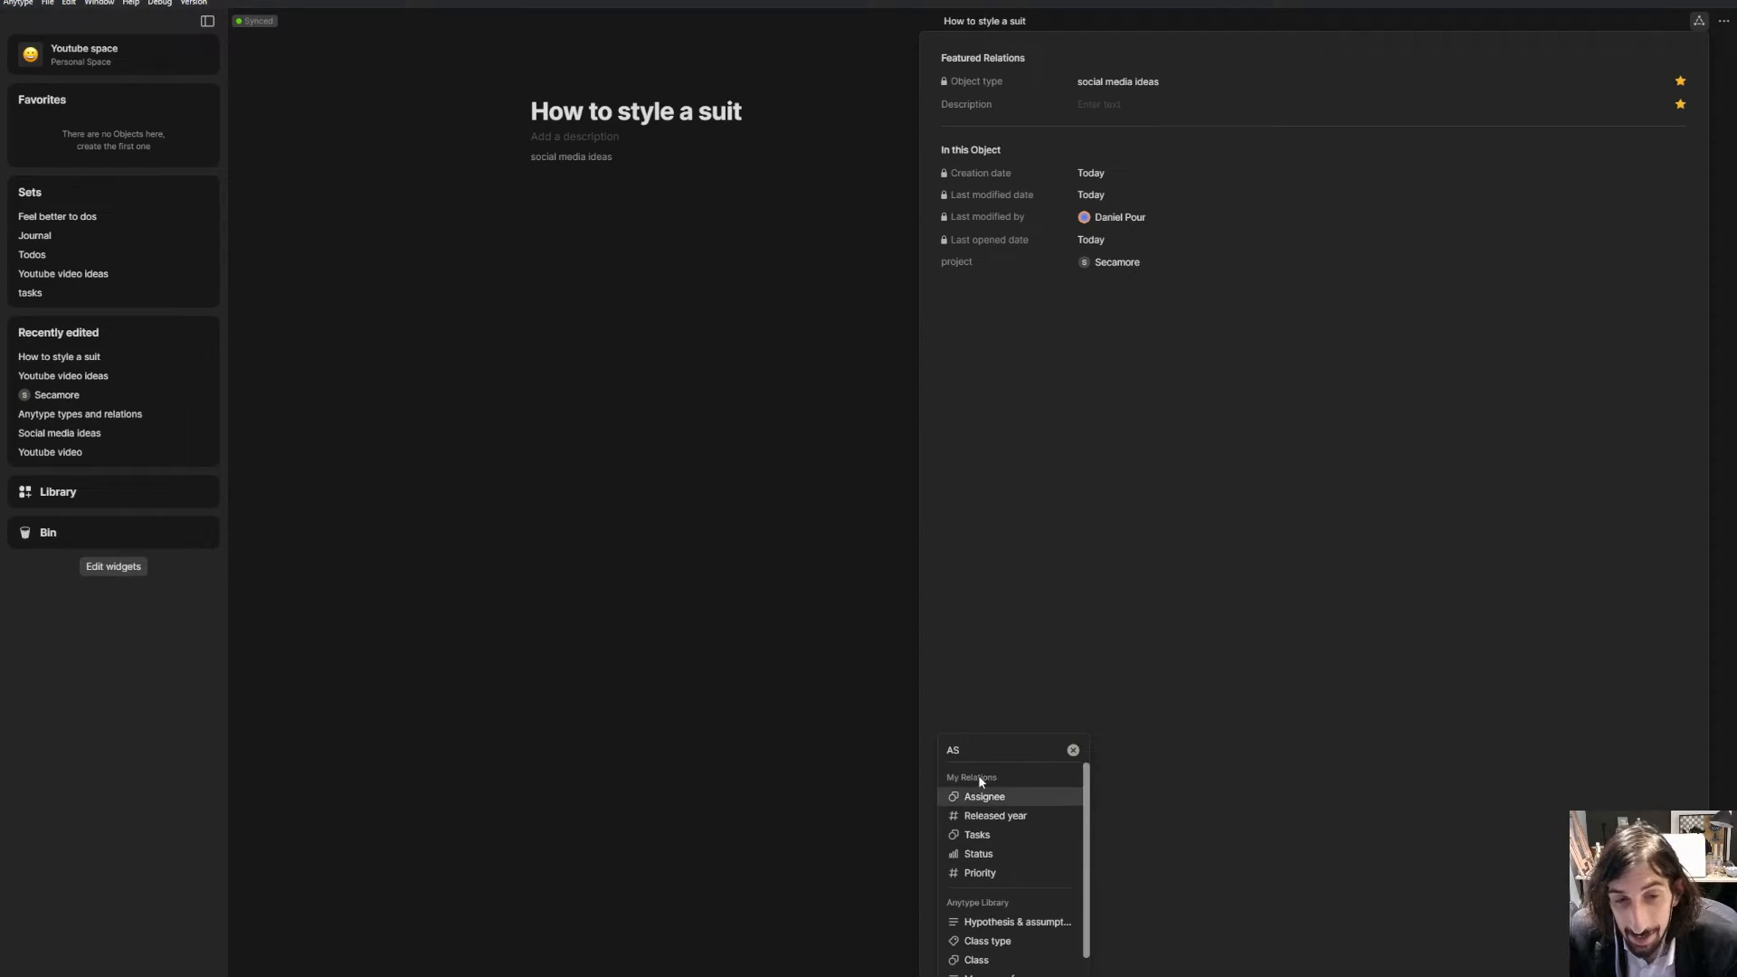
{"action": "left_click", "coordinate": [985, 796]}
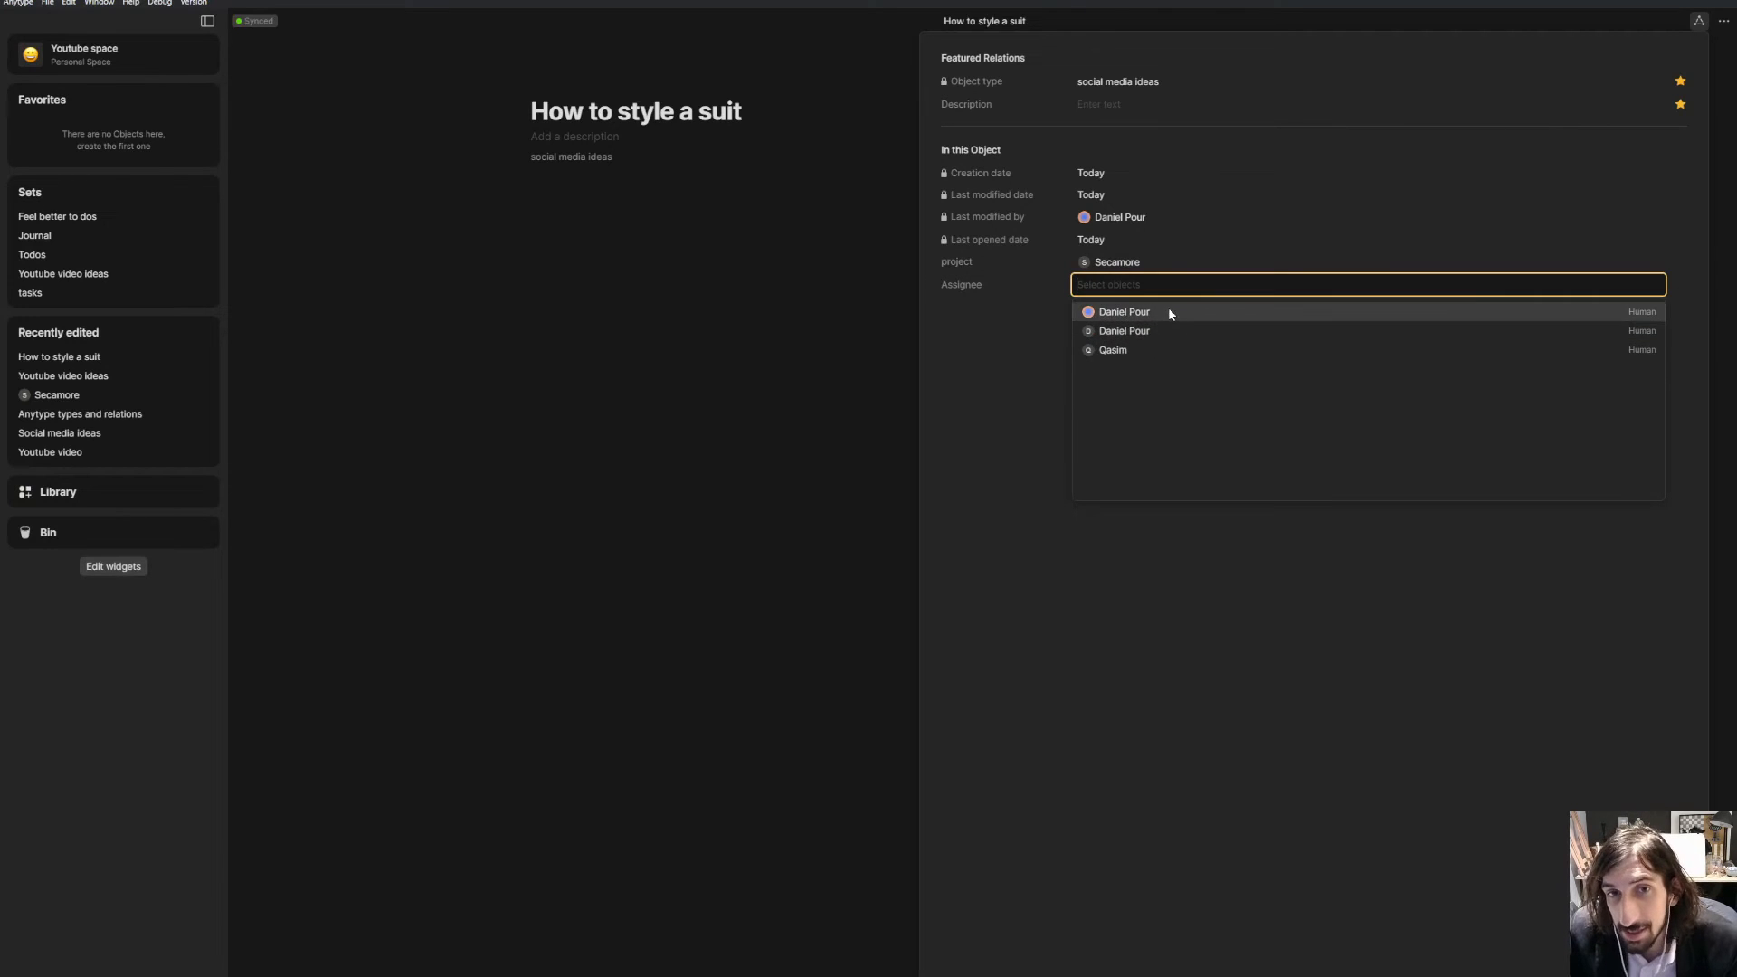
{"action": "left_click", "coordinate": [1124, 311]}
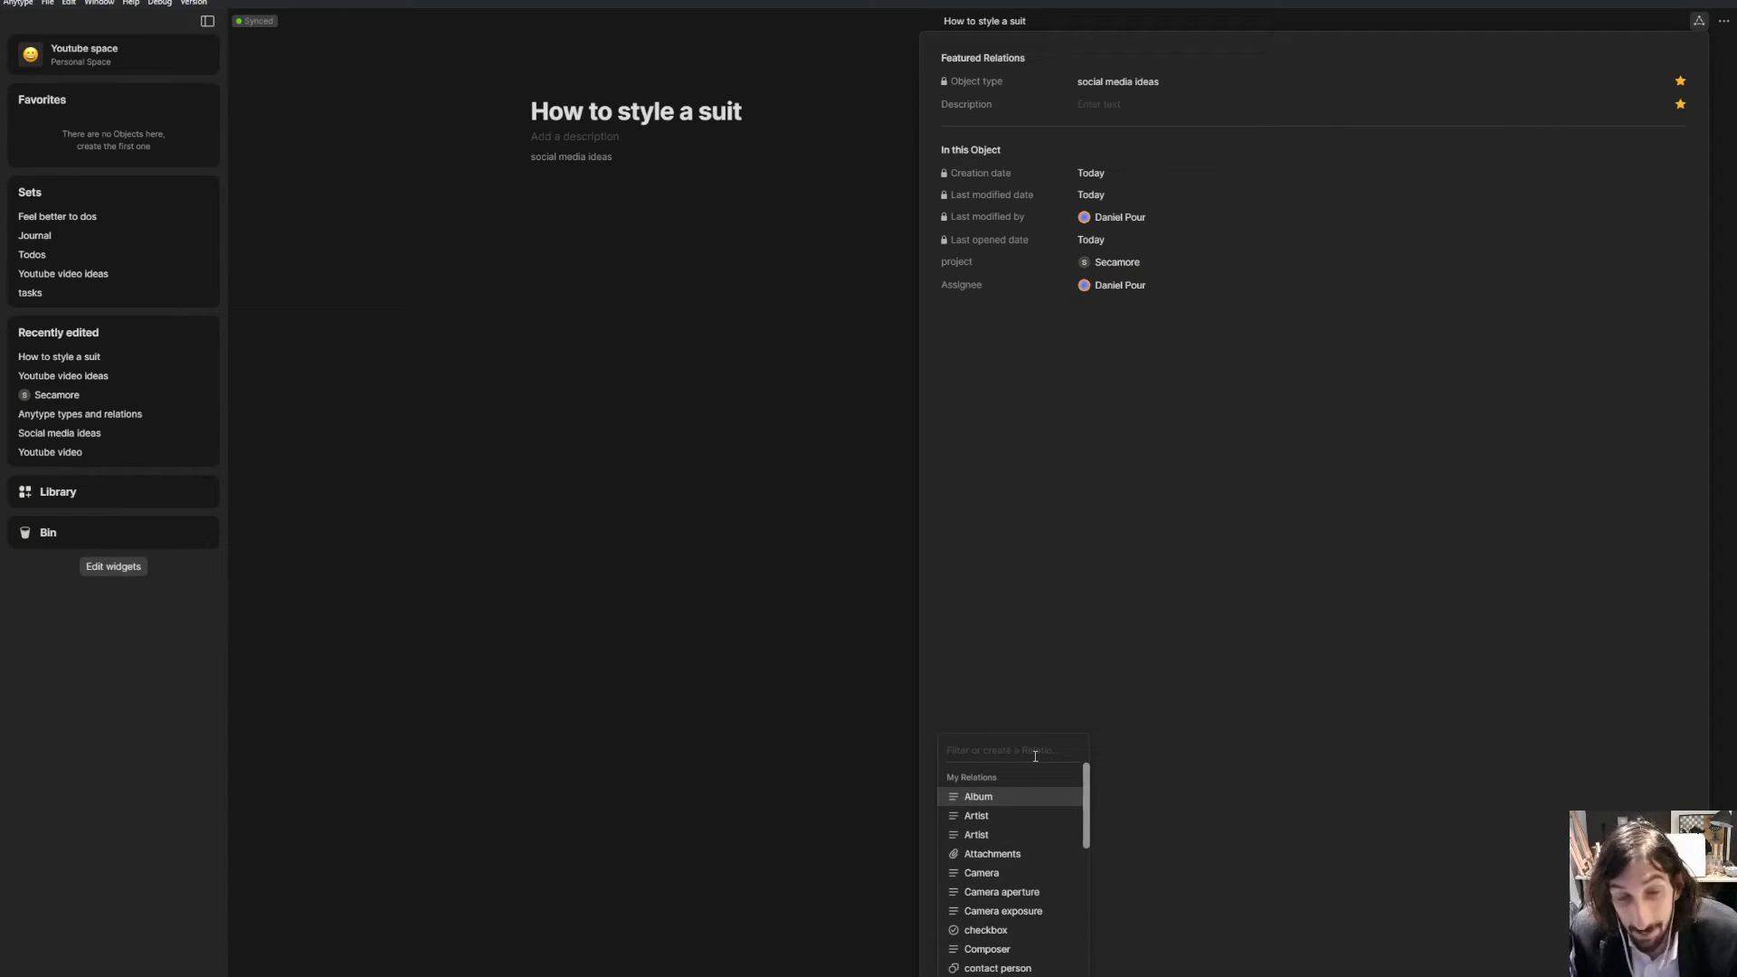
{"action": "type", "text": "Test"}
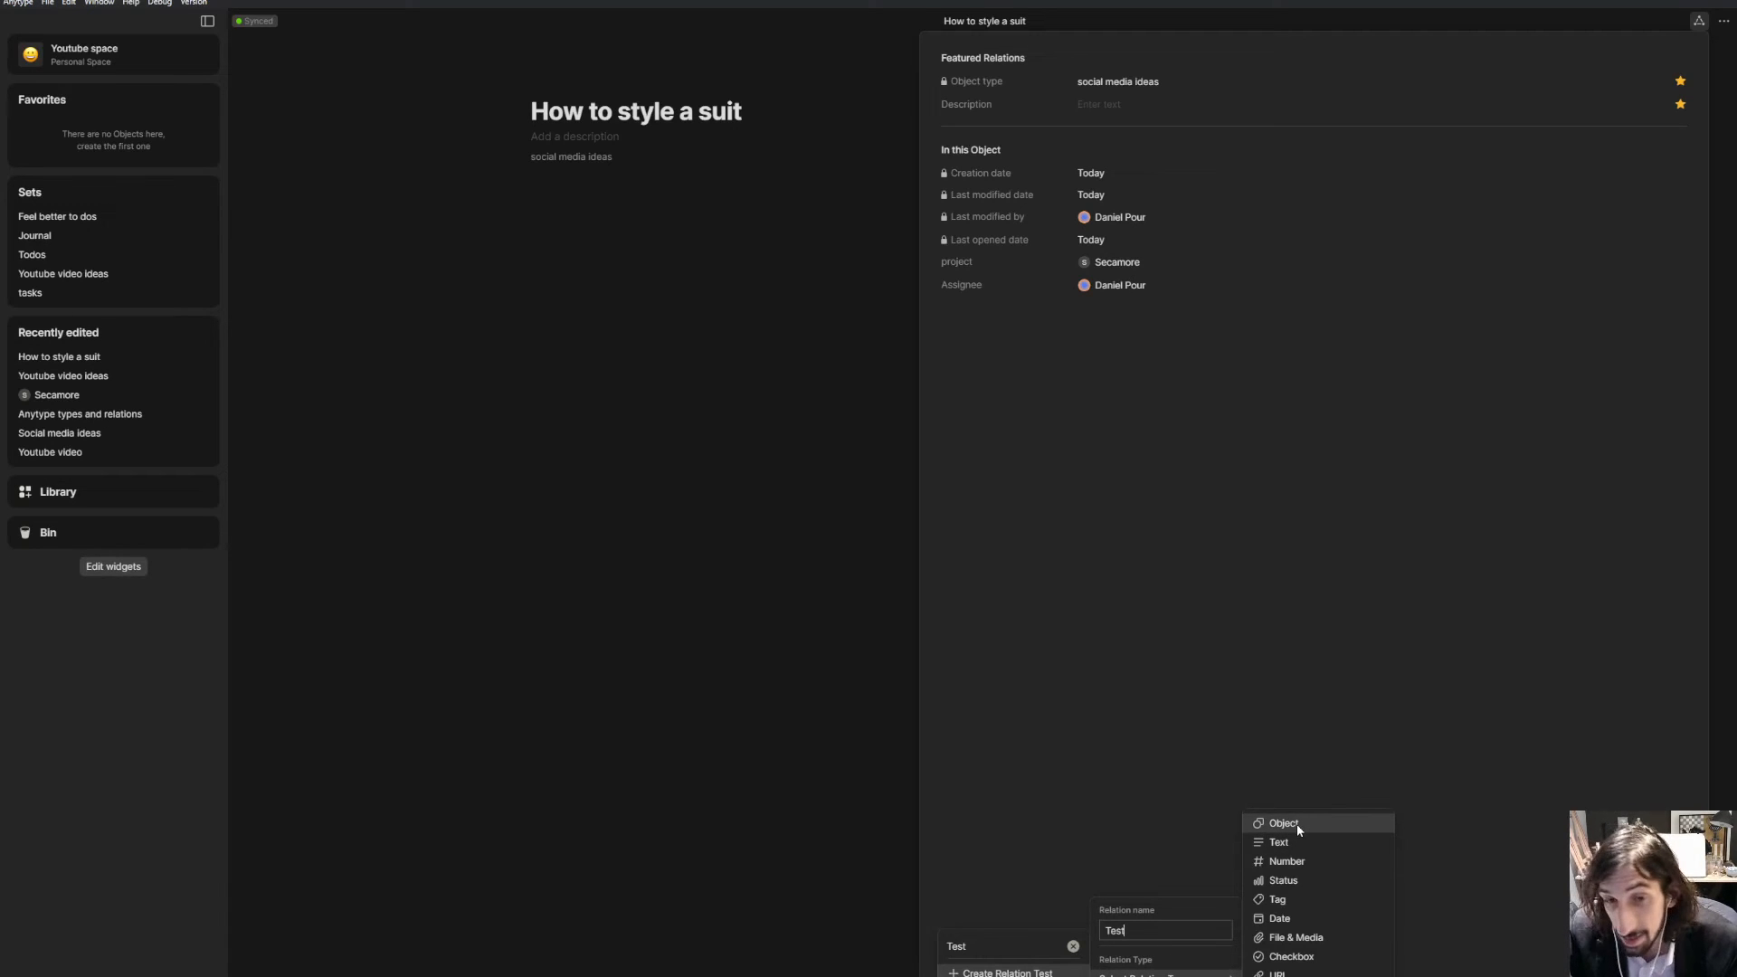
{"action": "mouse_move", "coordinate": [1280, 842]}
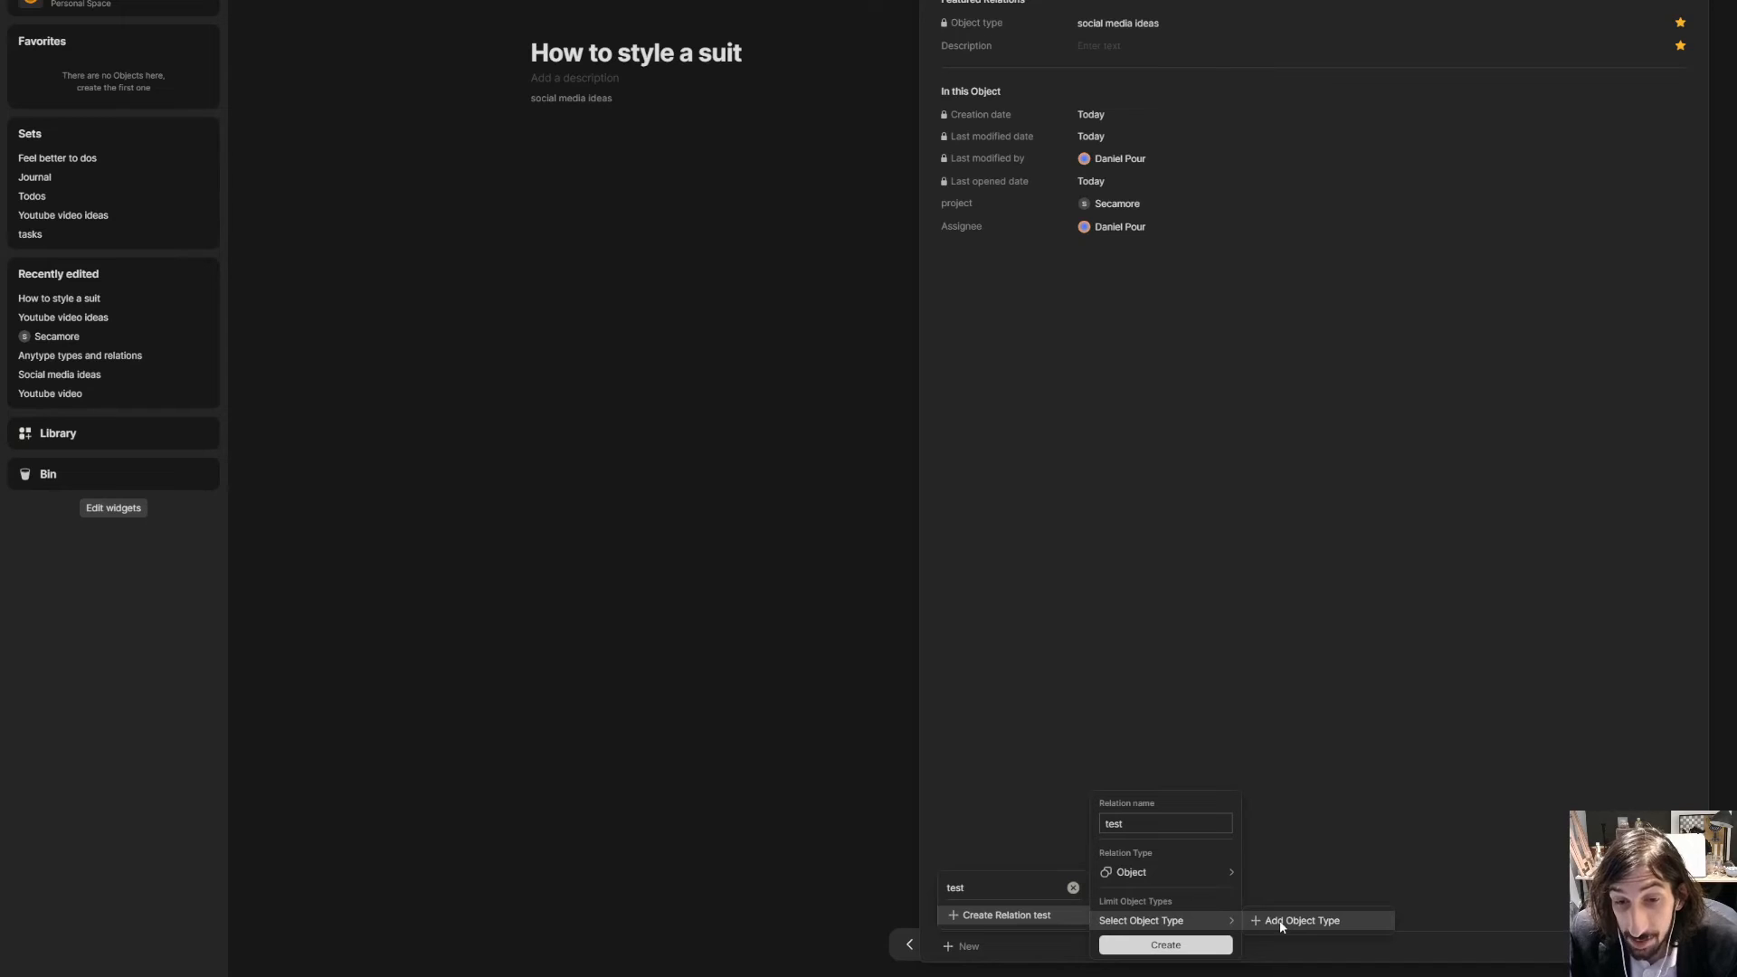
{"action": "mouse_move", "coordinate": [1132, 920]}
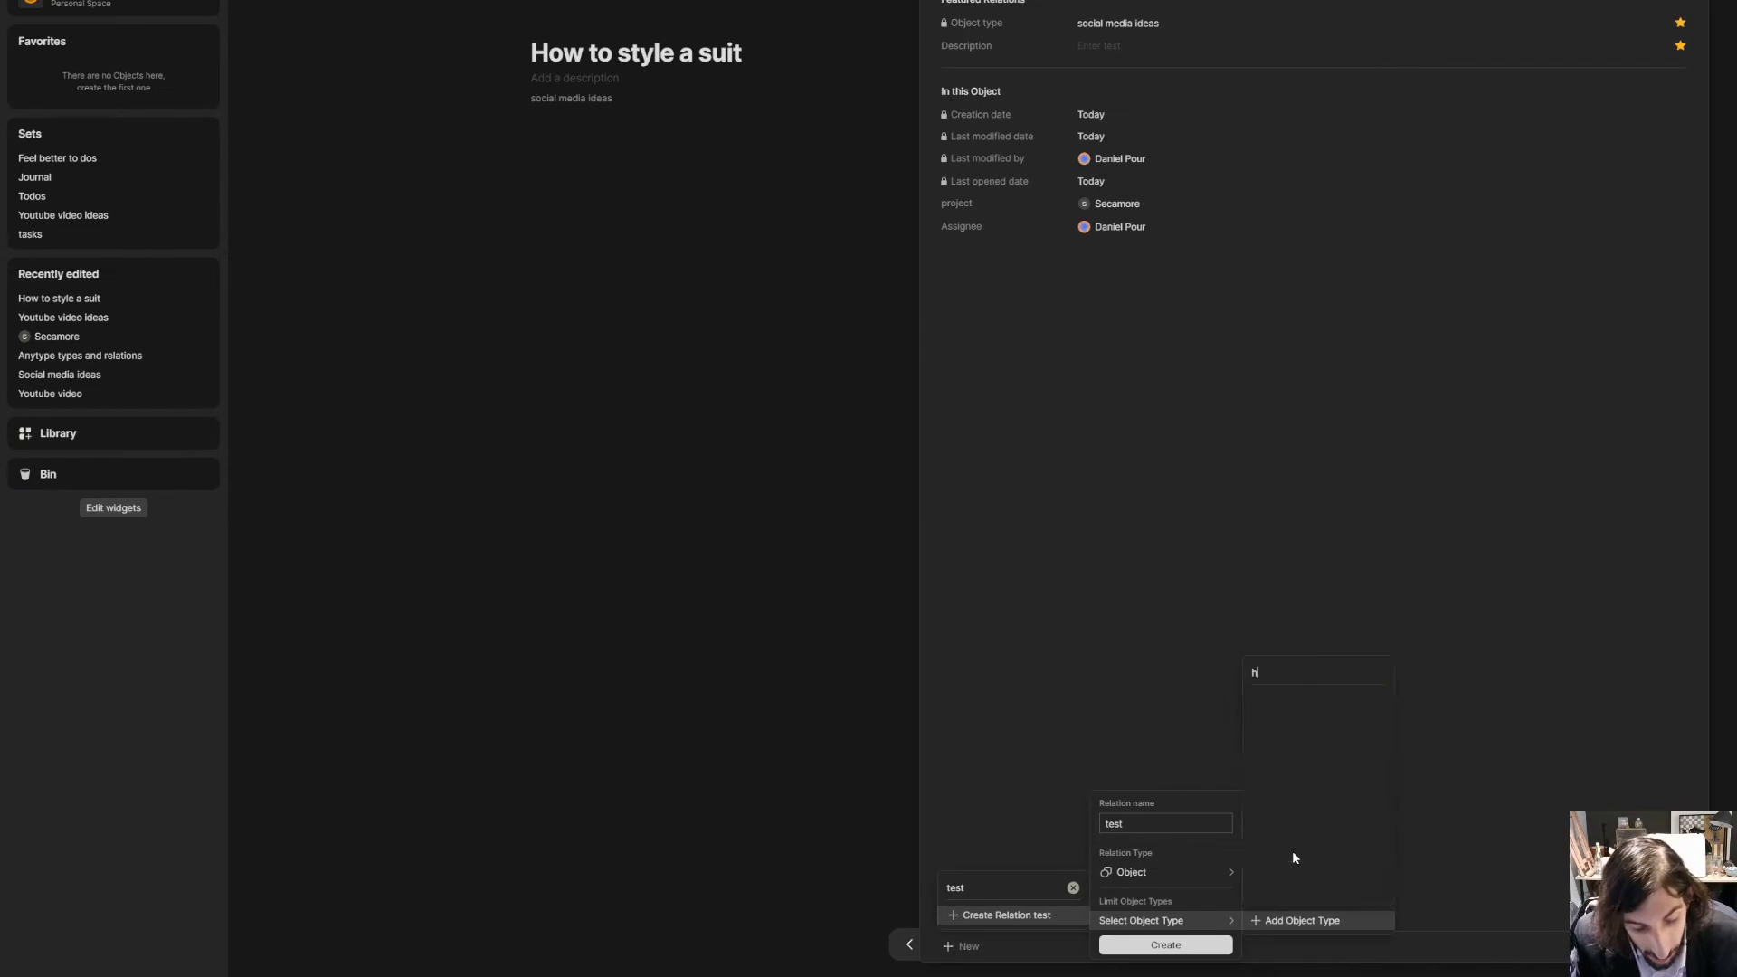
{"action": "type", "text": "uman"}
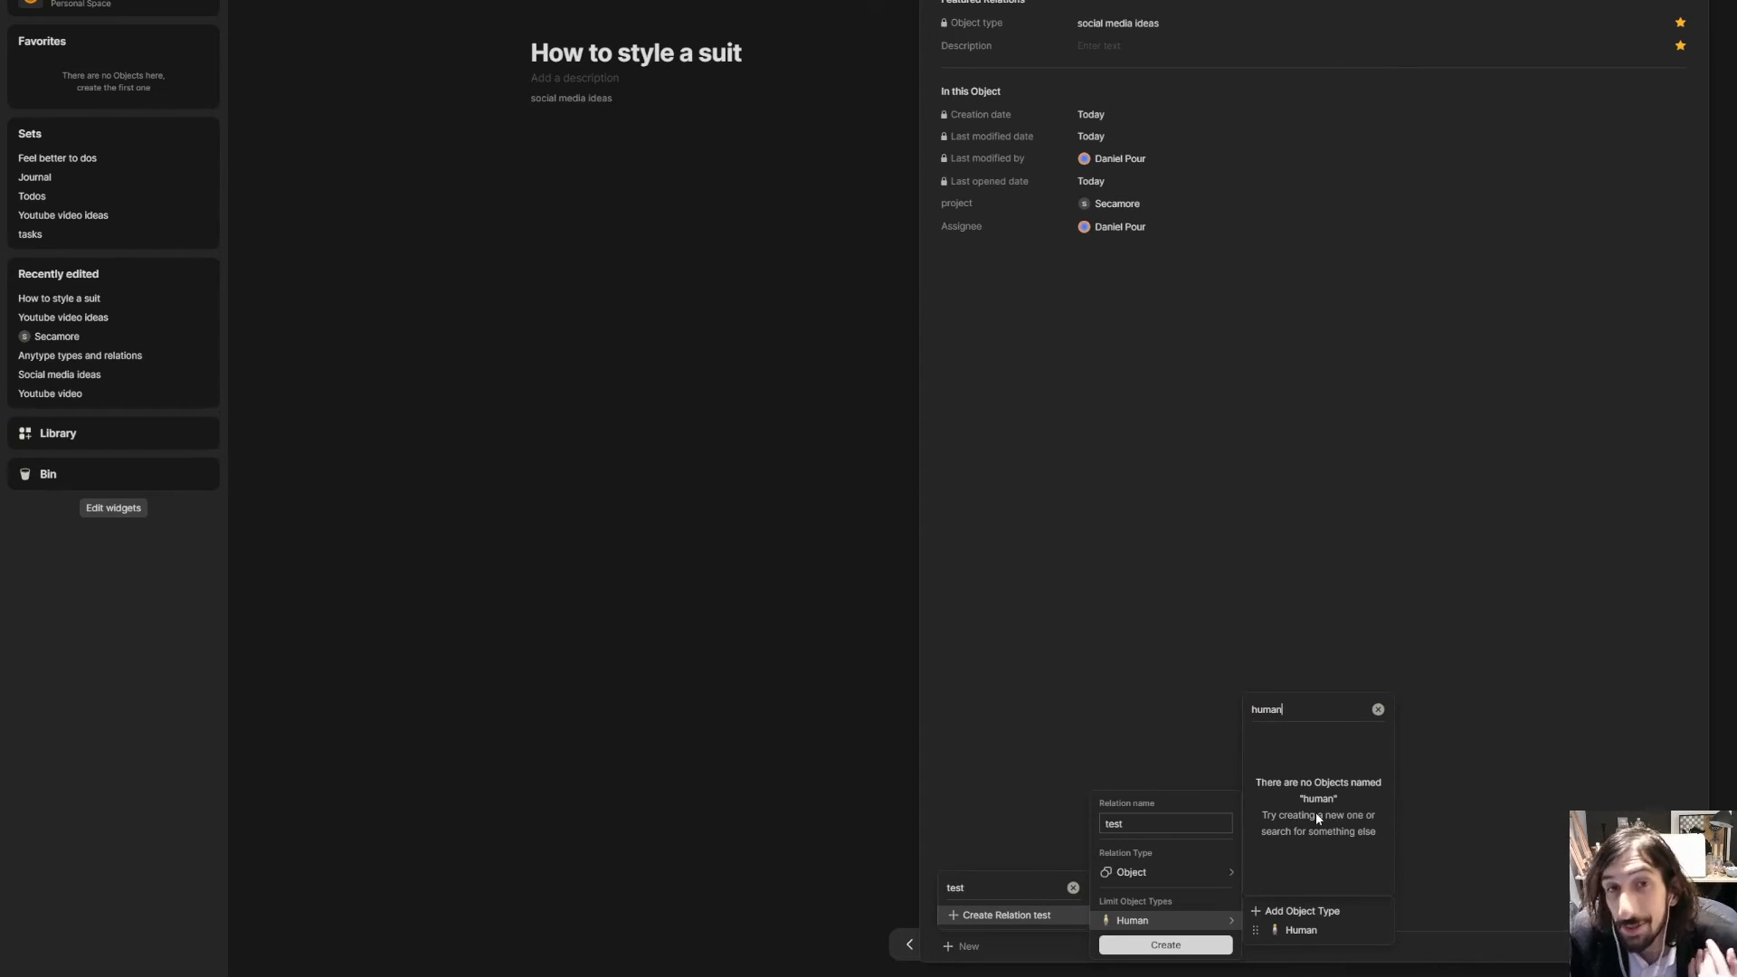
{"action": "mouse_move", "coordinate": [1145, 735]}
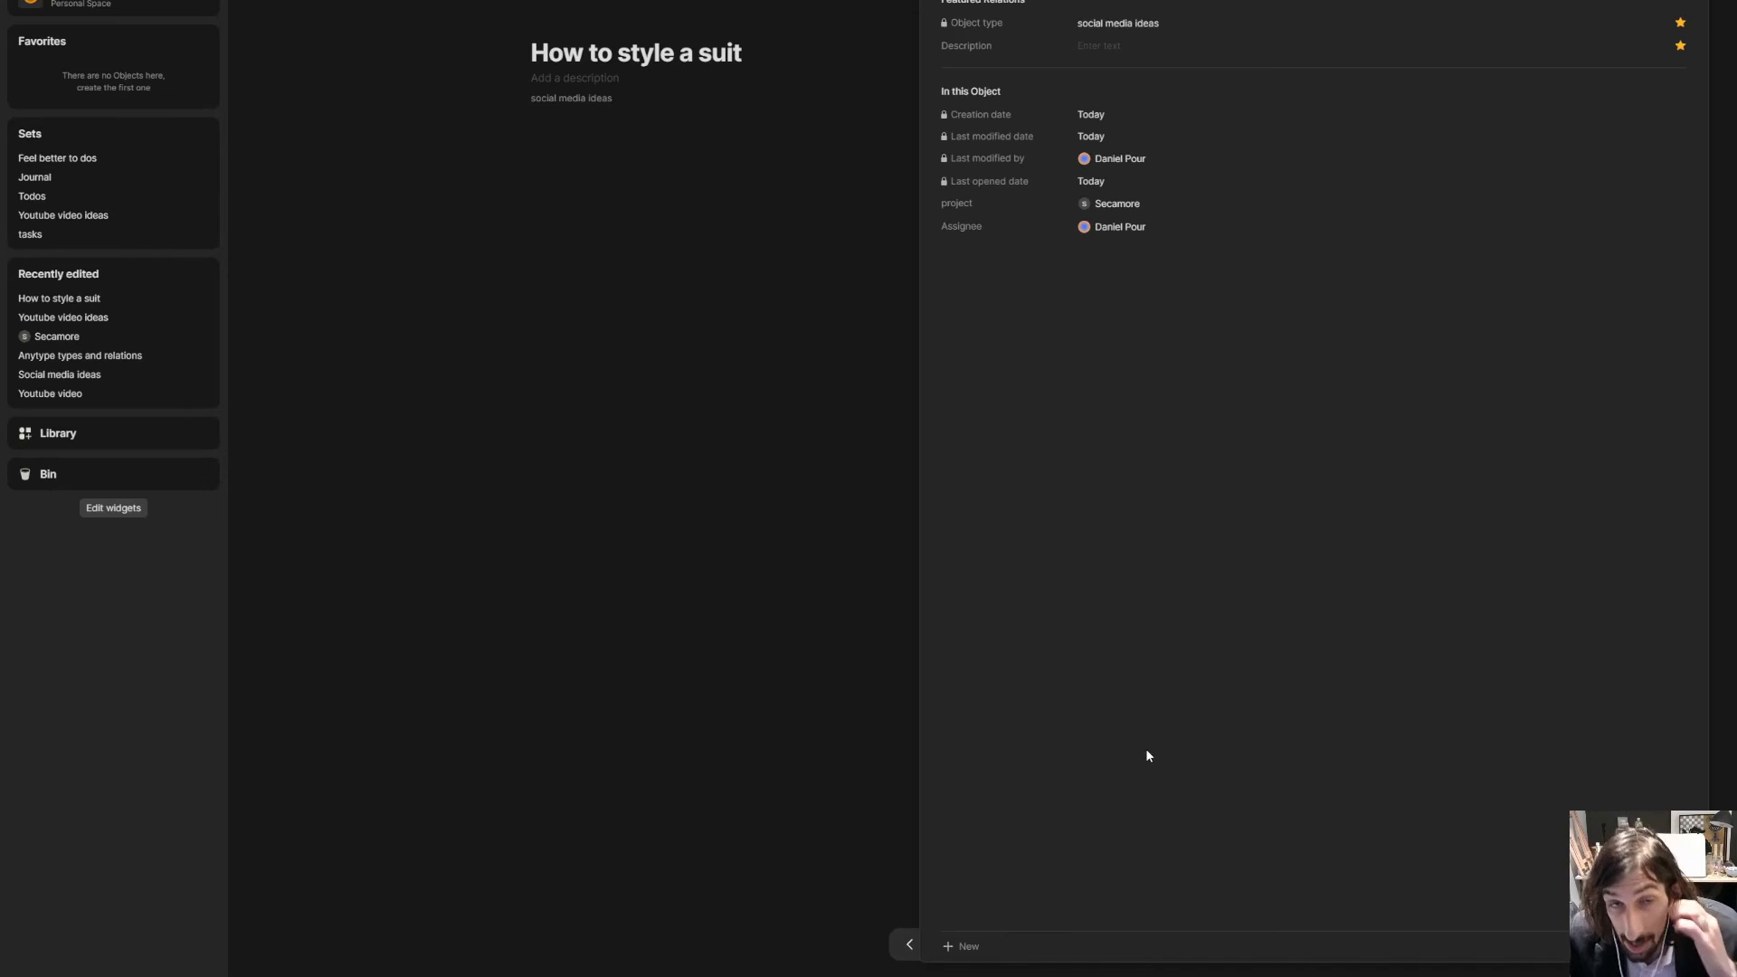
{"action": "mouse_move", "coordinate": [1152, 741]}
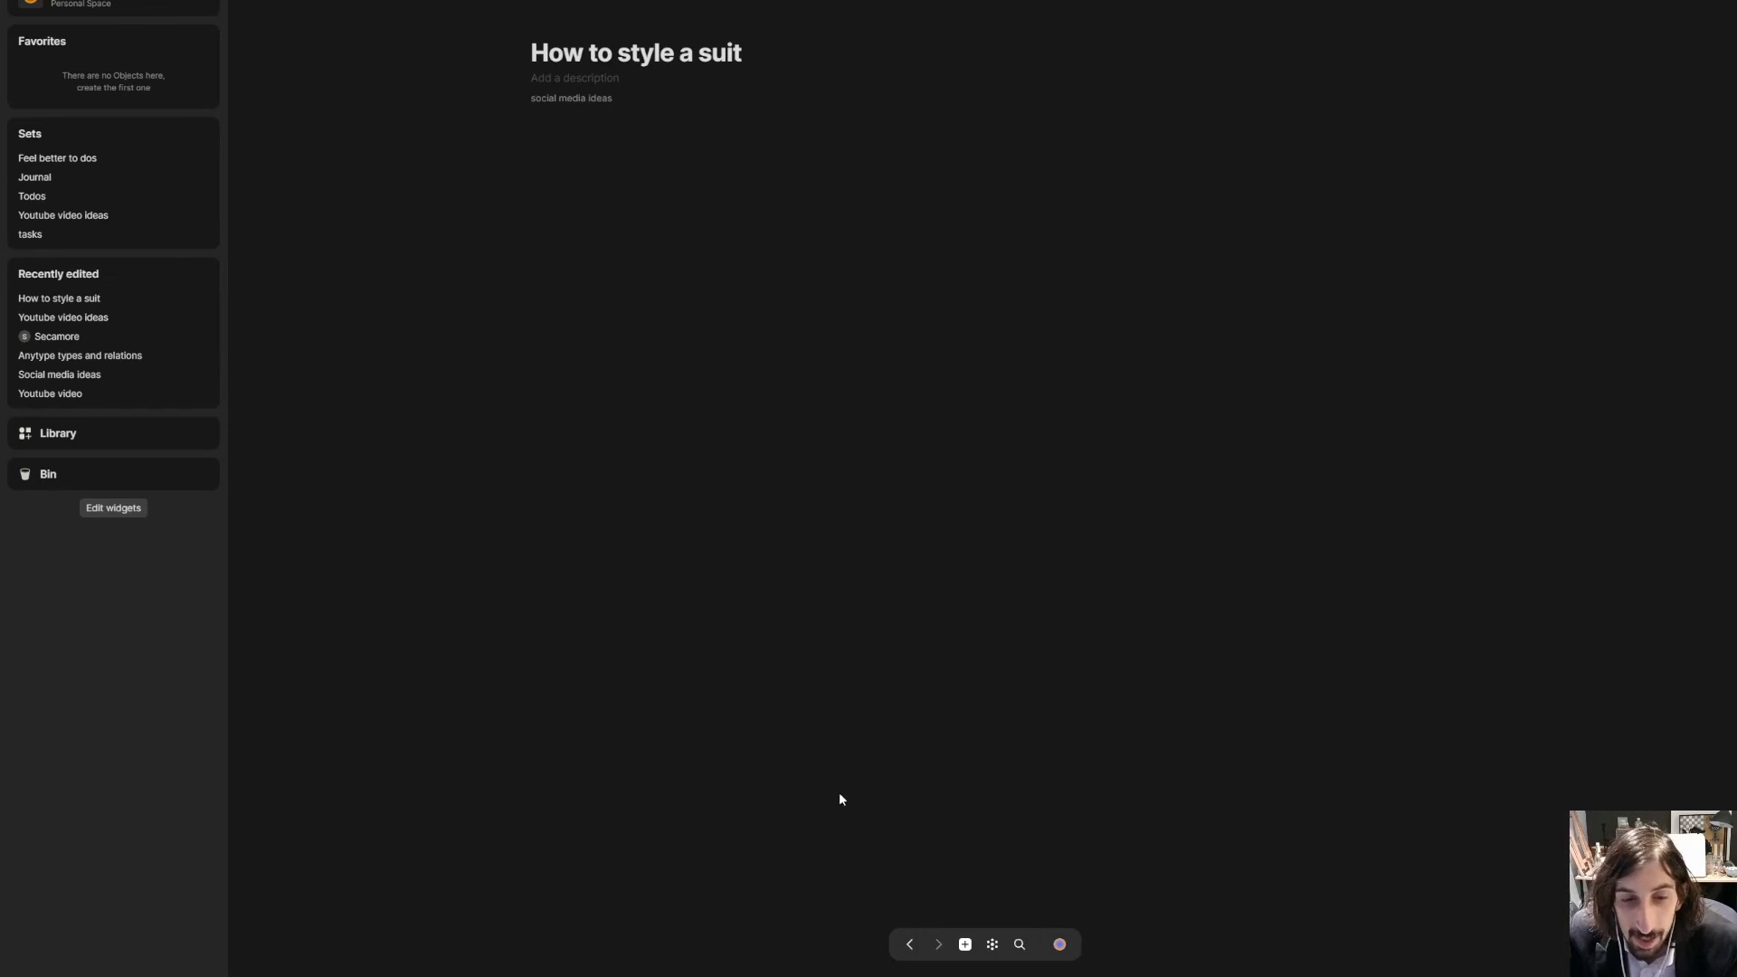
{"action": "left_click", "coordinate": [992, 943]}
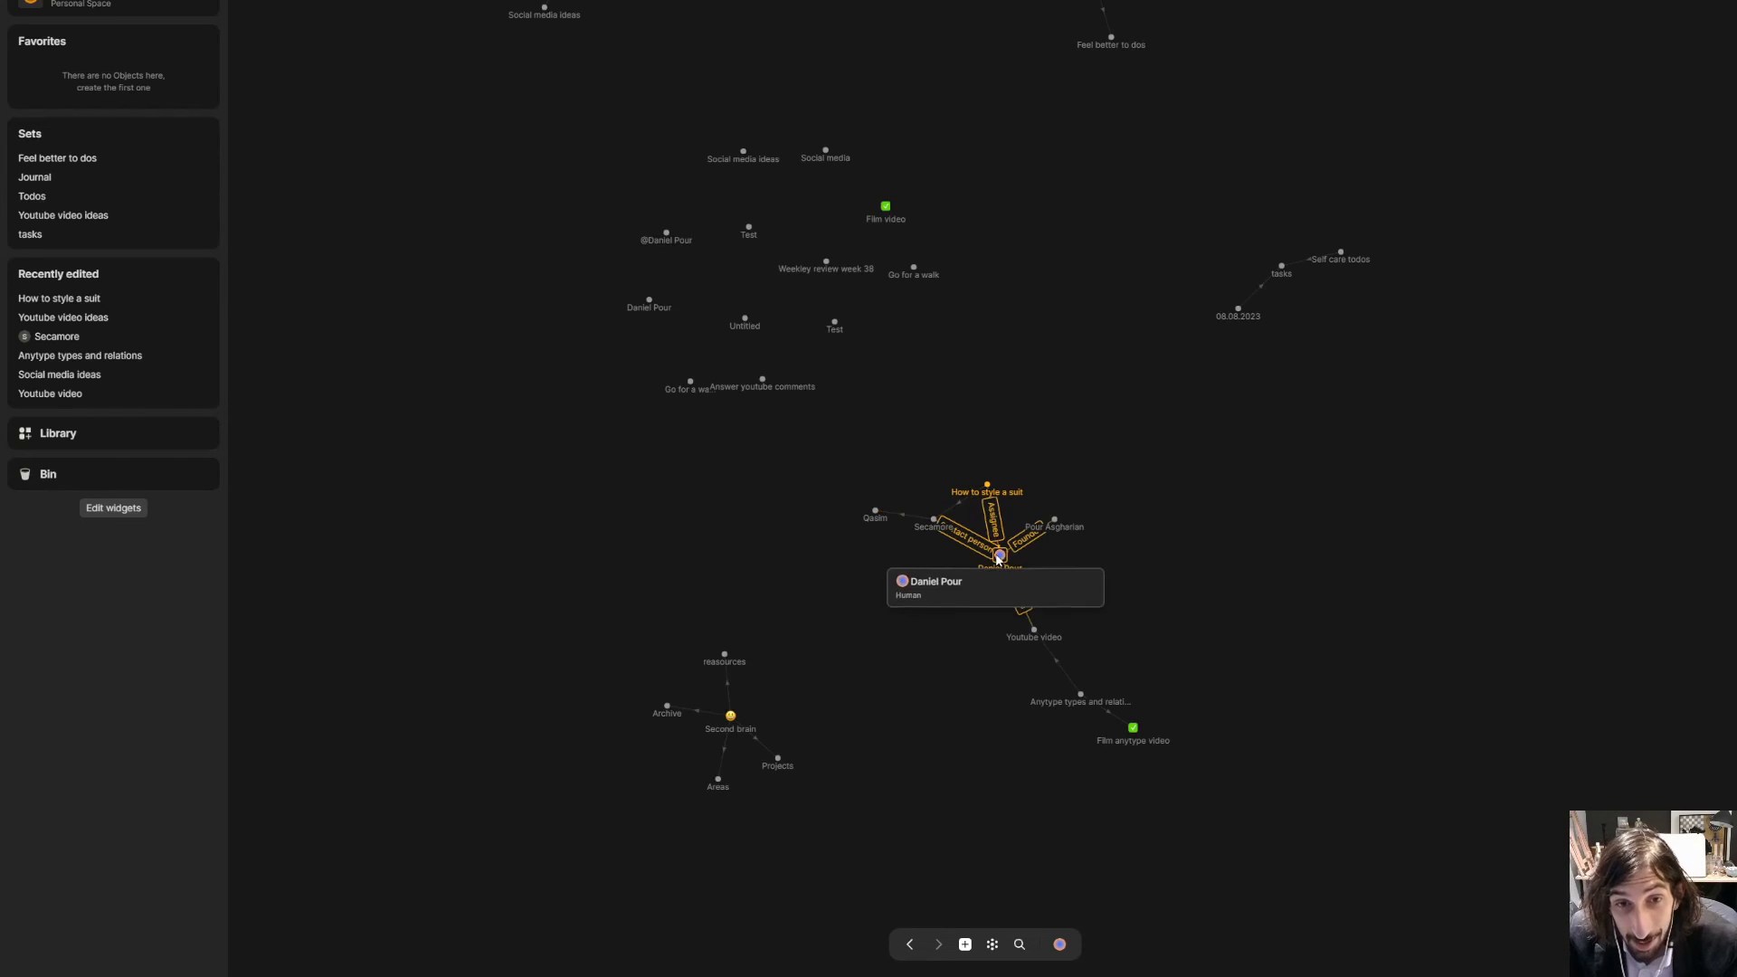
{"action": "mouse_move", "coordinate": [1090, 539]}
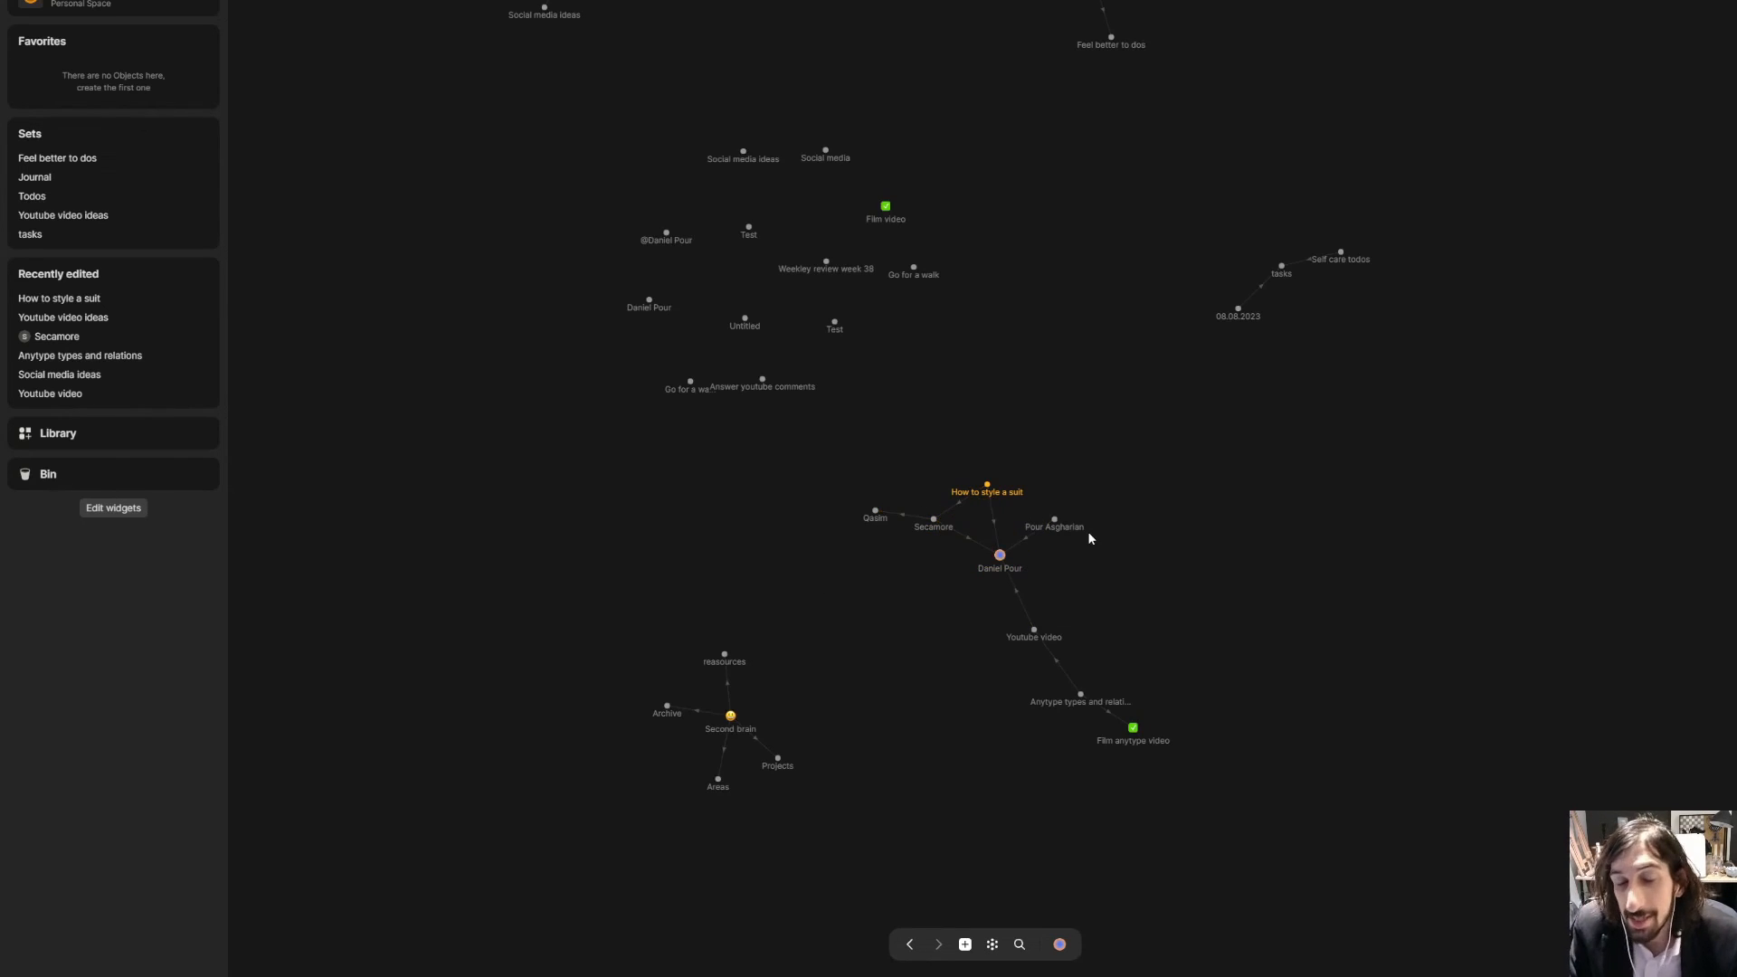
{"action": "mouse_move", "coordinate": [922, 570]}
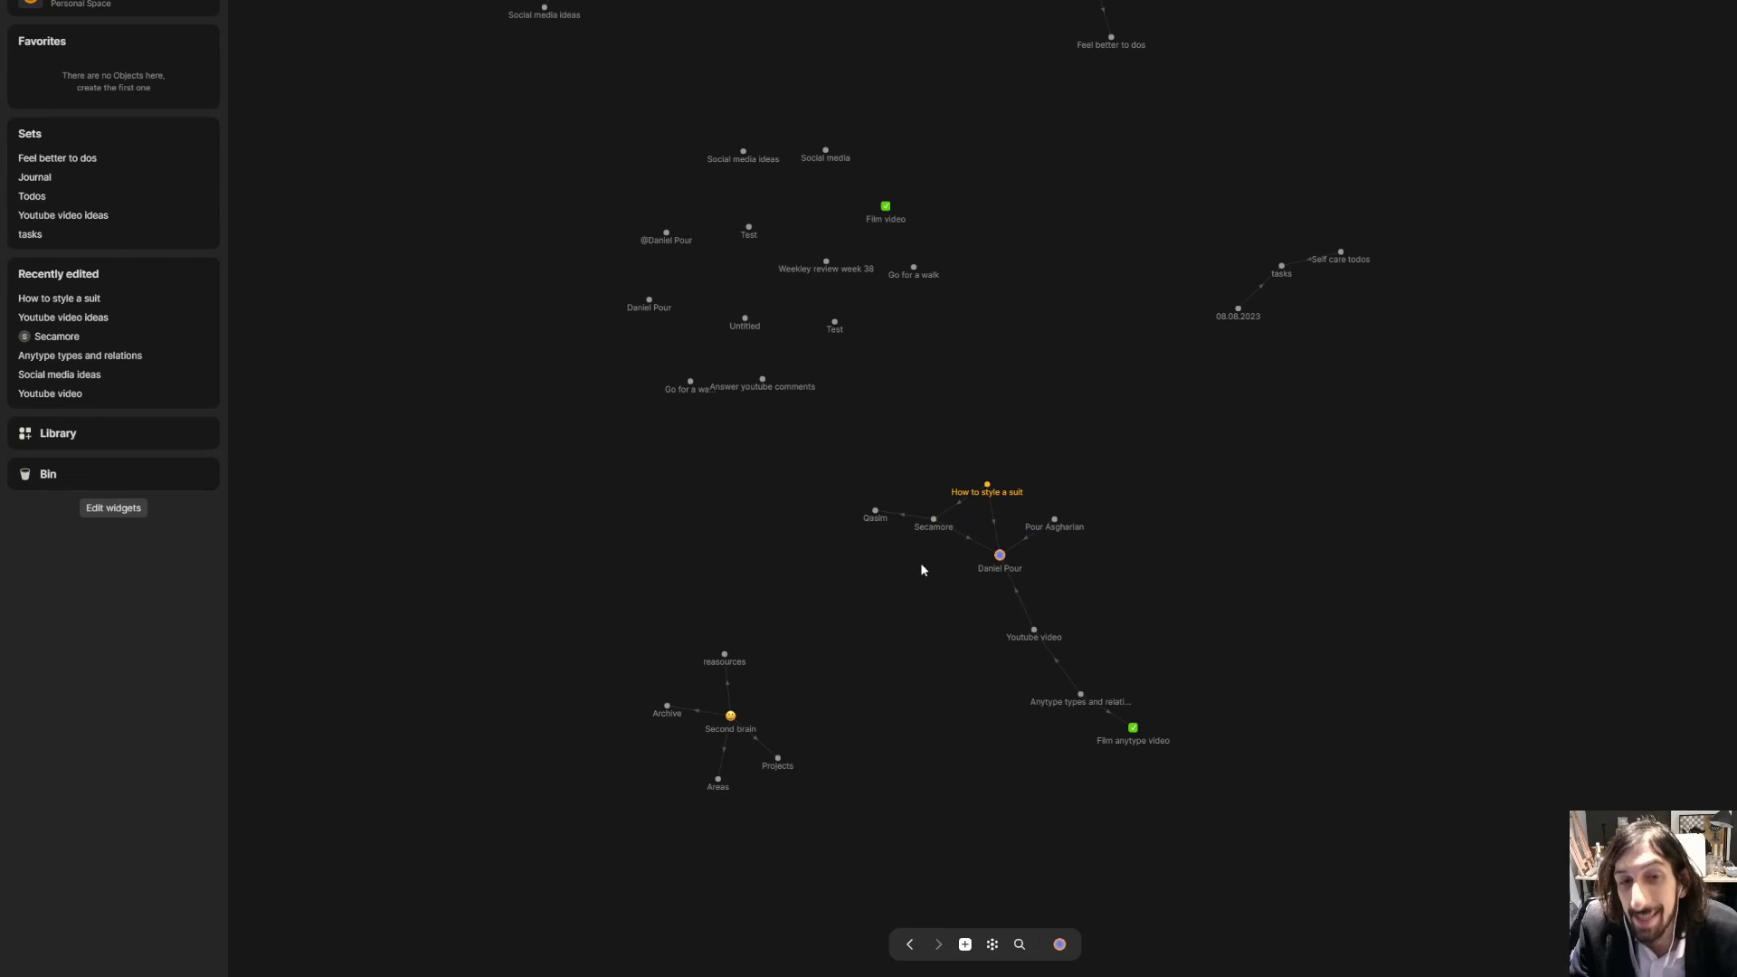
{"action": "mouse_move", "coordinate": [1245, 576]}
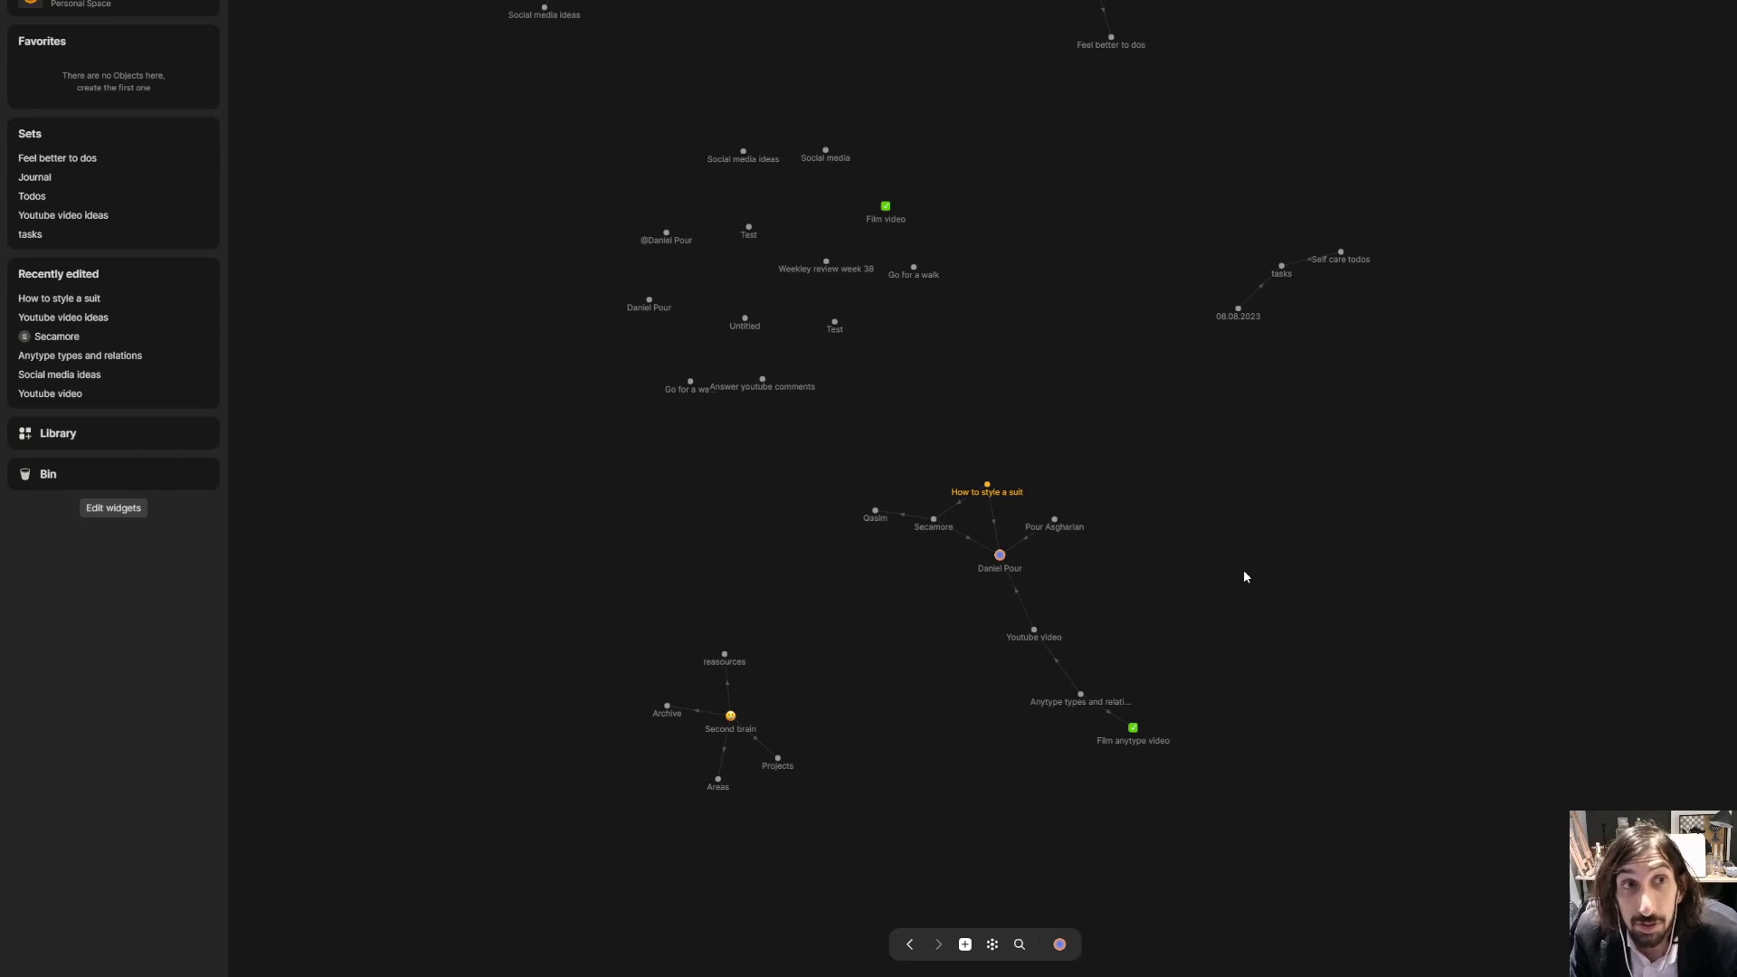
{"action": "mouse_move", "coordinate": [1061, 610]}
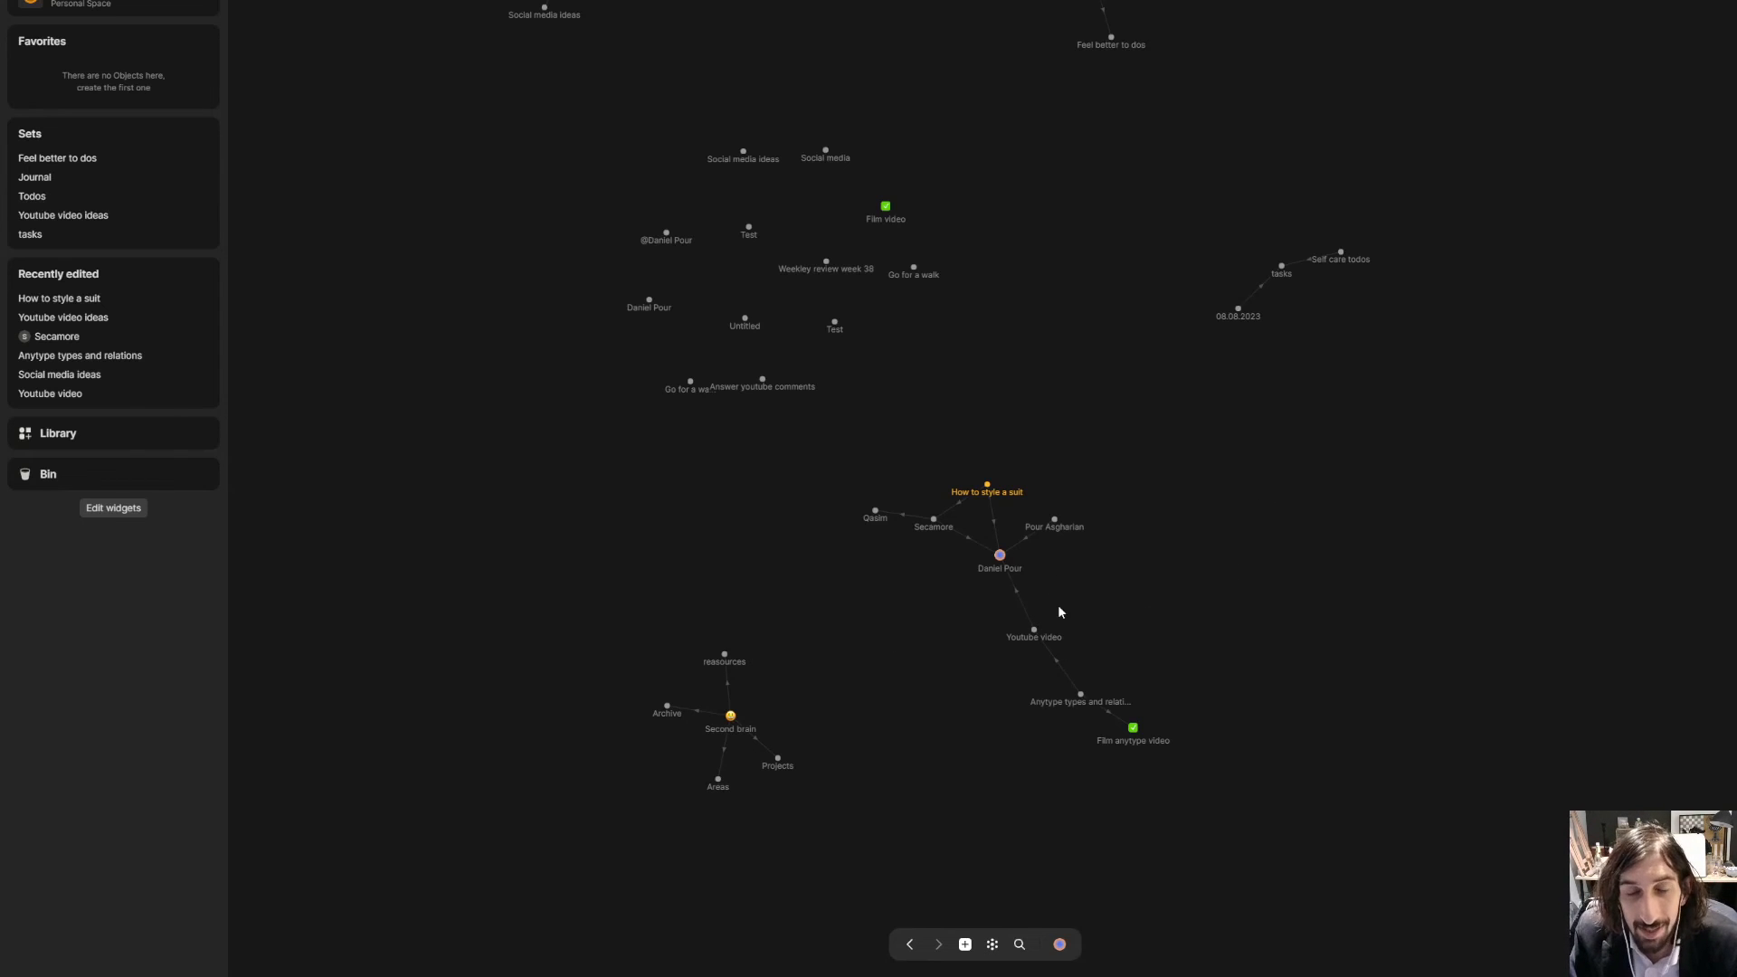
{"action": "mouse_move", "coordinate": [1071, 564]}
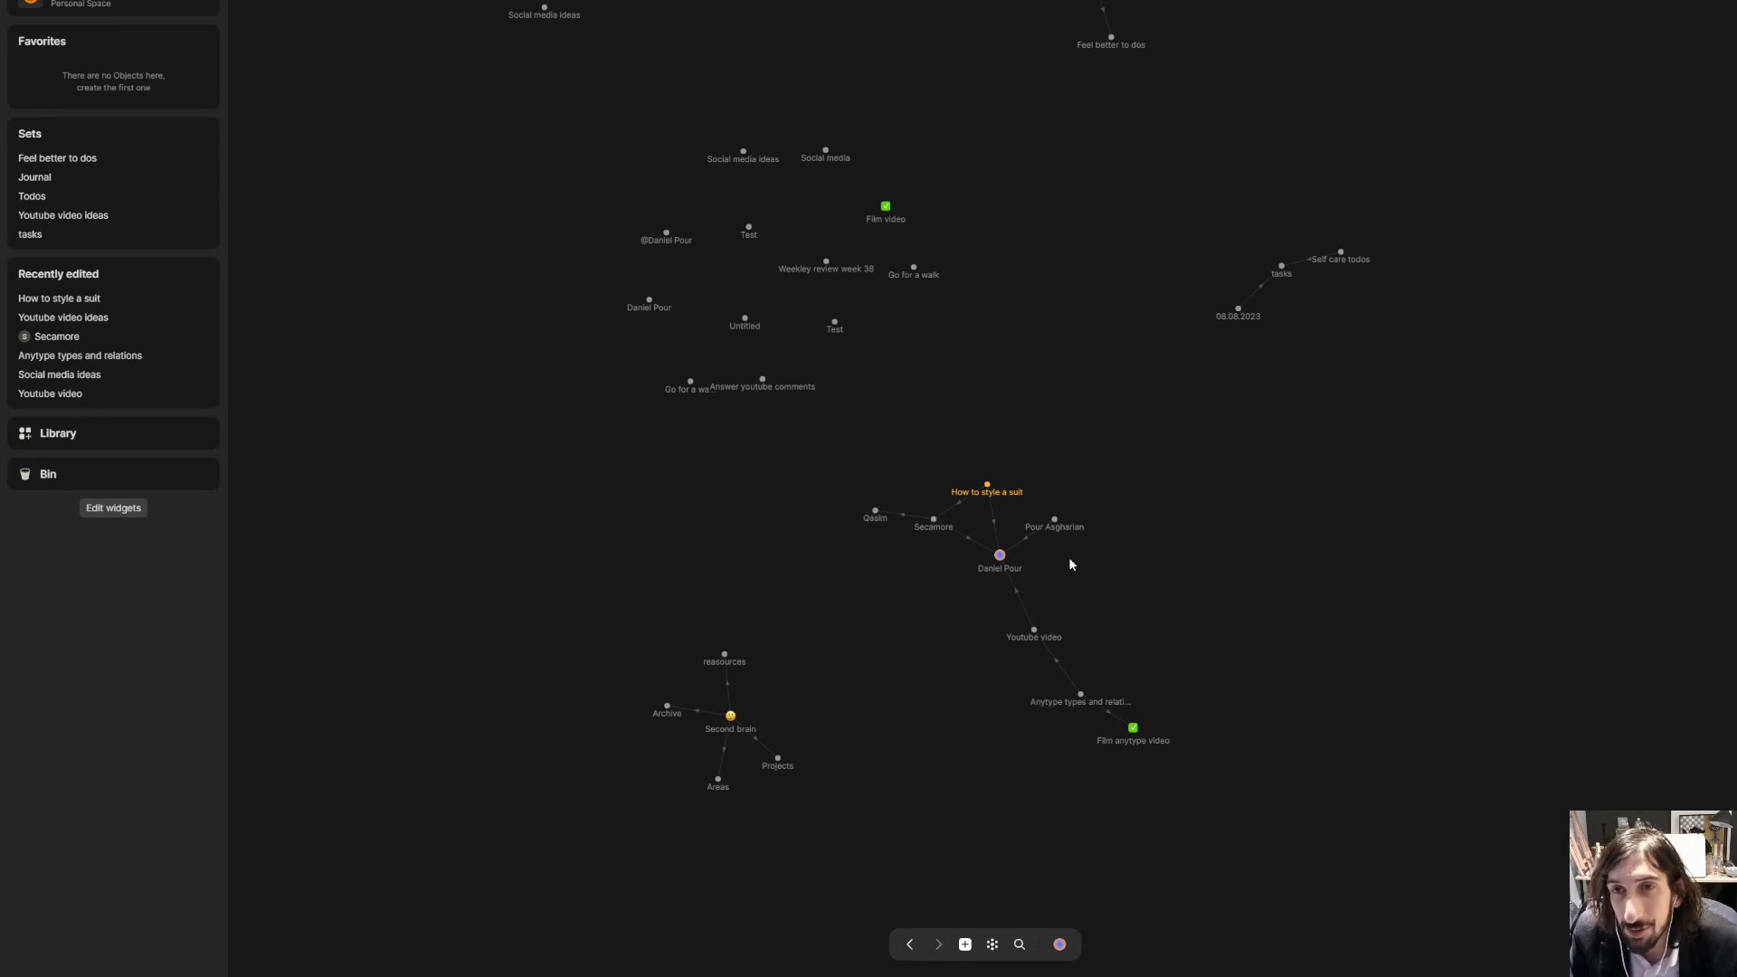
{"action": "mouse_move", "coordinate": [1058, 573]}
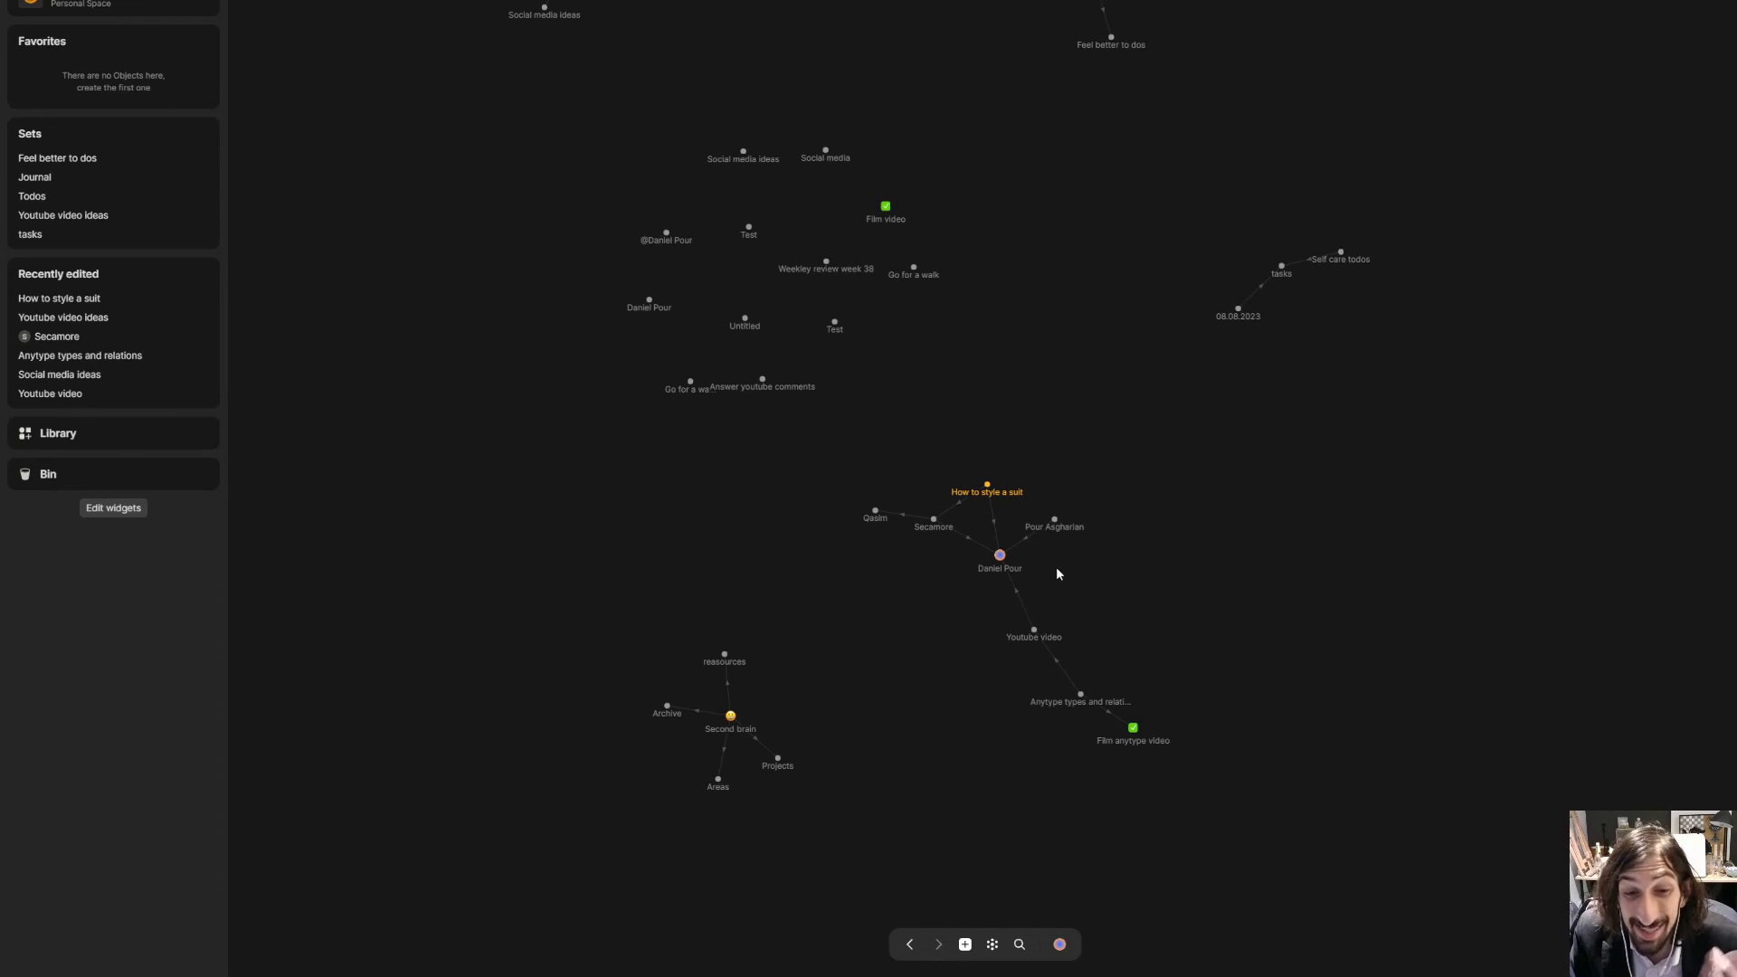
{"action": "mouse_move", "coordinate": [1035, 579]}
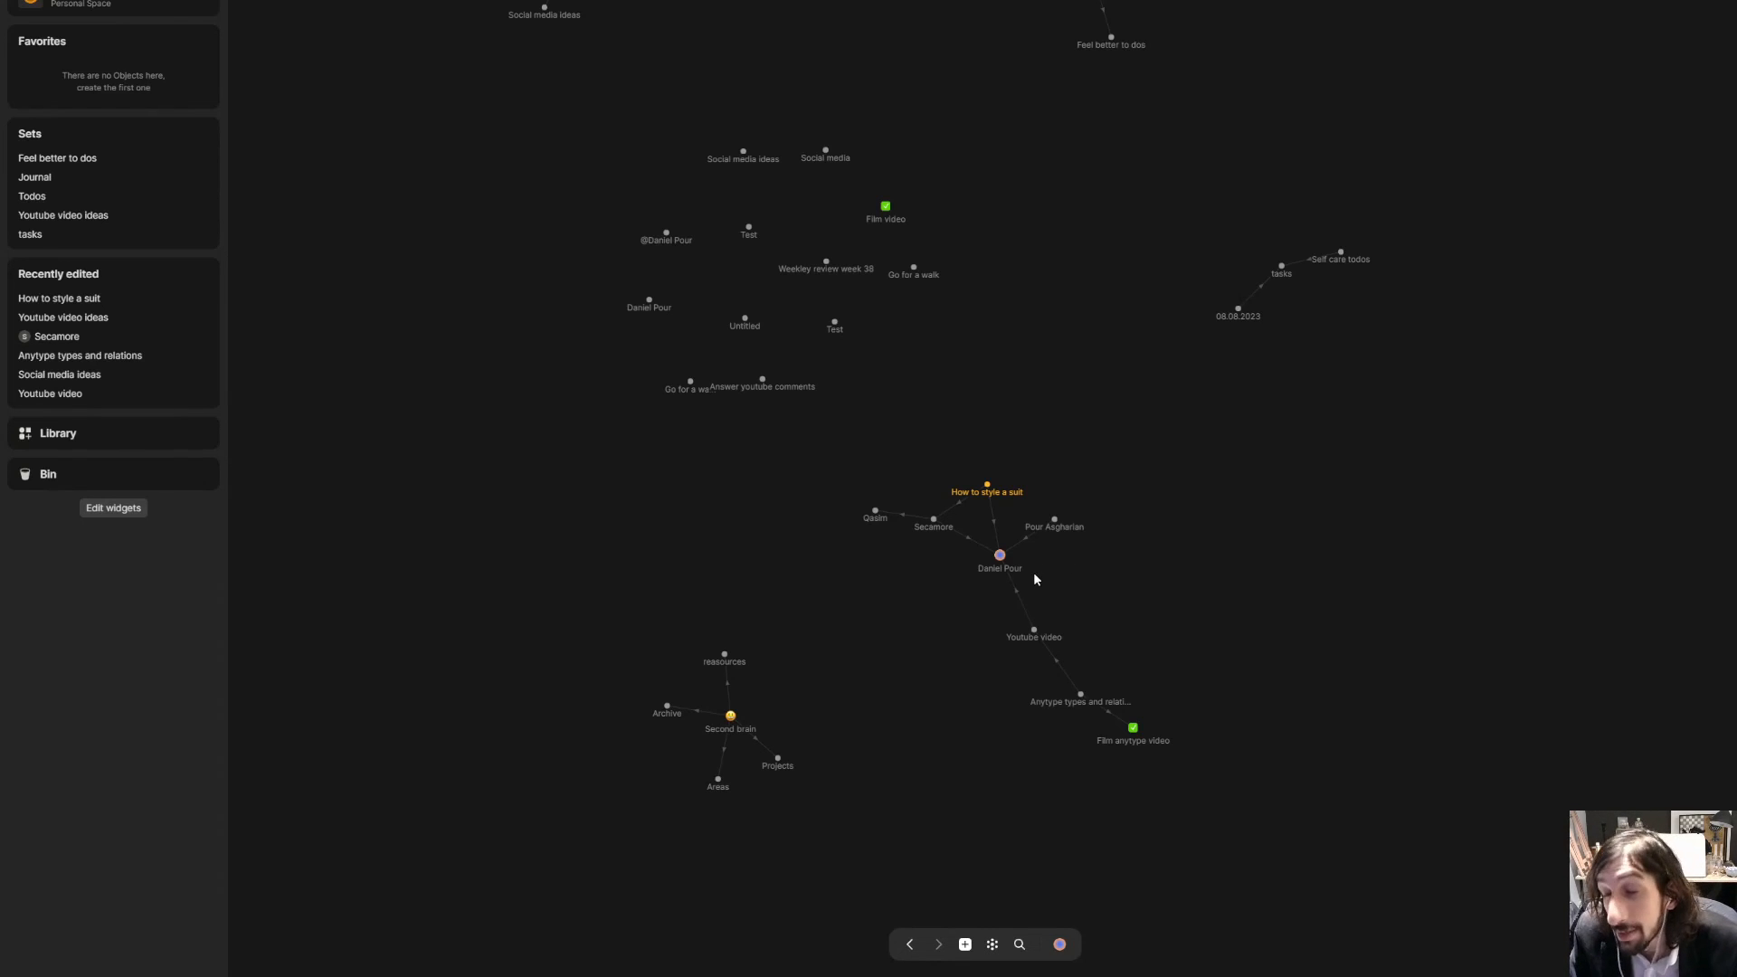
{"action": "mouse_move", "coordinate": [1103, 733]}
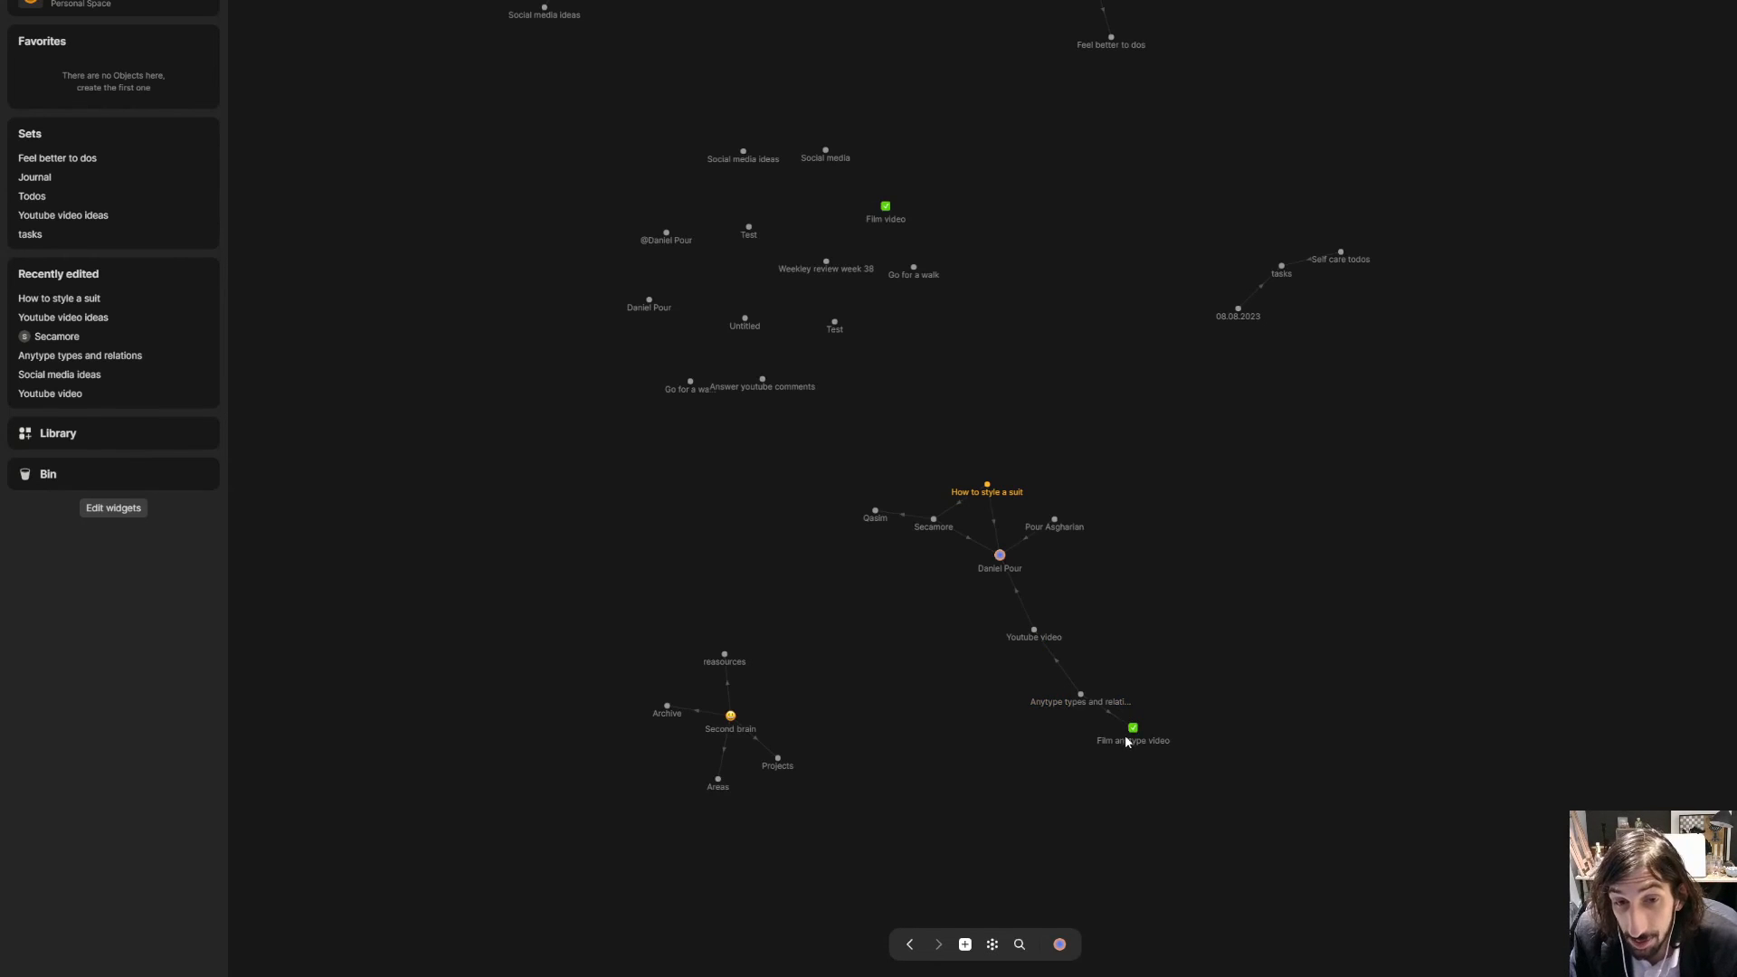
{"action": "mouse_move", "coordinate": [1034, 637]}
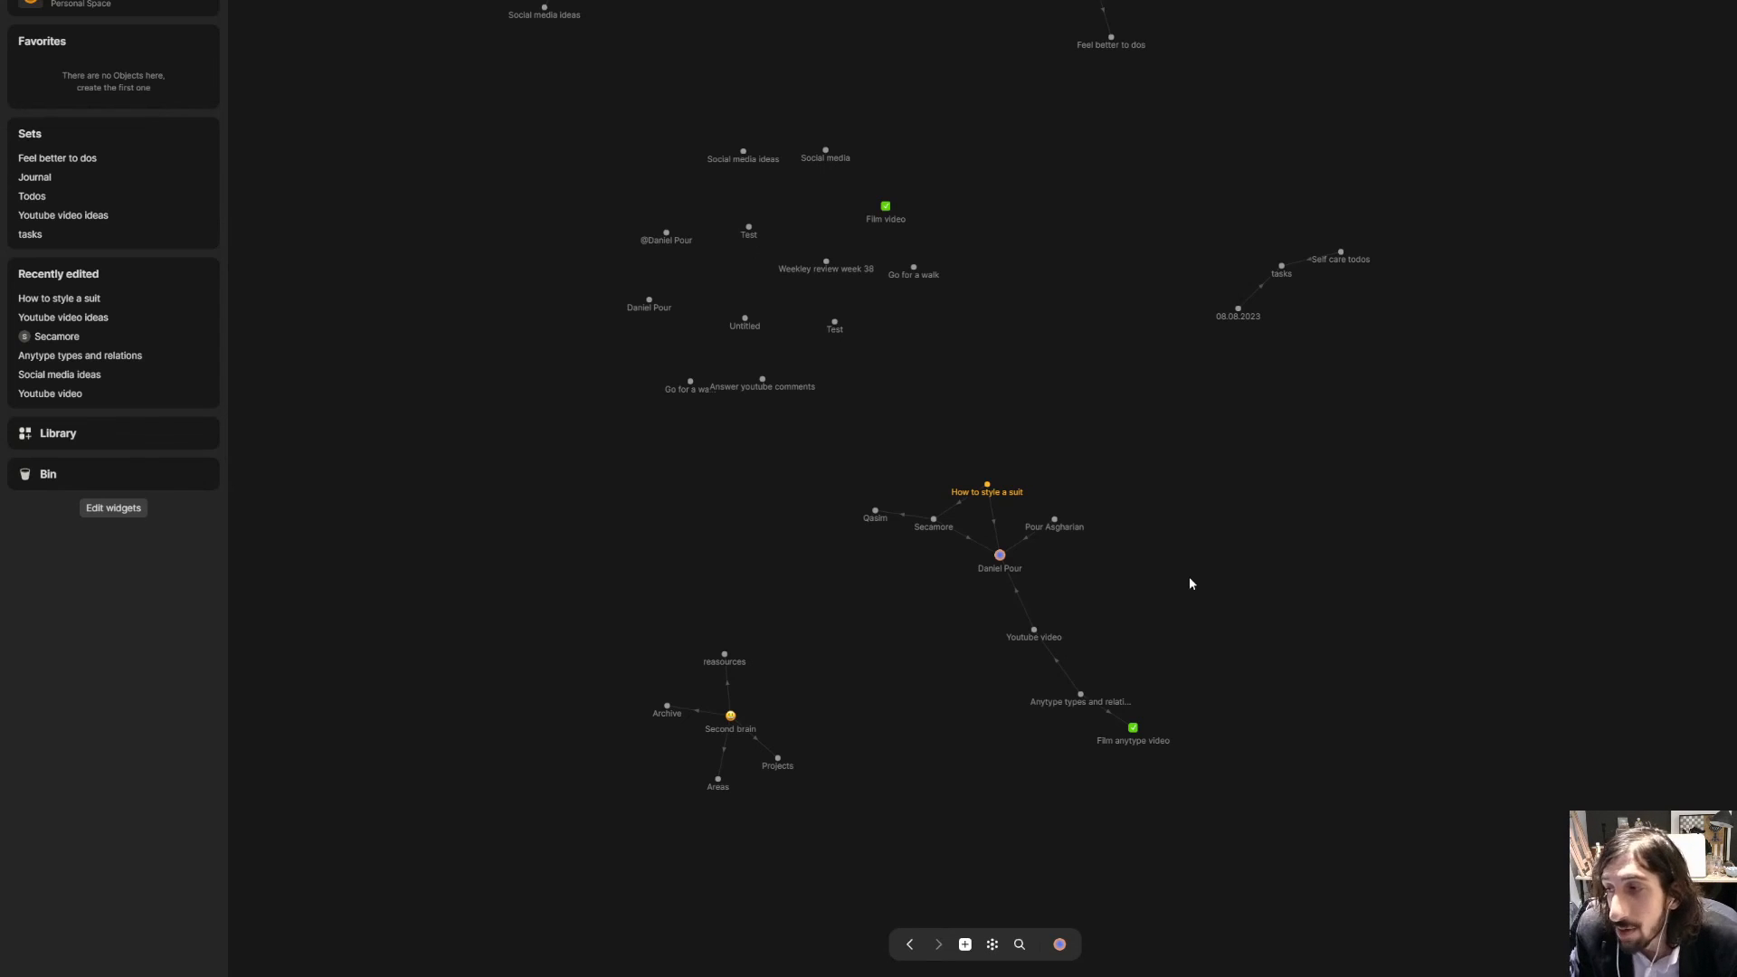
{"action": "mouse_move", "coordinate": [1211, 526]}
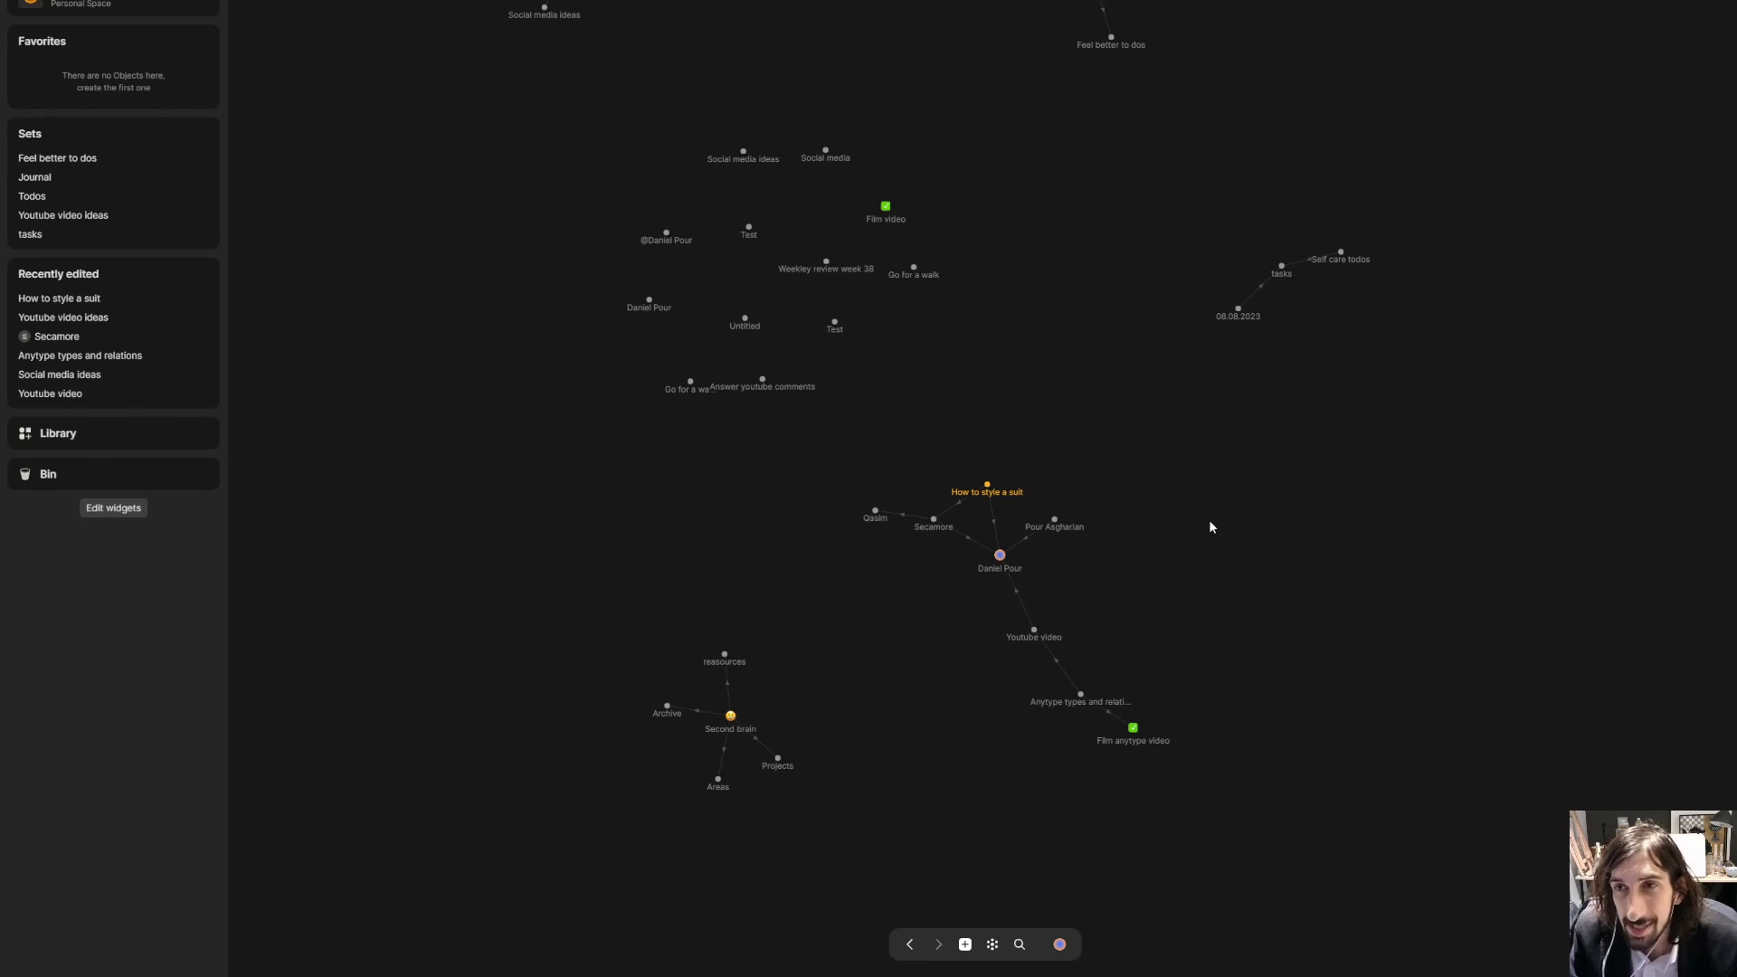